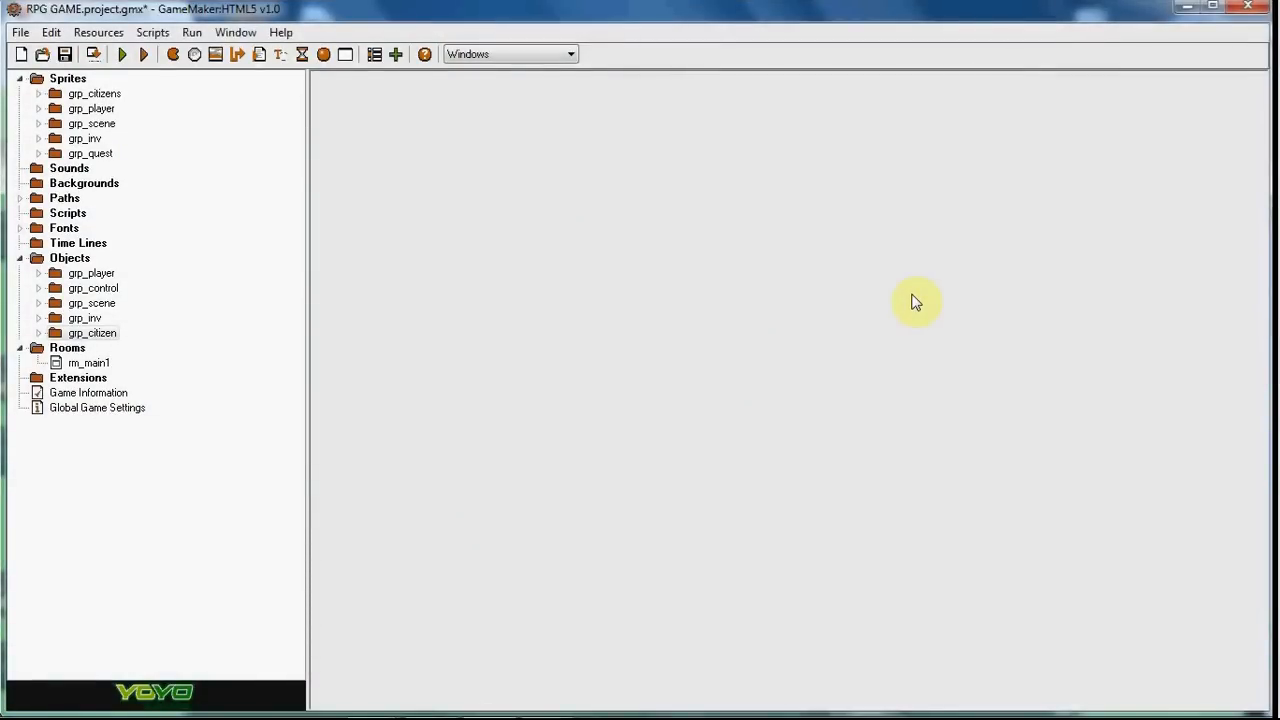
{"action": "mouse_move", "coordinate": [390, 148]}
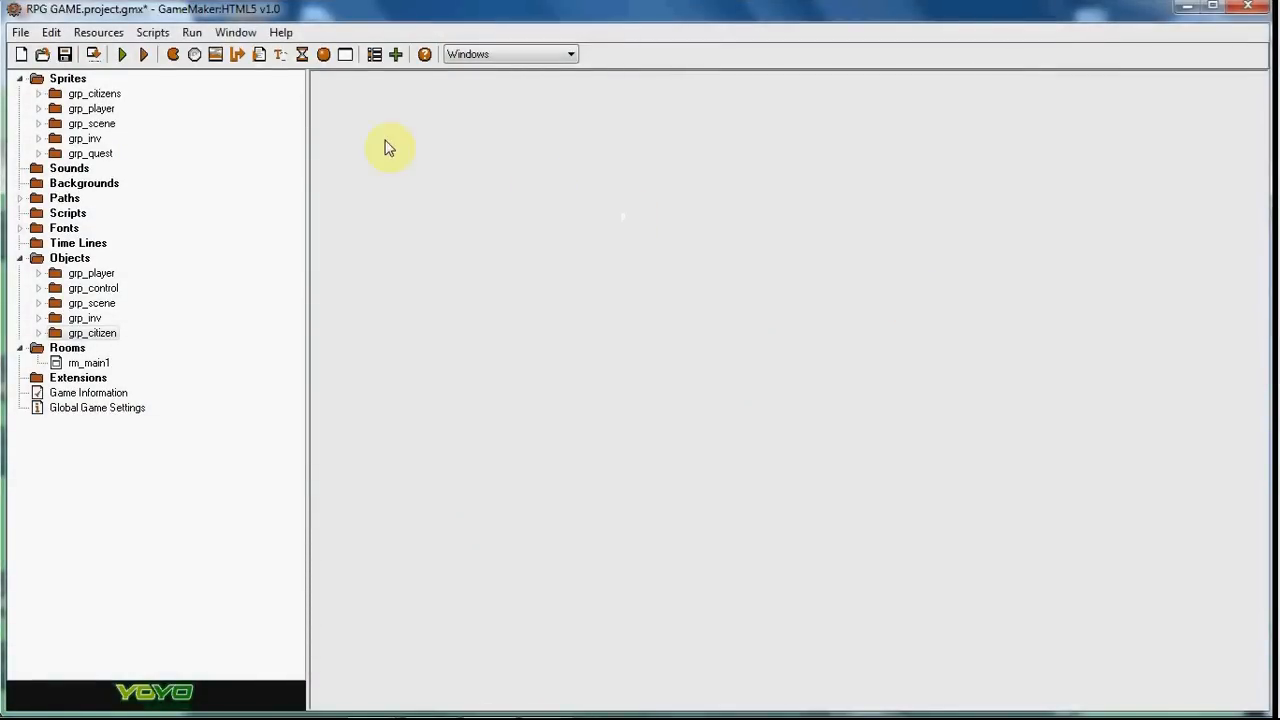
- Browse the quest and inventory sprites and objects, inspecting spr_scroll's properties
{"action": "left_click", "coordinate": [44, 153]}
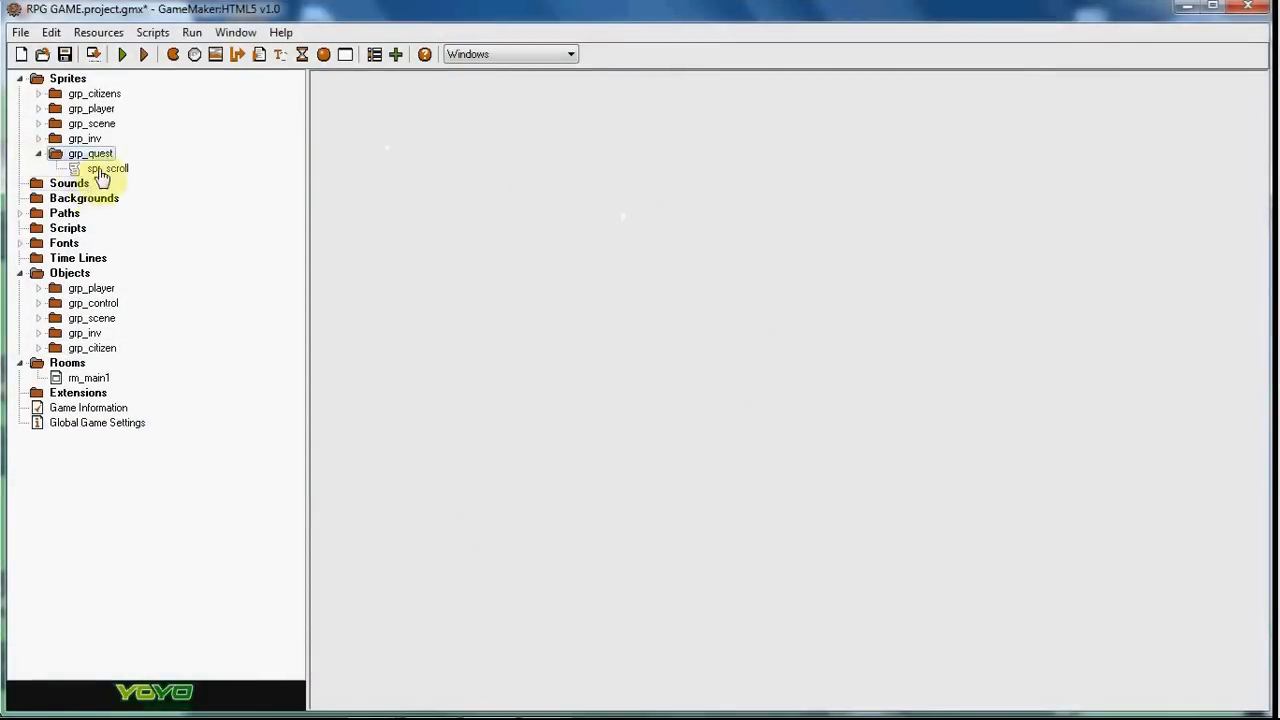
{"action": "double_click", "coordinate": [106, 168]}
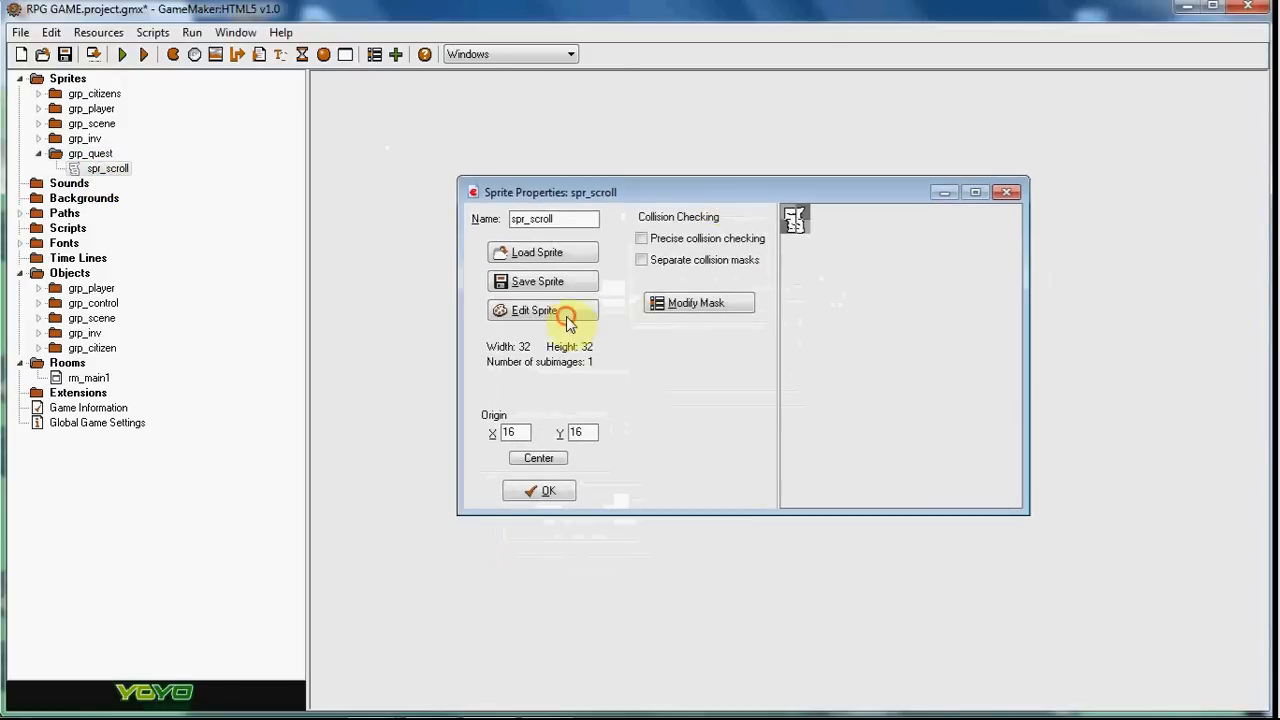
{"action": "left_click", "coordinate": [539, 310]}
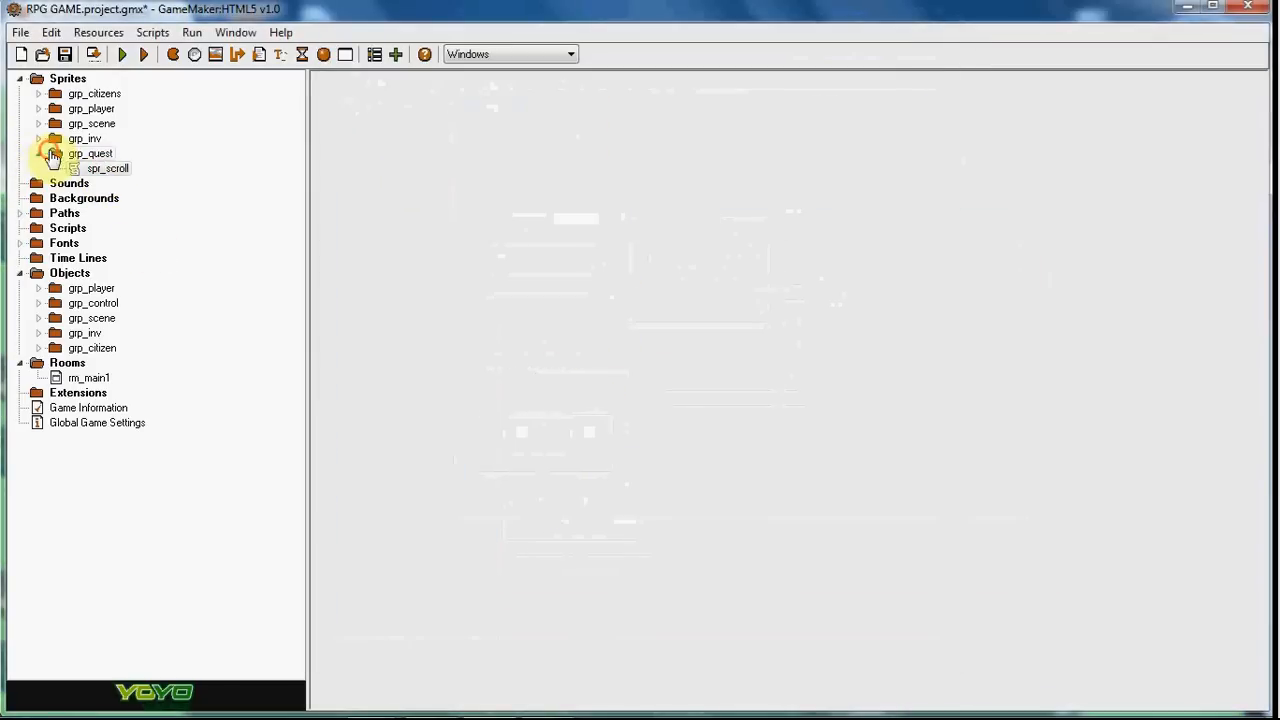
{"action": "left_click", "coordinate": [40, 138]}
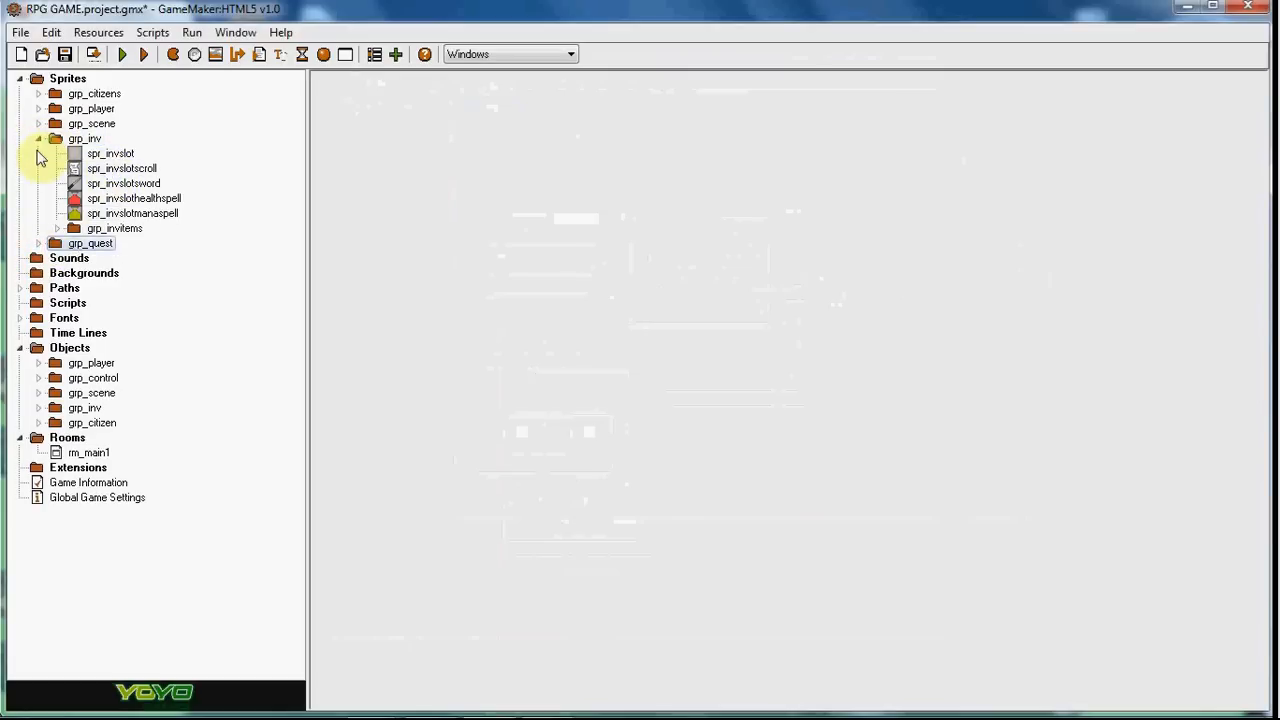
{"action": "left_click", "coordinate": [43, 138]}
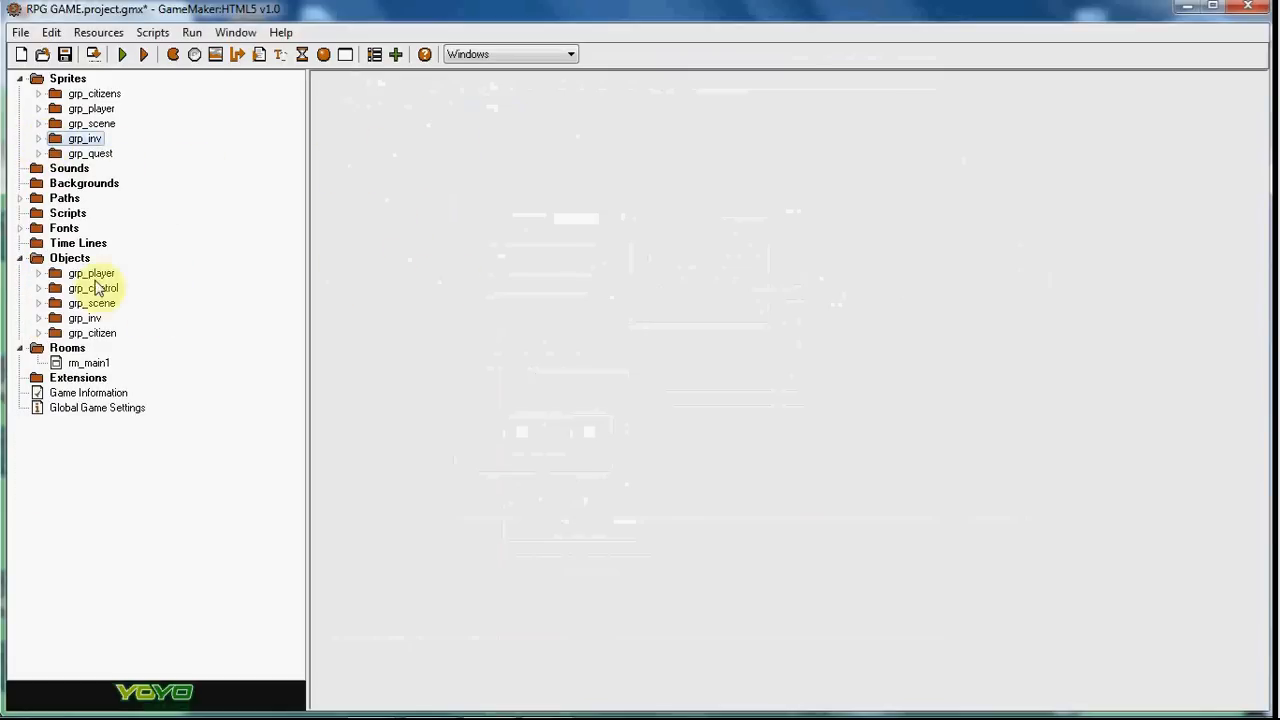
{"action": "left_click", "coordinate": [39, 318]}
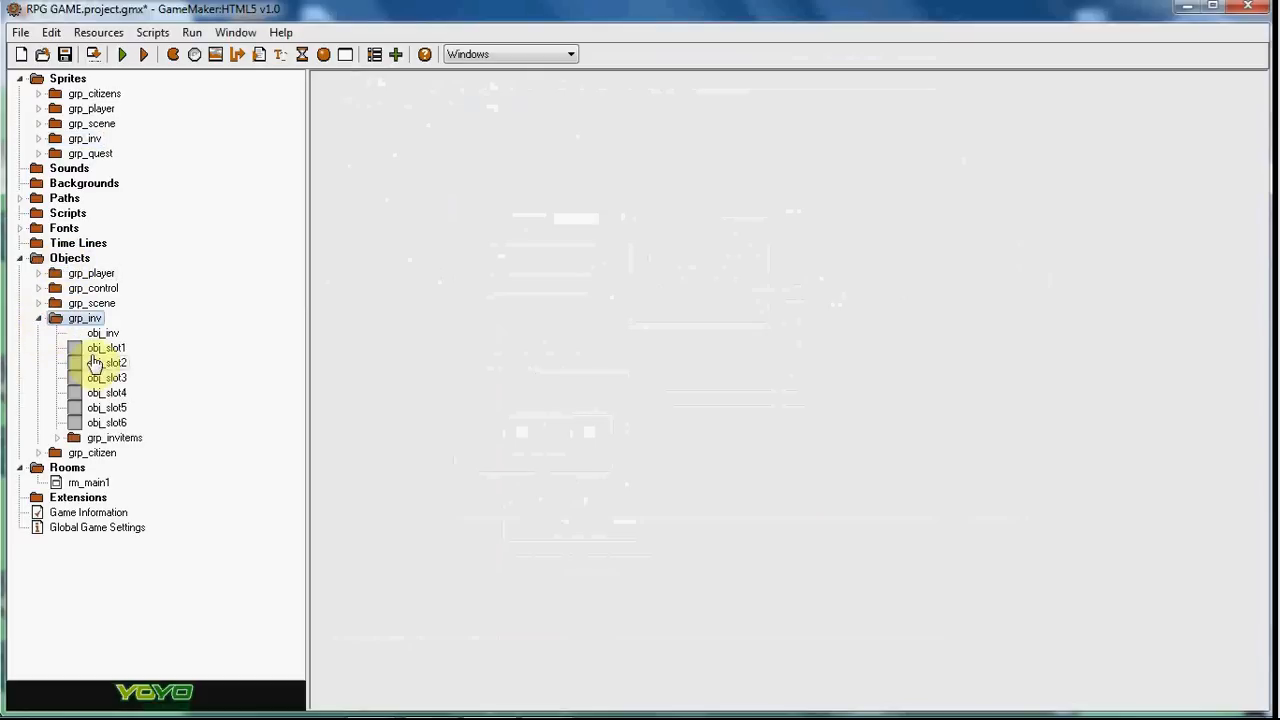
{"action": "left_click", "coordinate": [42, 318]}
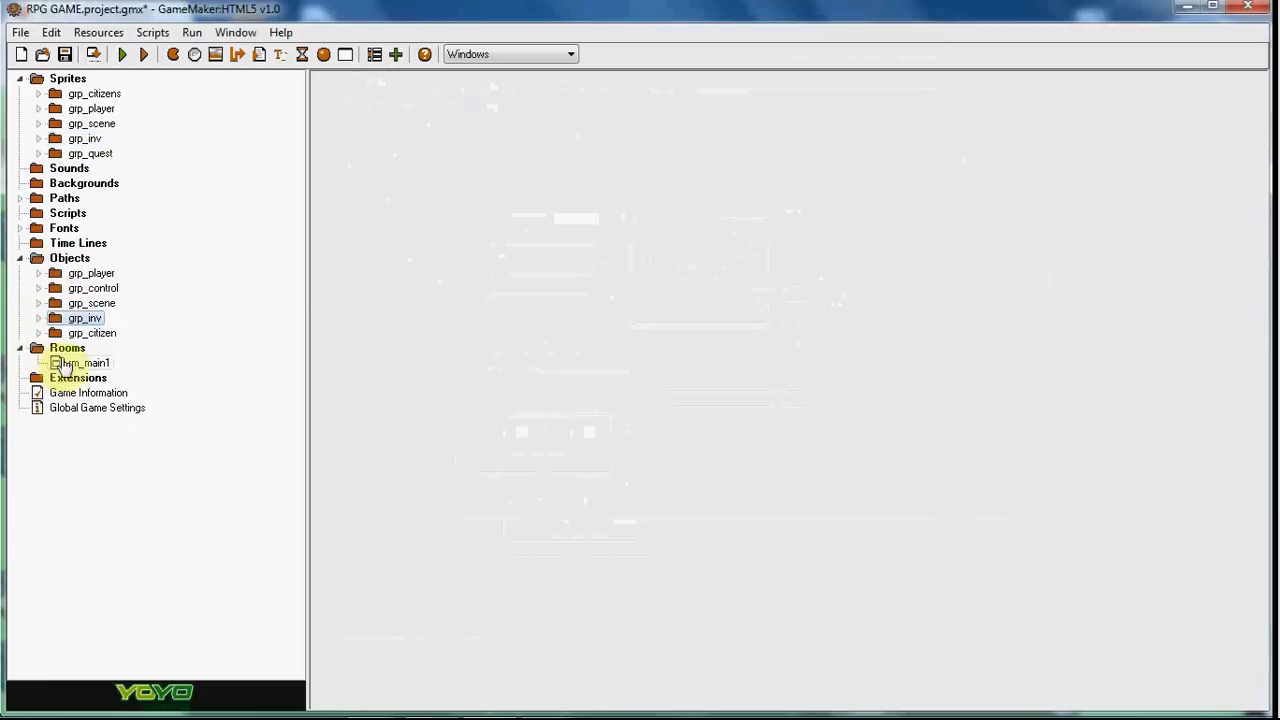
- Open the main room, then create a grp_quest group holding a new object
{"action": "double_click", "coordinate": [80, 362]}
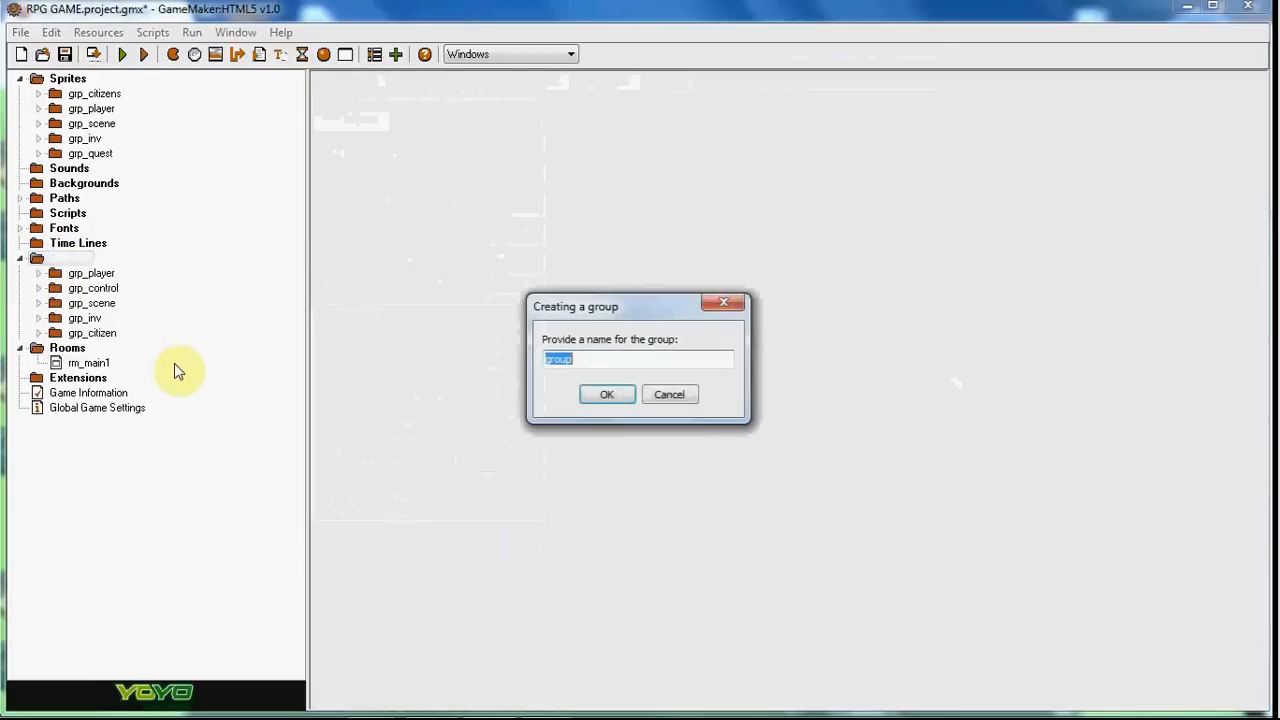
{"action": "type", "text": "grp_que"}
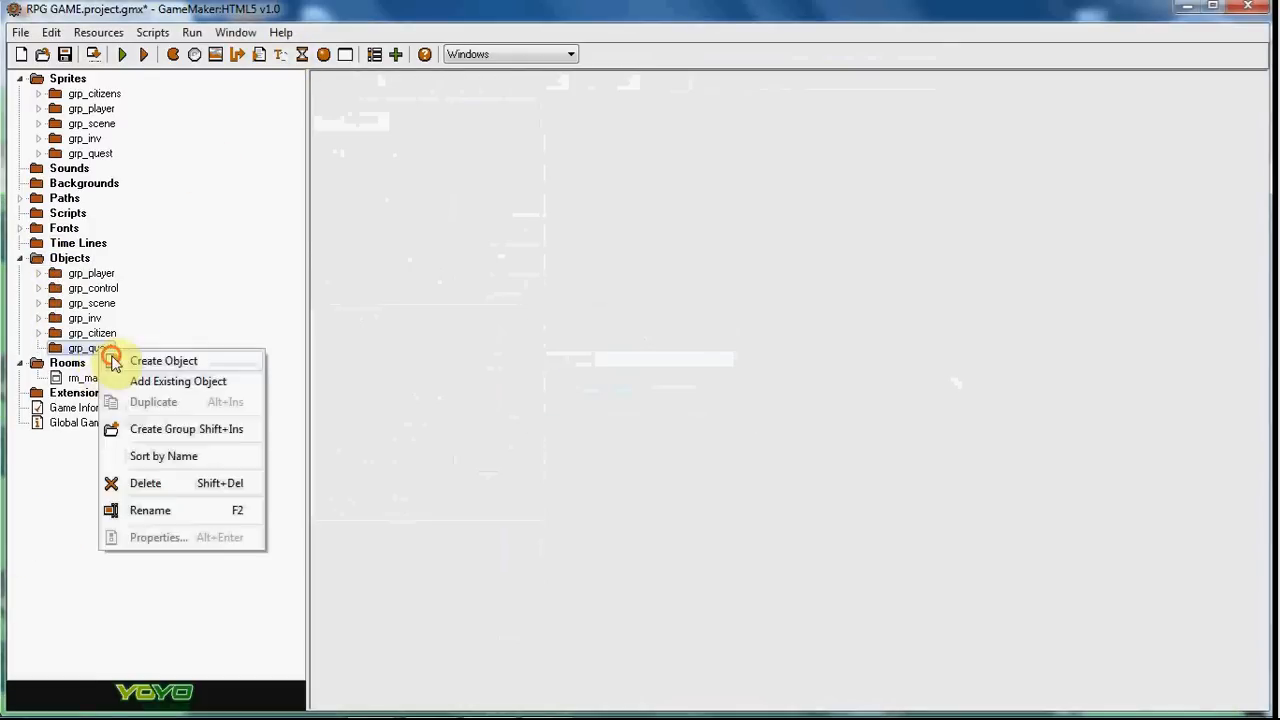
{"action": "left_click", "coordinate": [164, 361]}
{"action": "type", "text": "obj_quest"}
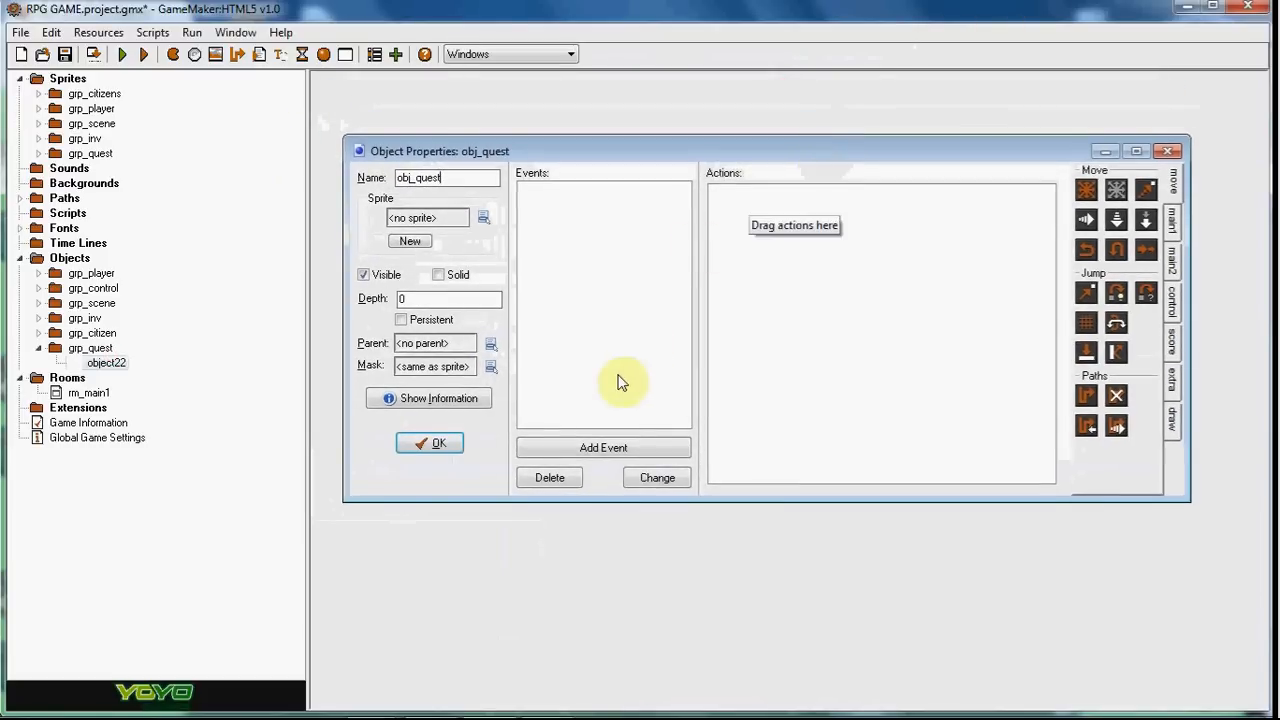
- Add a Create event to obj_quest with code on global.quest, and begin another event
{"action": "left_click", "coordinate": [603, 447]}
{"action": "type", "text": "g"}
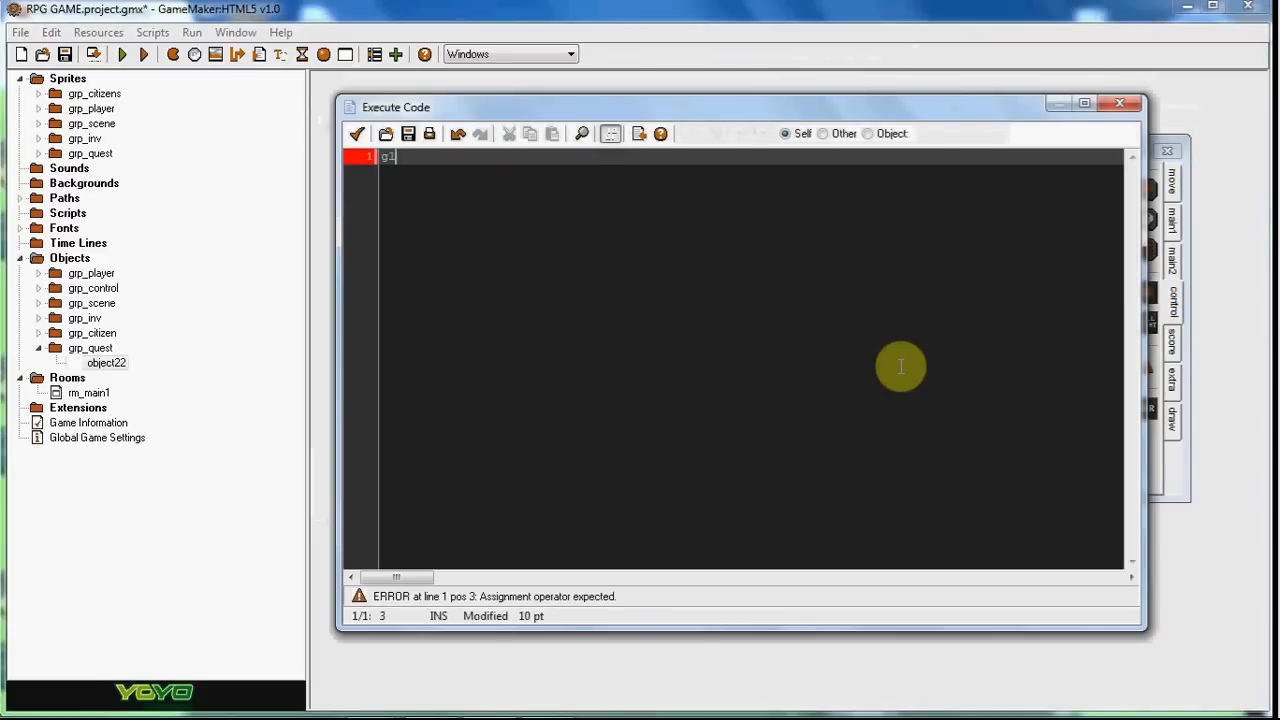
{"action": "type", "text": "lobal.que"}
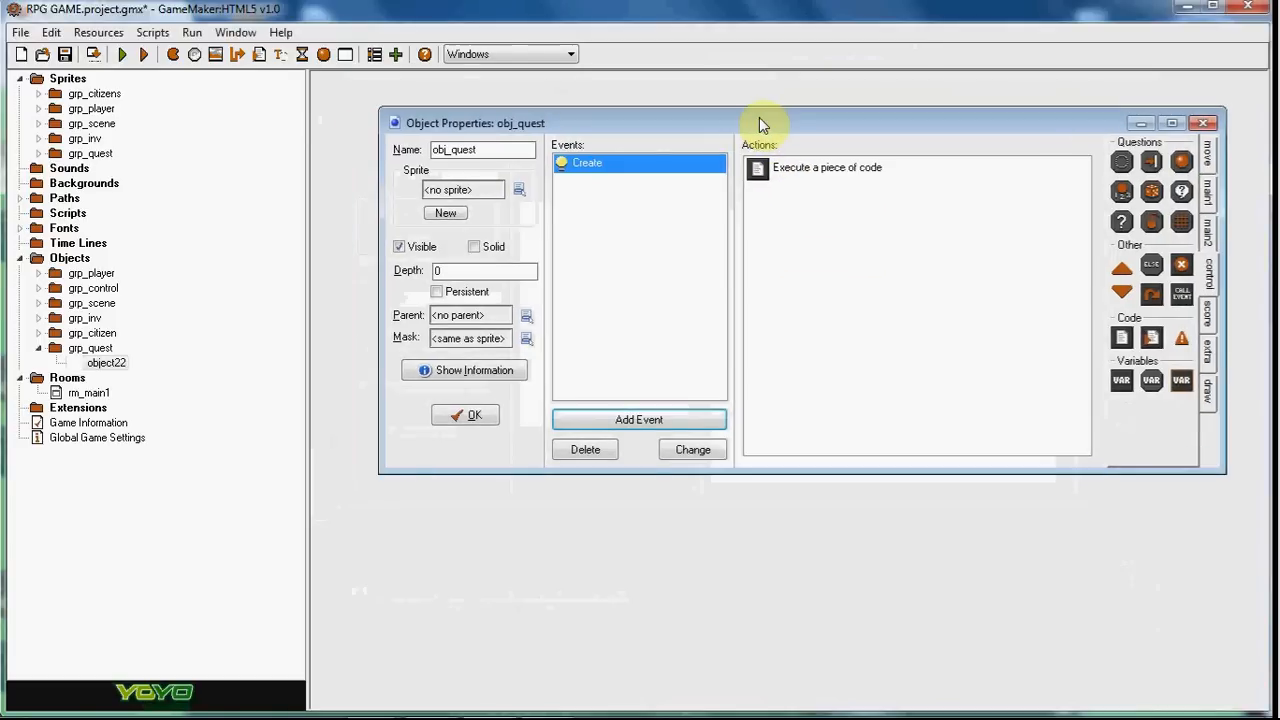
{"action": "left_click", "coordinate": [640, 419]}
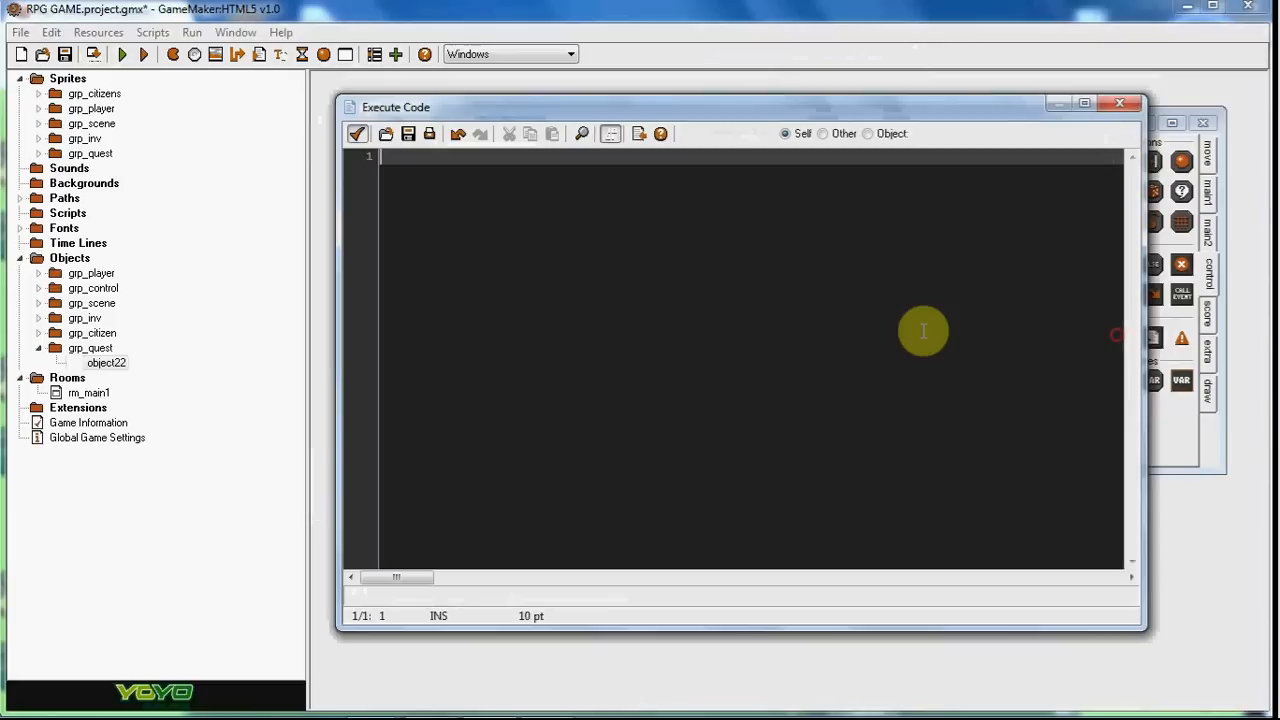
- Write obj_quest's Step code with an if global.quest block and a with statement, then save
{"action": "type", "text": "if"}
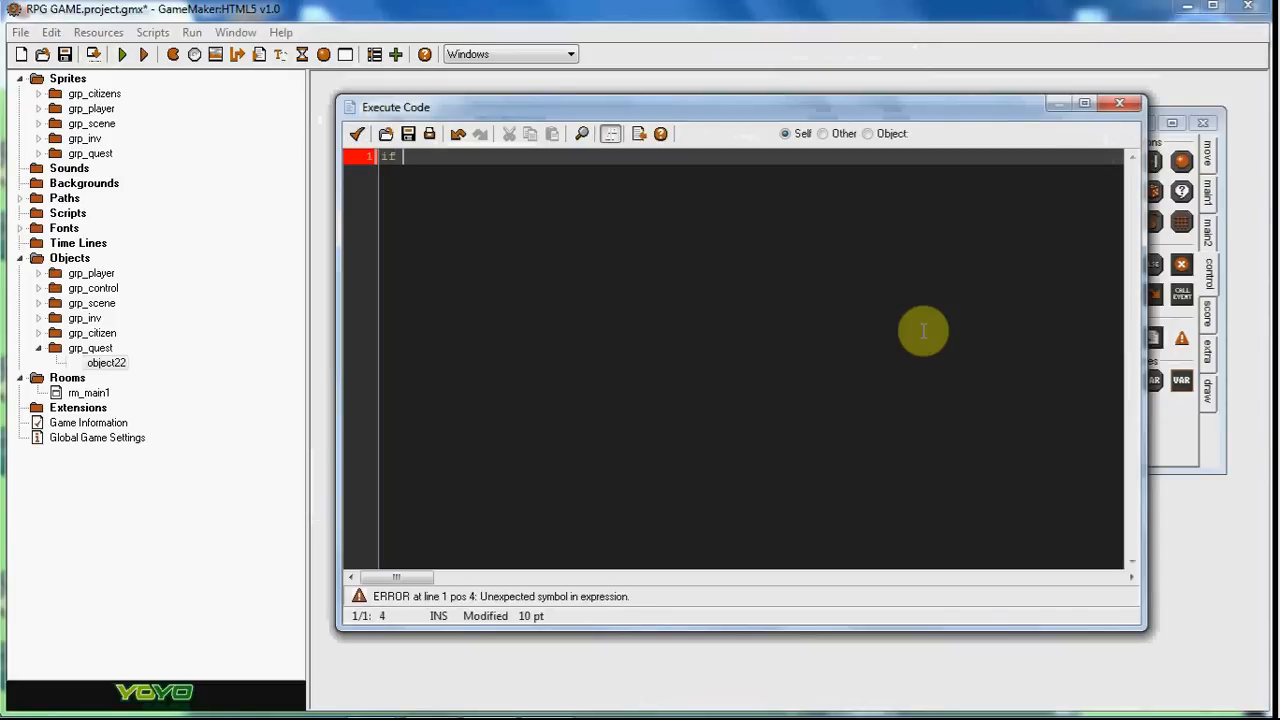
{"action": "type", "text": "global.qus"}
{"action": "type", "text": "{"}
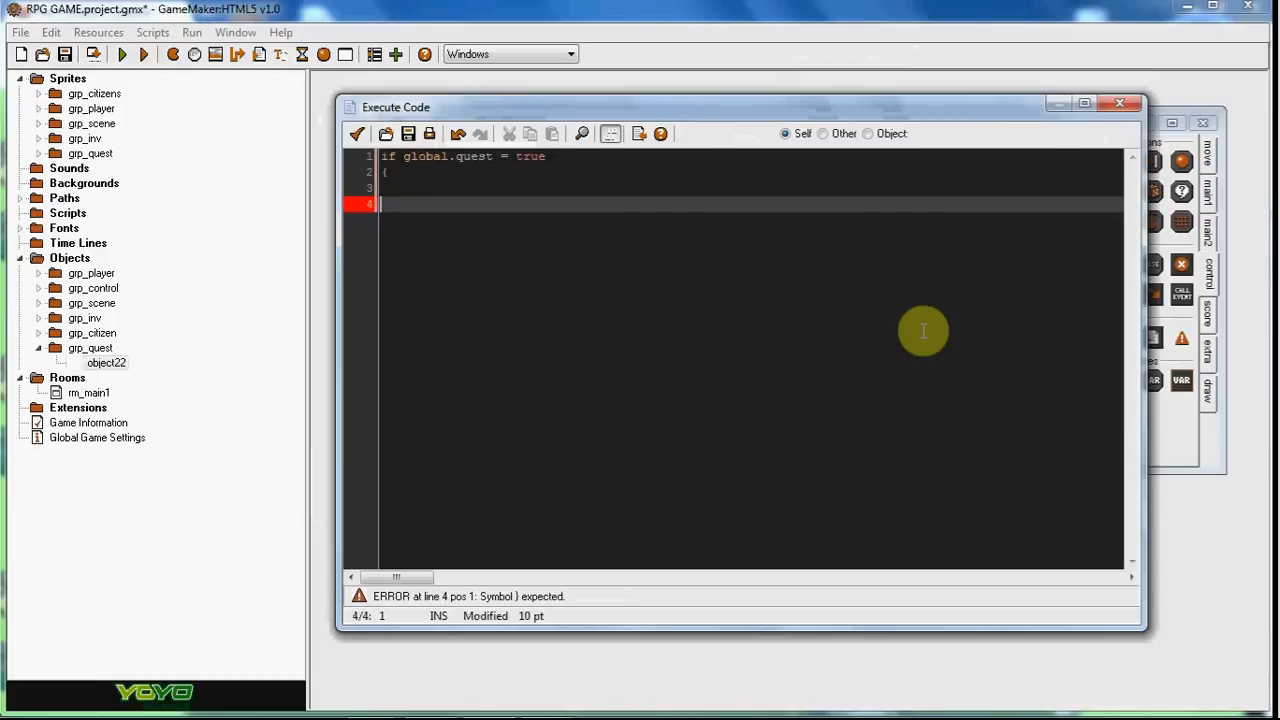
{"action": "type", "text": "}"}
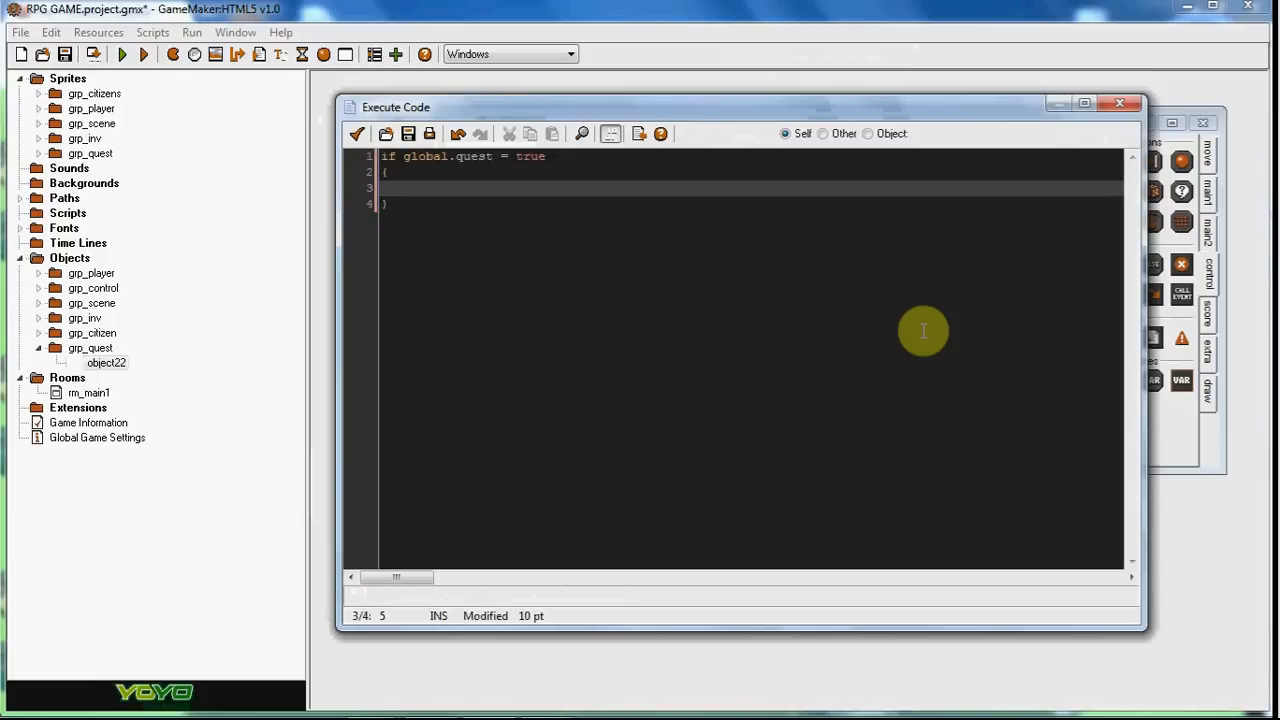
{"action": "type", "text": "with"}
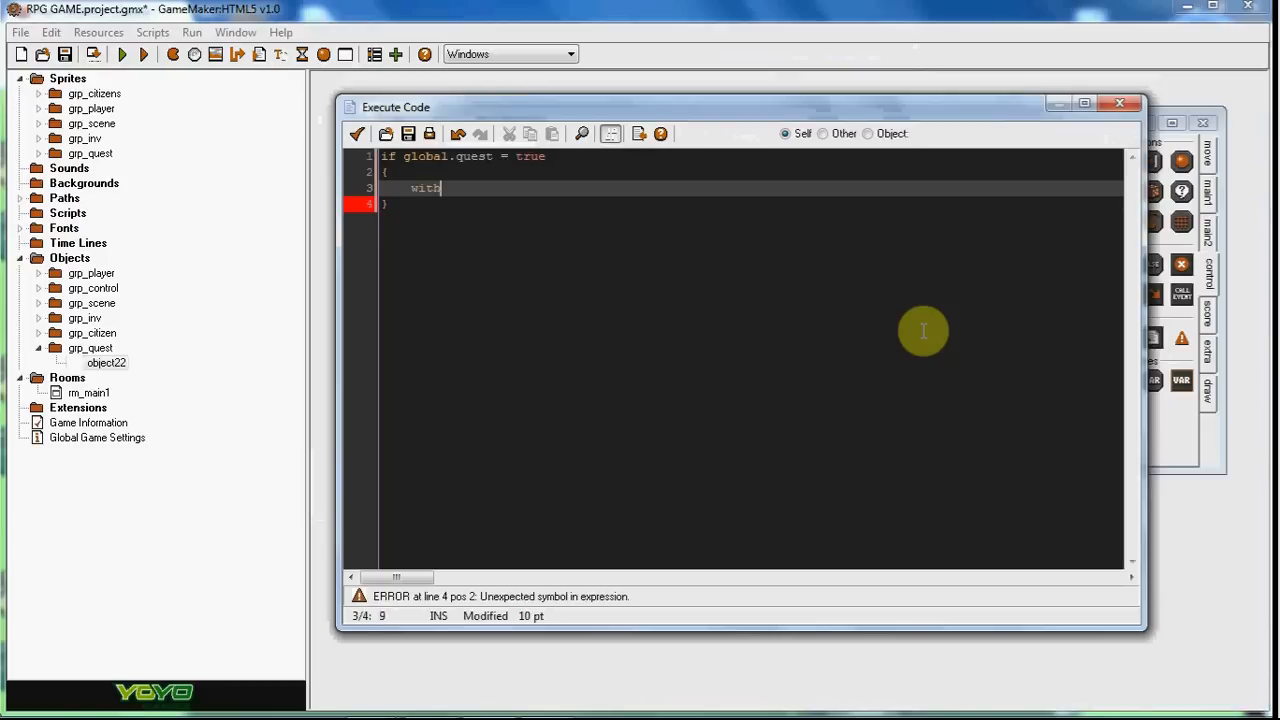
{"action": "type", "text": "obj_"}
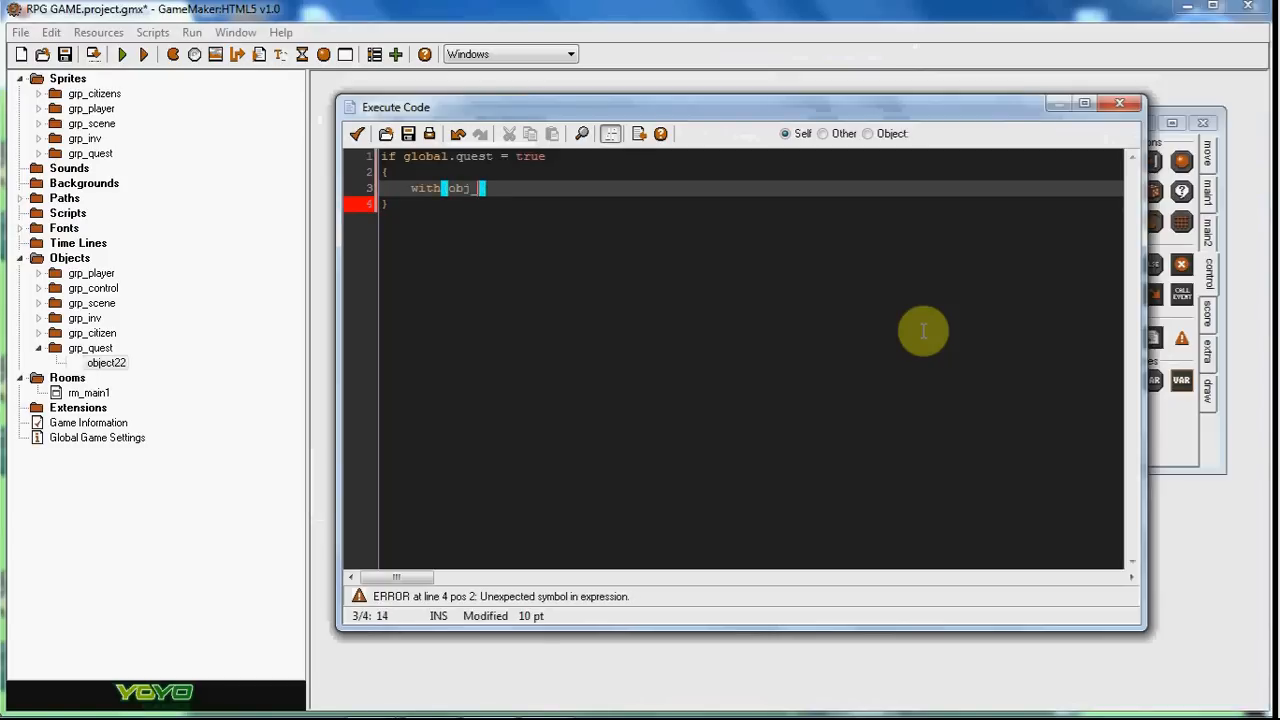
{"action": "type", "text": "block"}
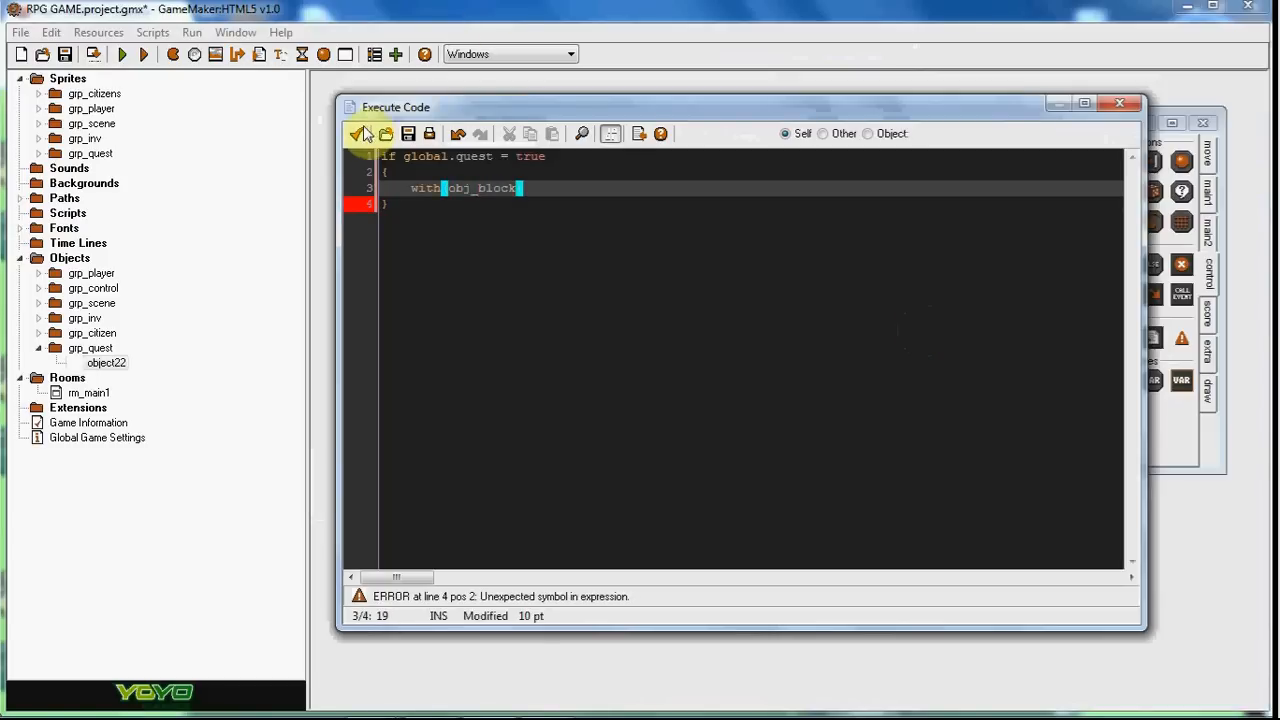
{"action": "left_click", "coordinate": [362, 133]}
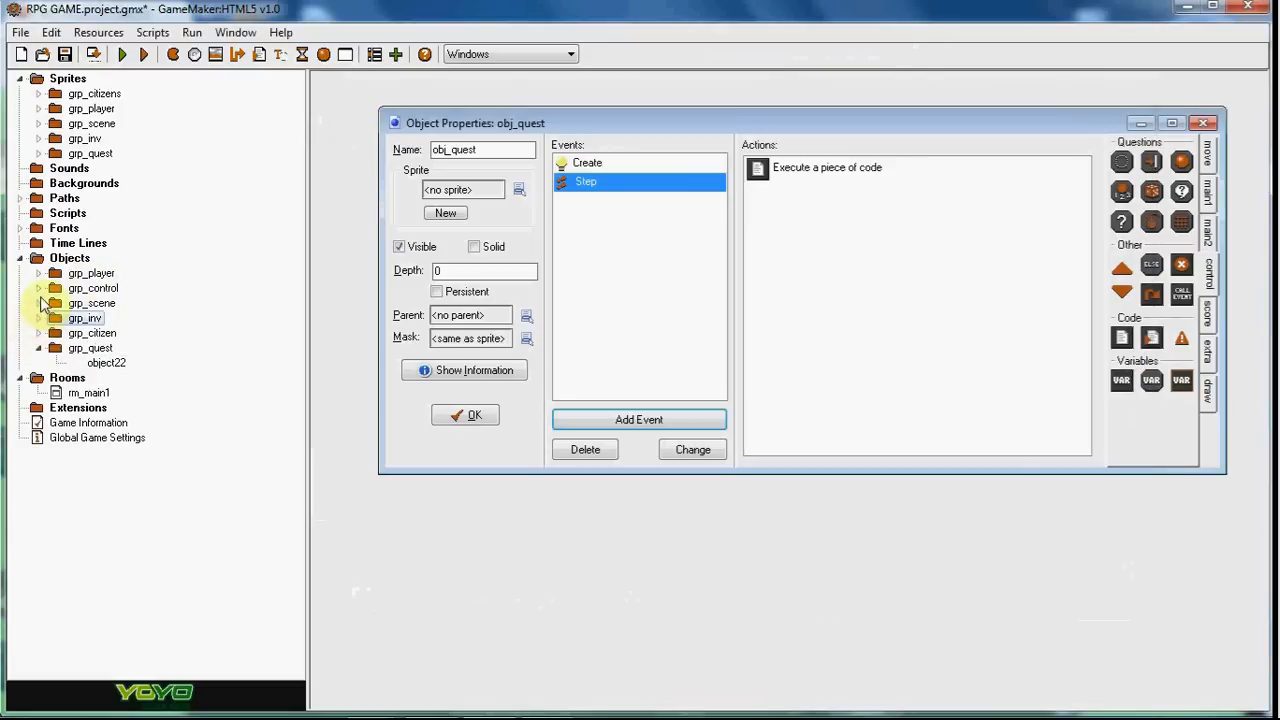
- Complete the code to destroy obj_quest1 with instance_destroy, then open obj_citizen2's properties
{"action": "left_click", "coordinate": [39, 303]}
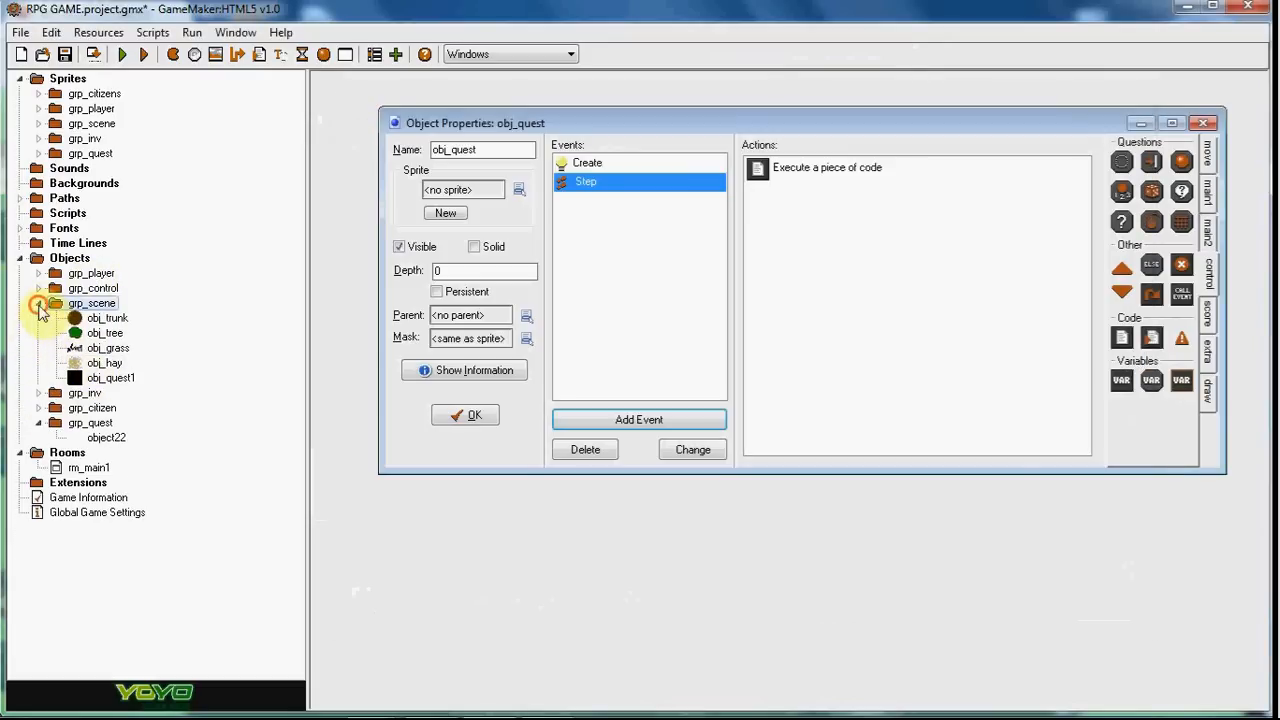
{"action": "double_click", "coordinate": [824, 167]}
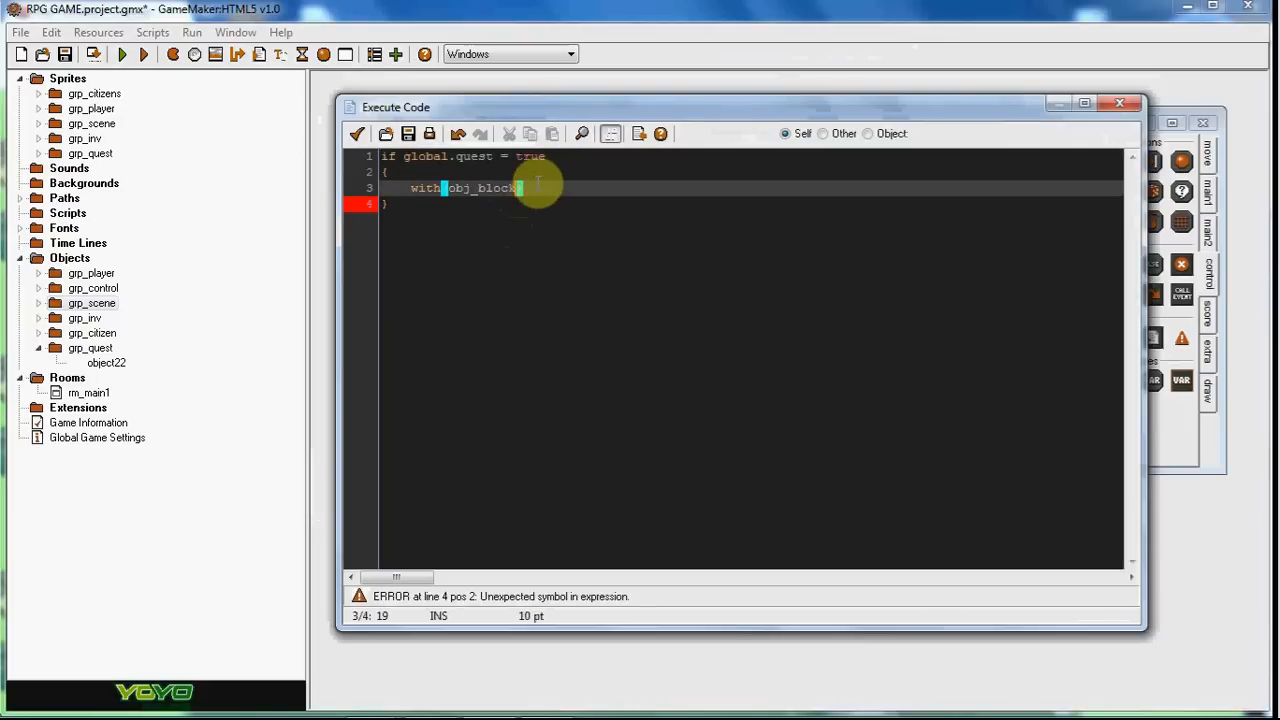
{"action": "type", "text": "obj_quest1)"}
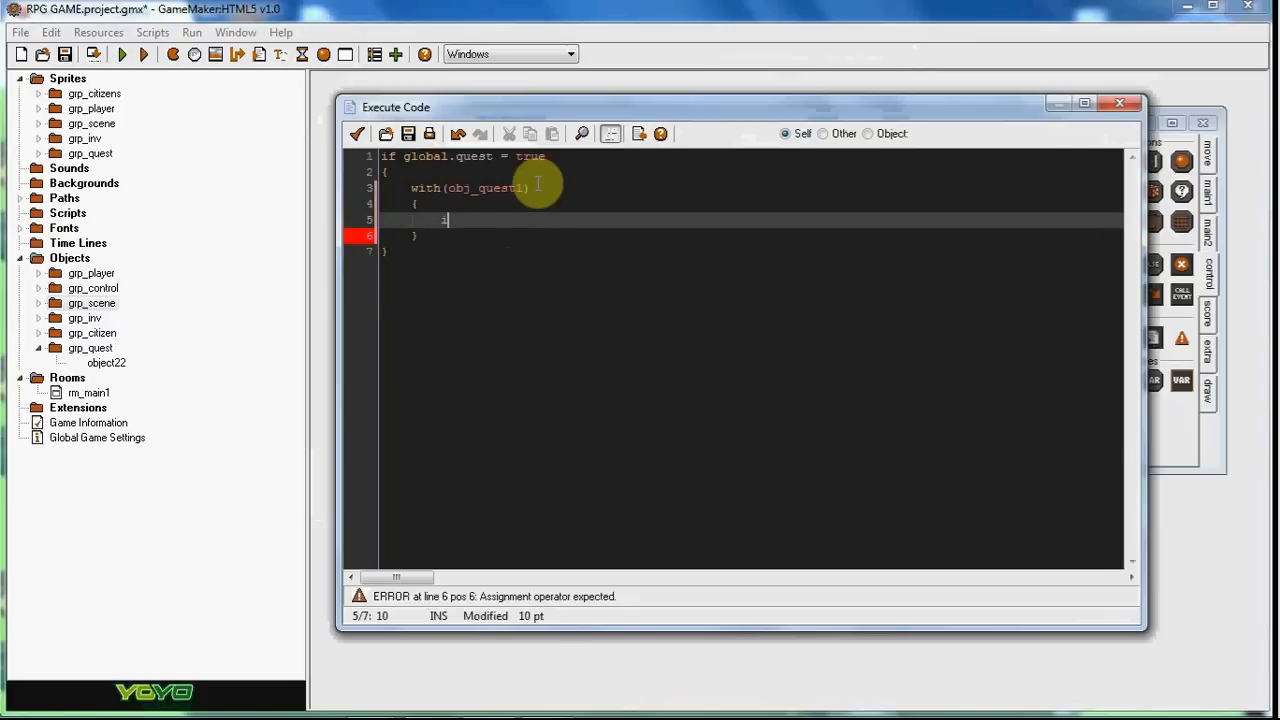
{"action": "type", "text": "instance"}
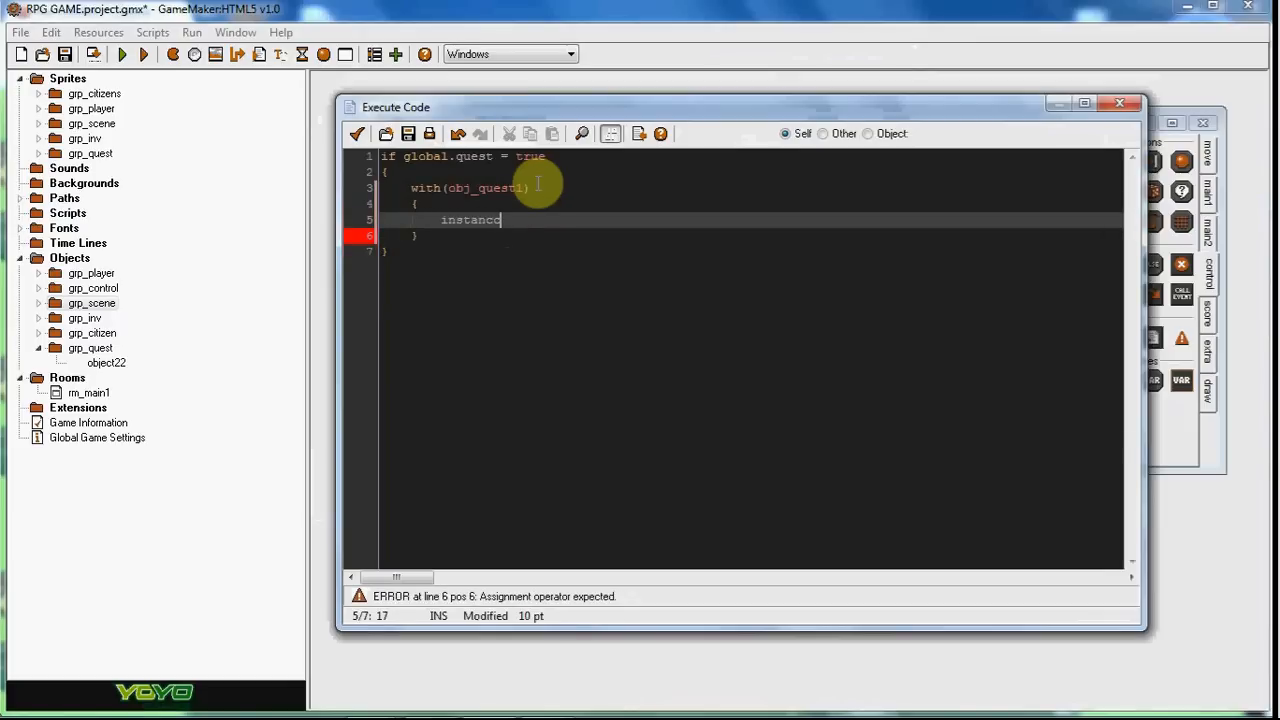
{"action": "type", "text": "_destroy("}
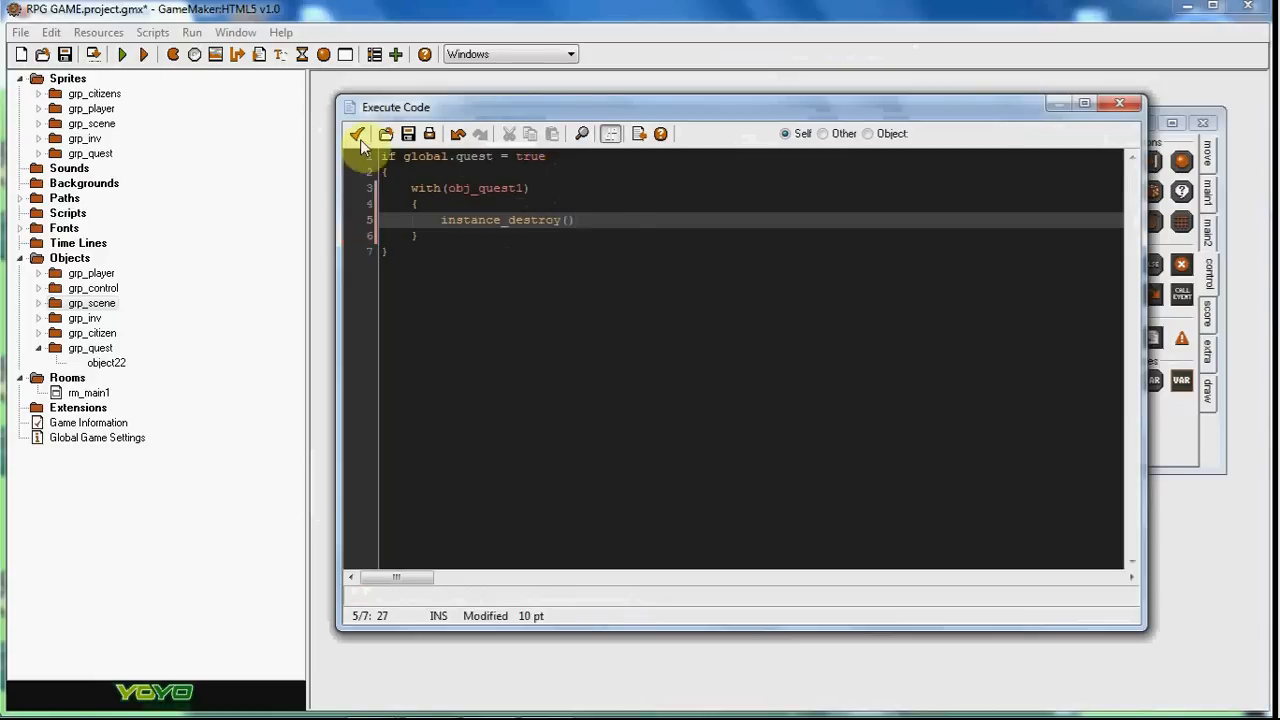
{"action": "left_click", "coordinate": [357, 133]}
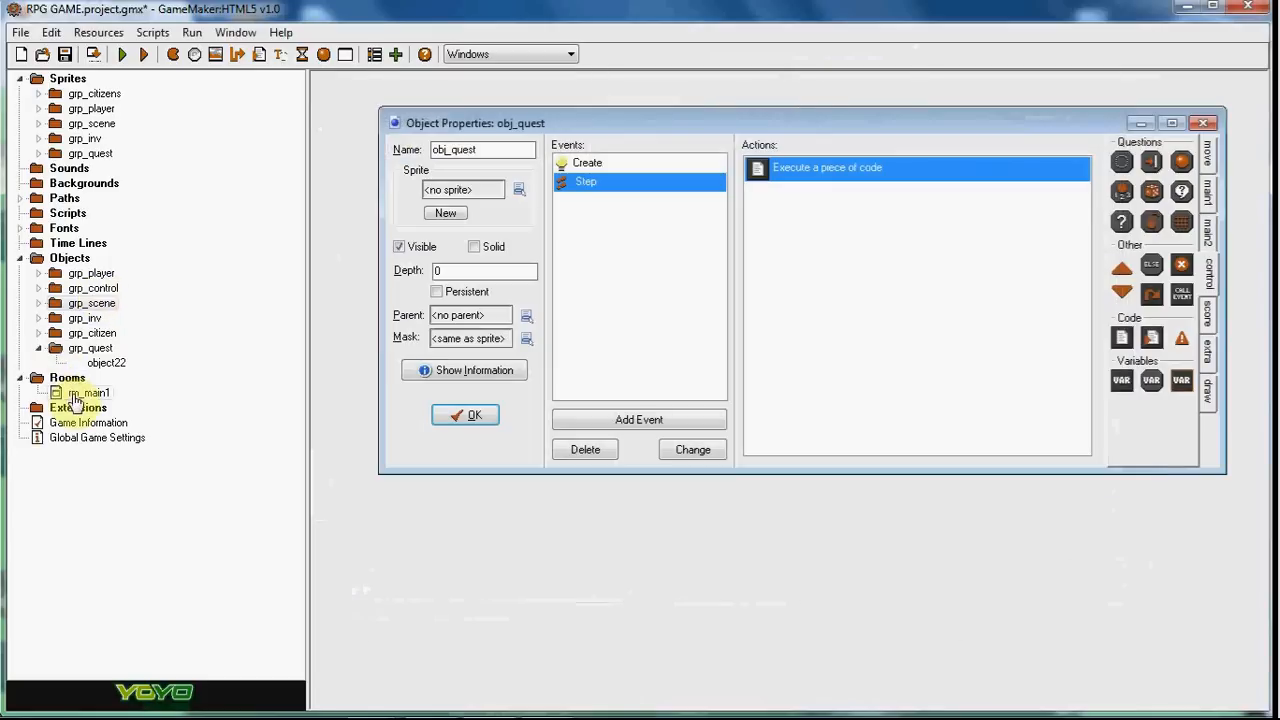
{"action": "double_click", "coordinate": [88, 392]}
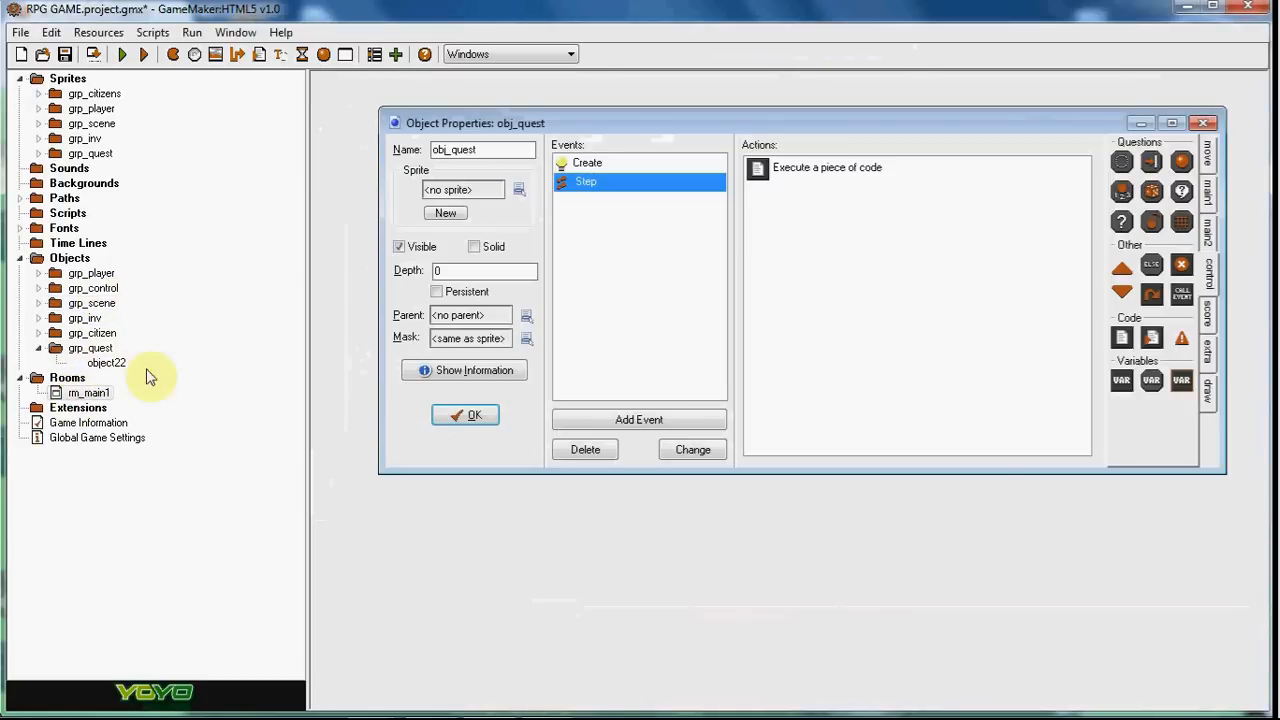
{"action": "left_click", "coordinate": [465, 415]}
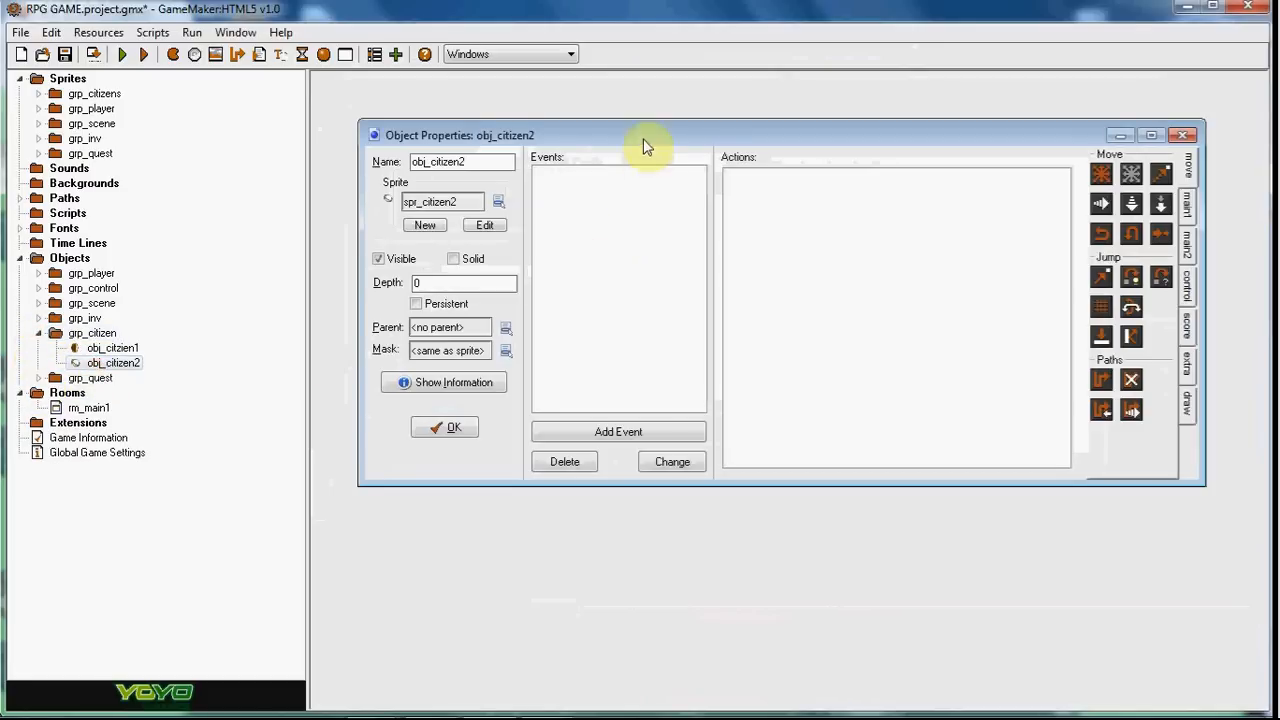
- Add a Left Pressed mouse event to obj_citizen2 with code checking global.quest1
{"action": "left_click", "coordinate": [617, 431]}
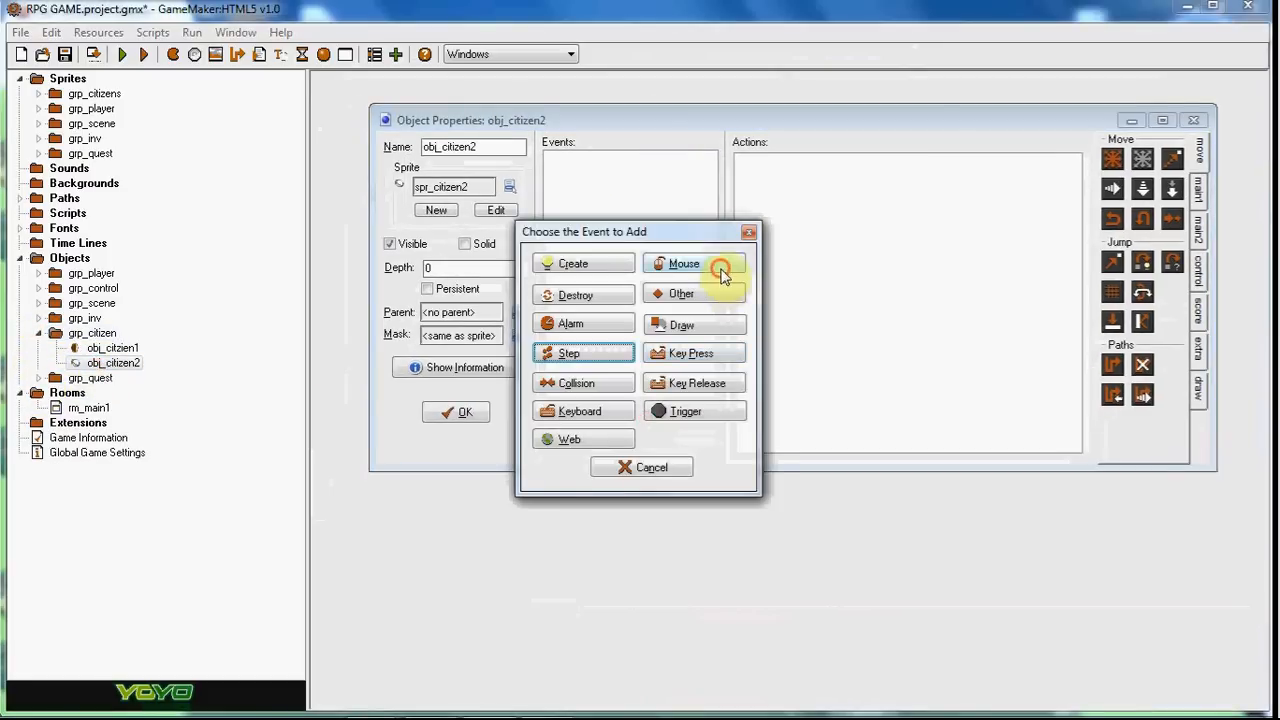
{"action": "left_click", "coordinate": [693, 263]}
{"action": "type", "text": "if"}
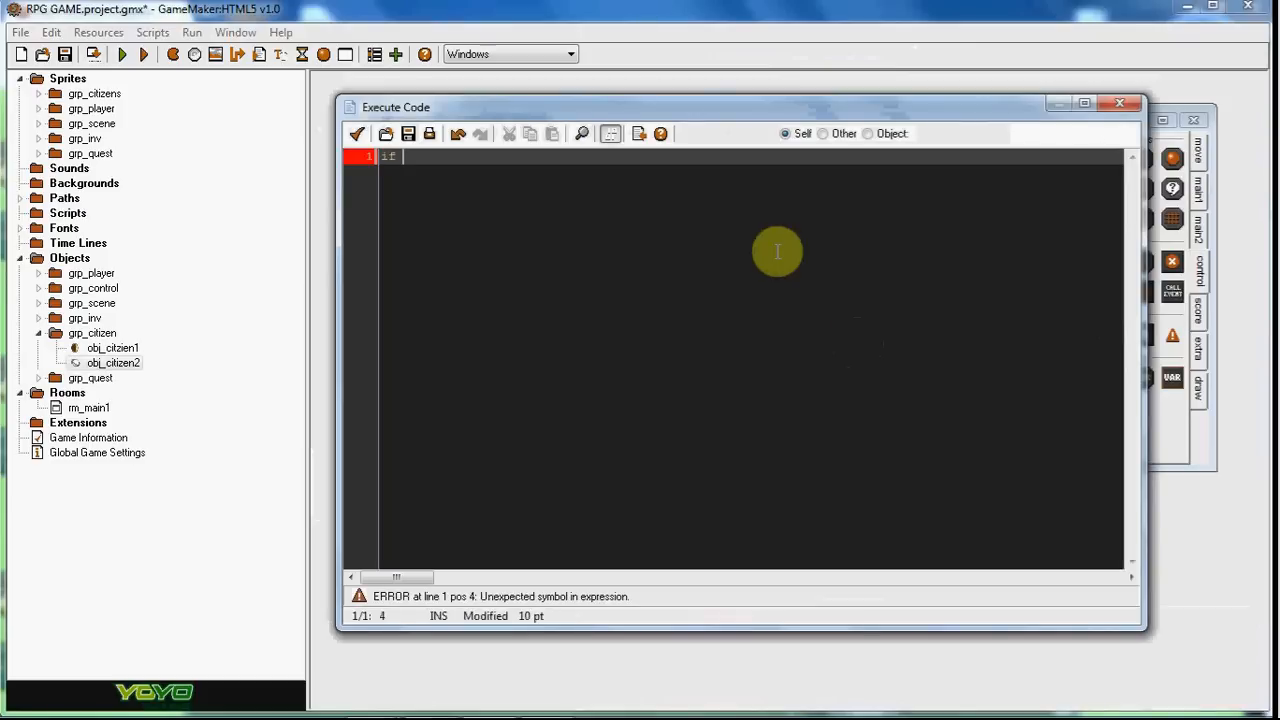
{"action": "type", "text": "global"}
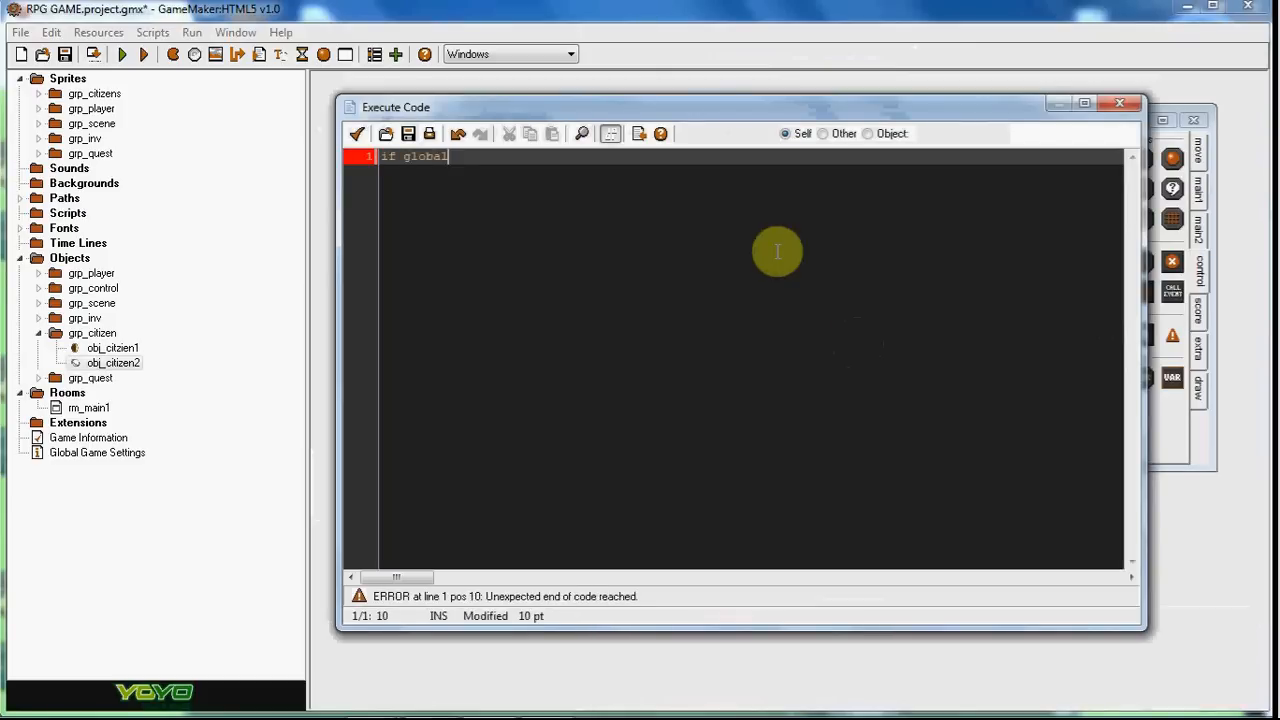
{"action": "type", "text": ".quest1 = false"}
{"action": "type", "text": "{"}
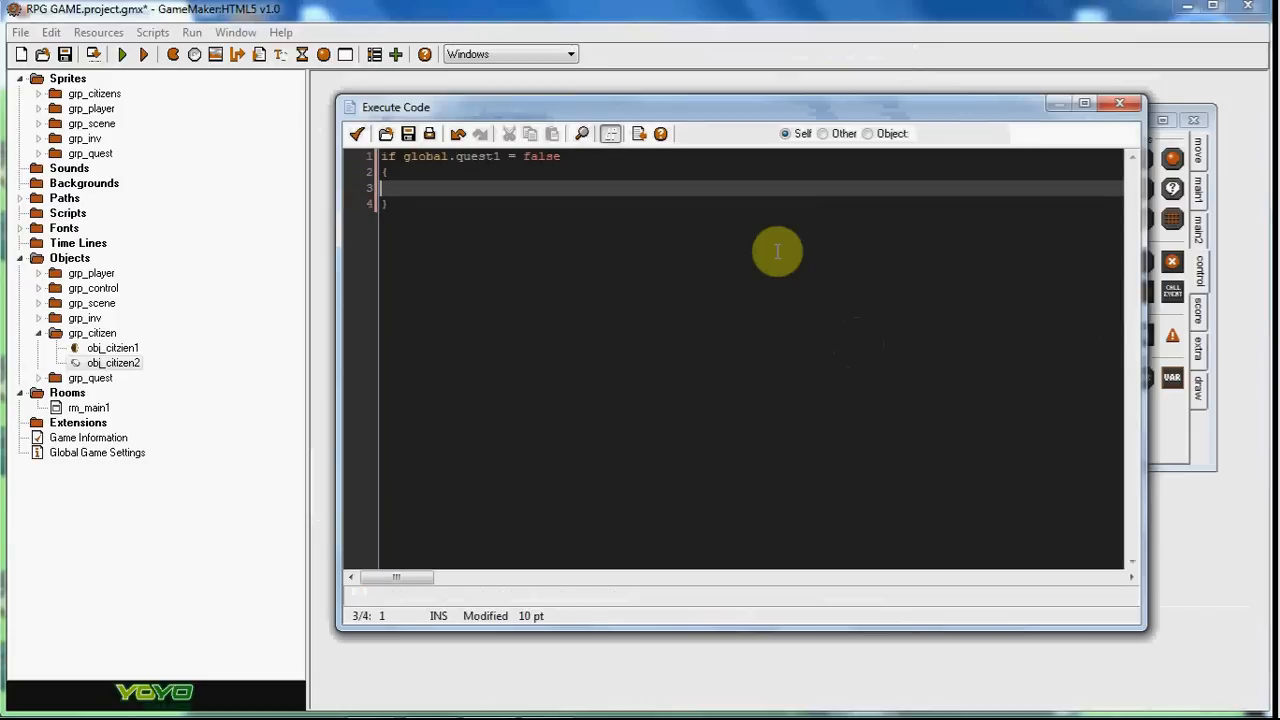
- Show the message 'Go get my scroll for me please!' and set global.quest1 = true
{"action": "type", "text": "show_message(\""}
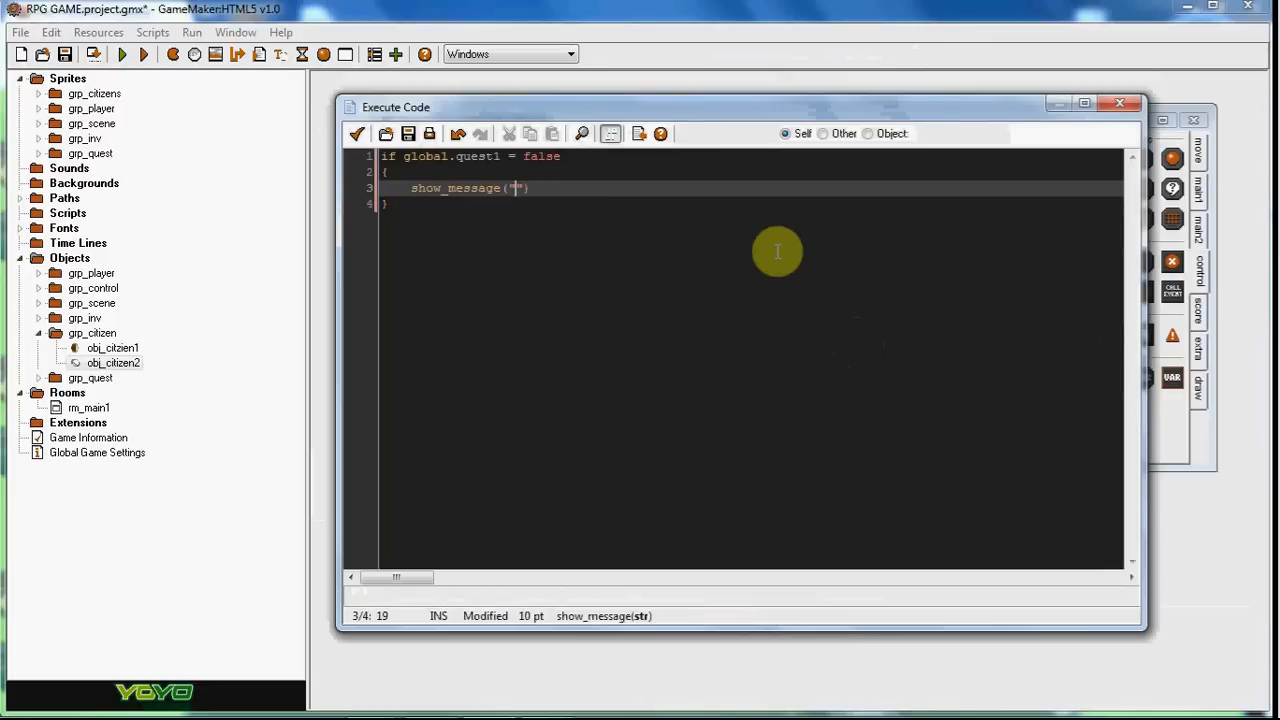
{"action": "type", "text": "Go get my"}
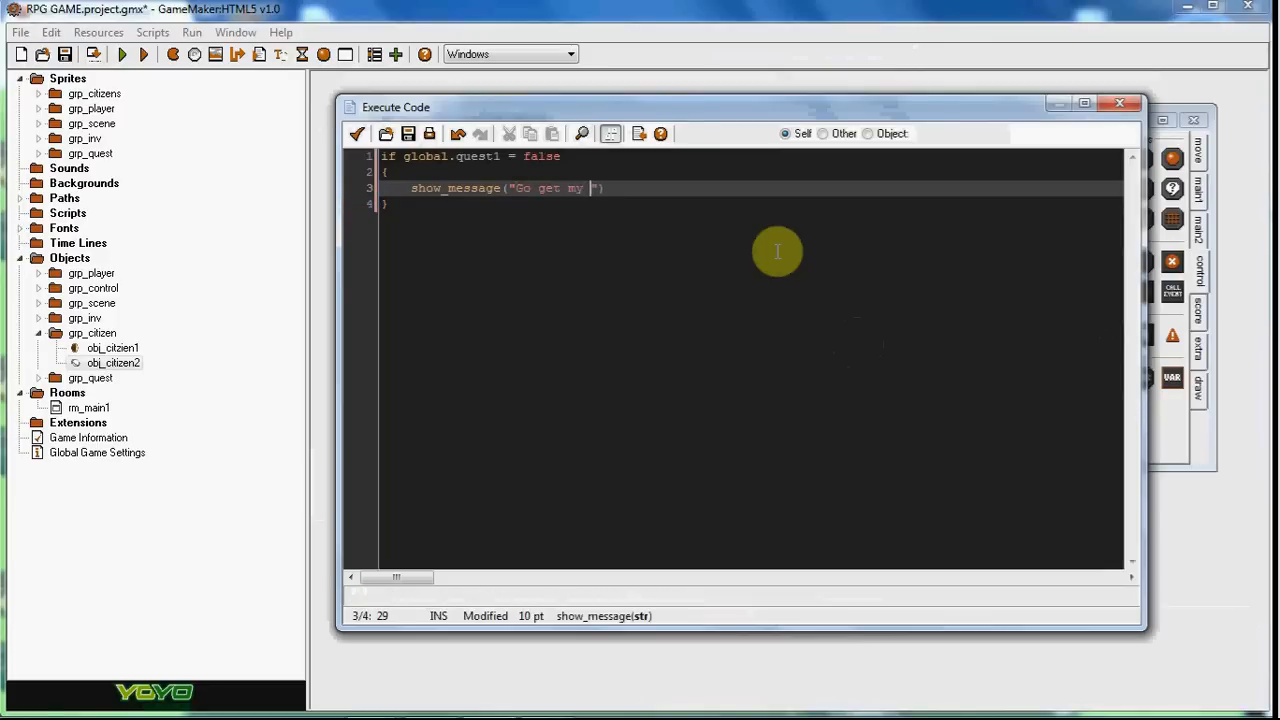
{"action": "type", "text": "scroll for me please"}
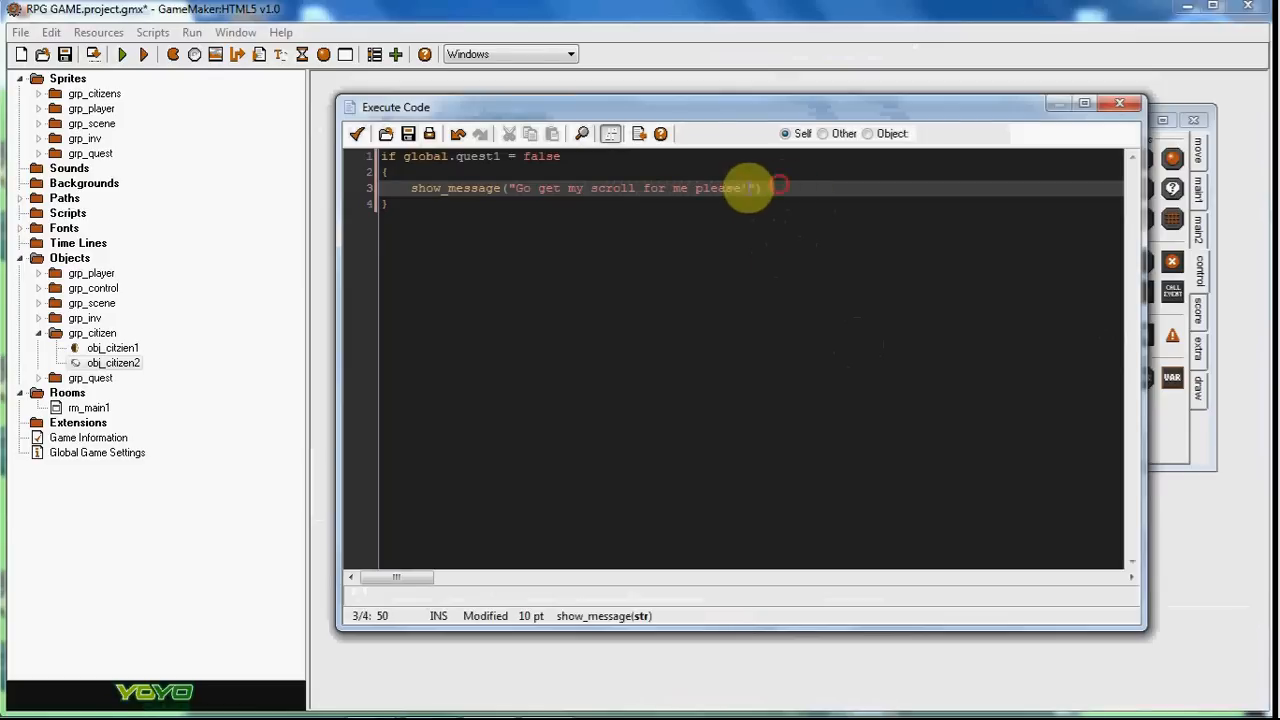
{"action": "type", "text": "!"}
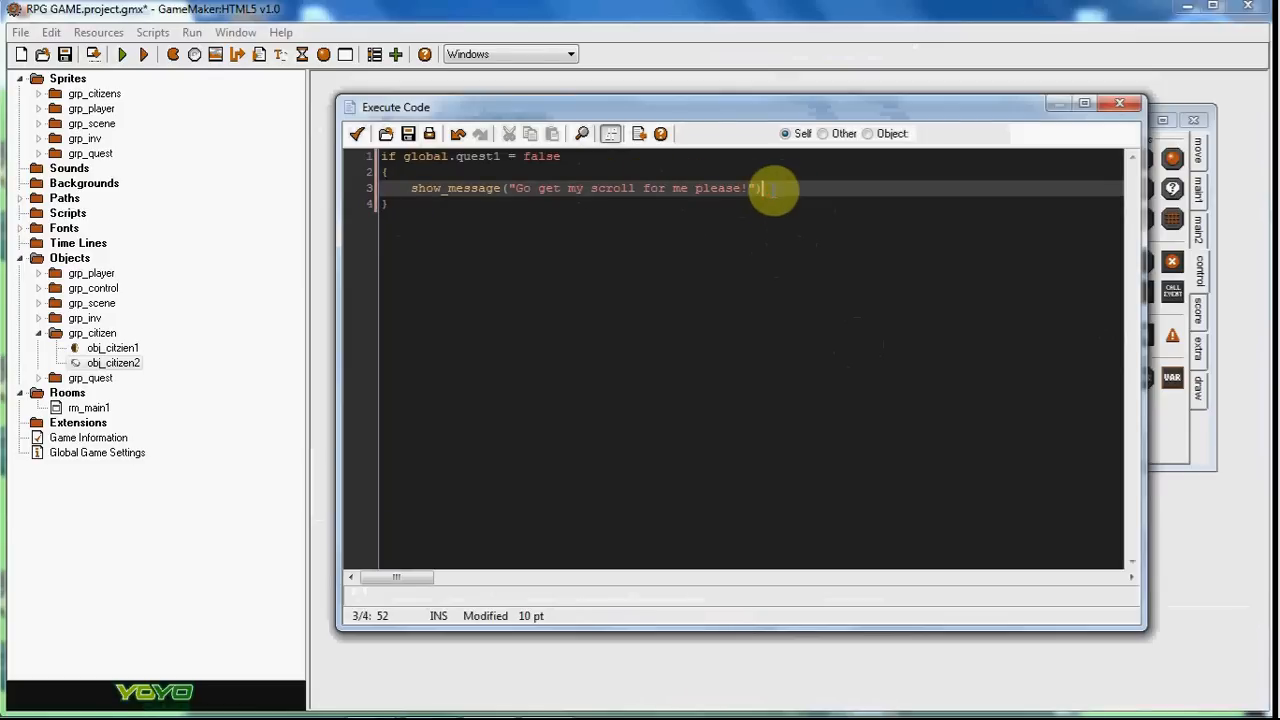
{"action": "type", "text": "global."}
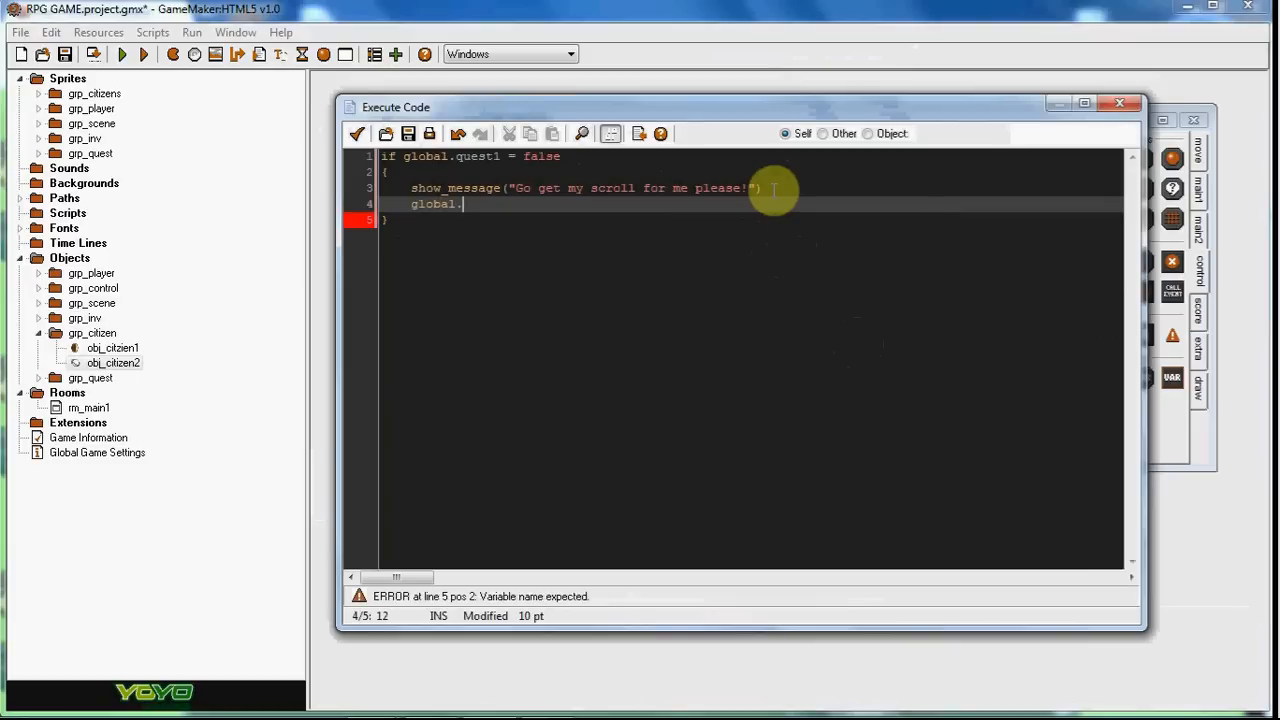
{"action": "type", "text": "quest1"}
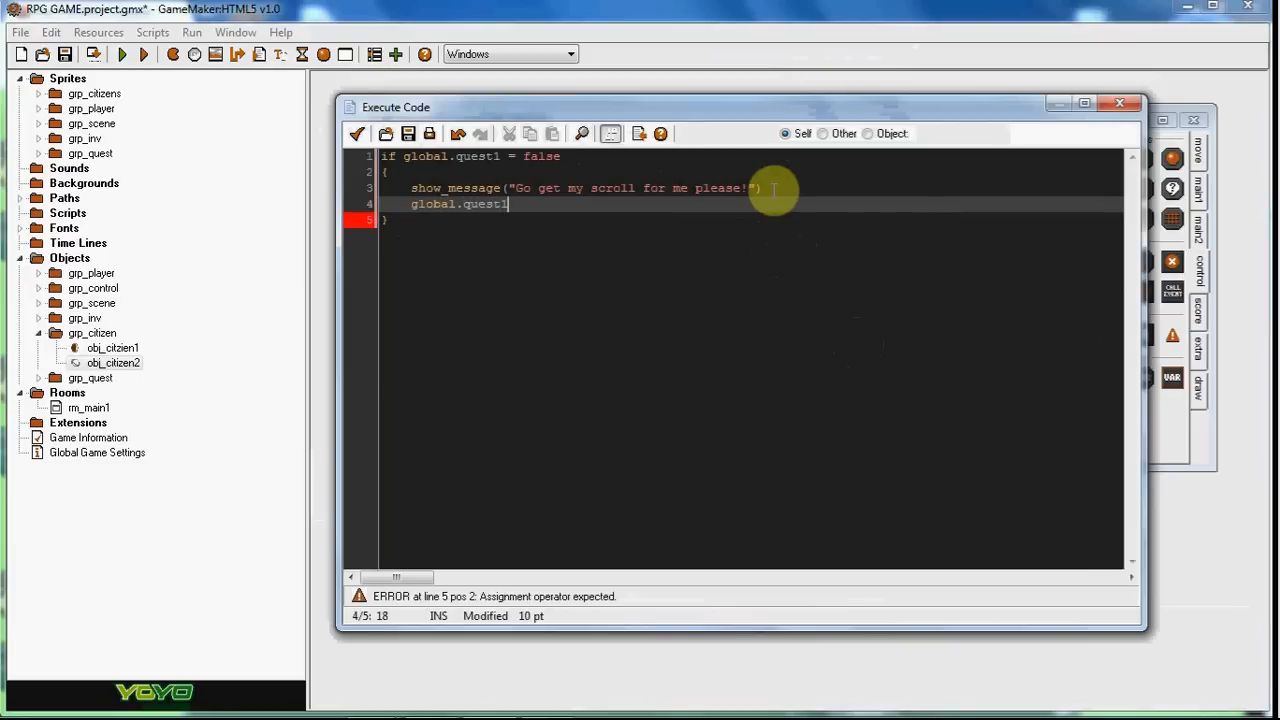
{"action": "type", "text": "= true"}
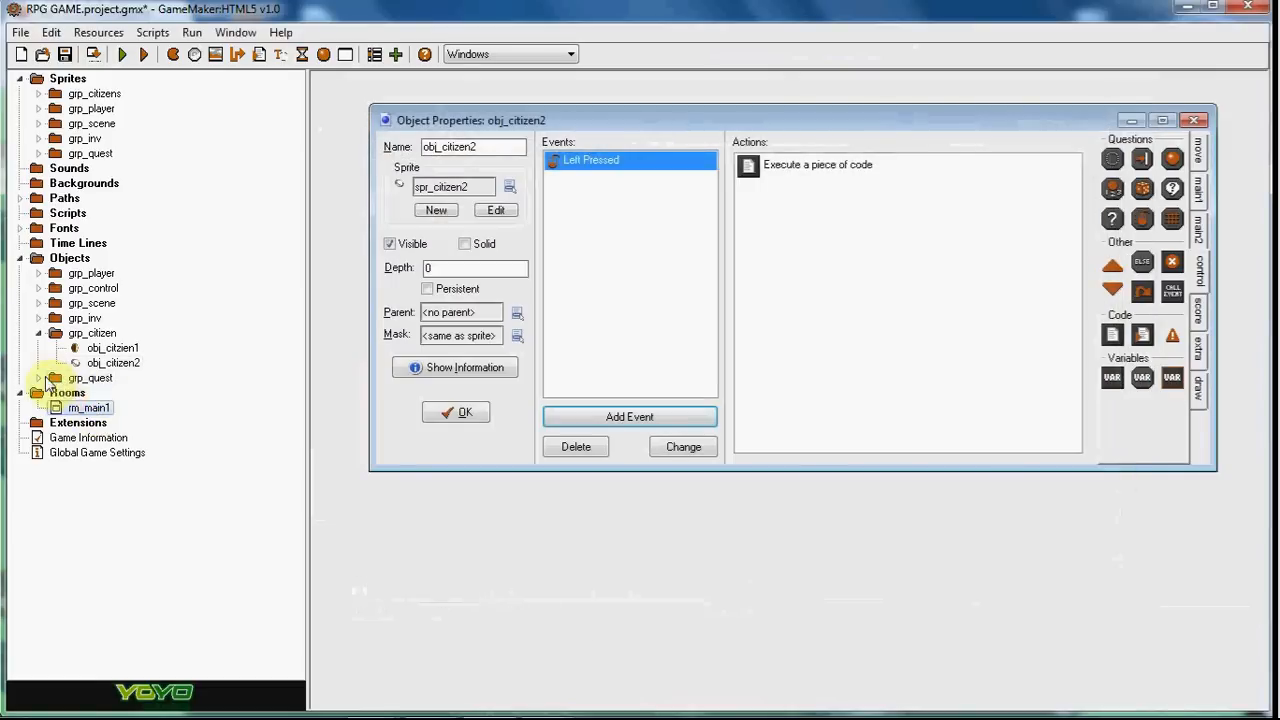
- Change obj_quest's Step code to check global.quest1, save it, and test-run the game
{"action": "double_click", "coordinate": [806, 164]}
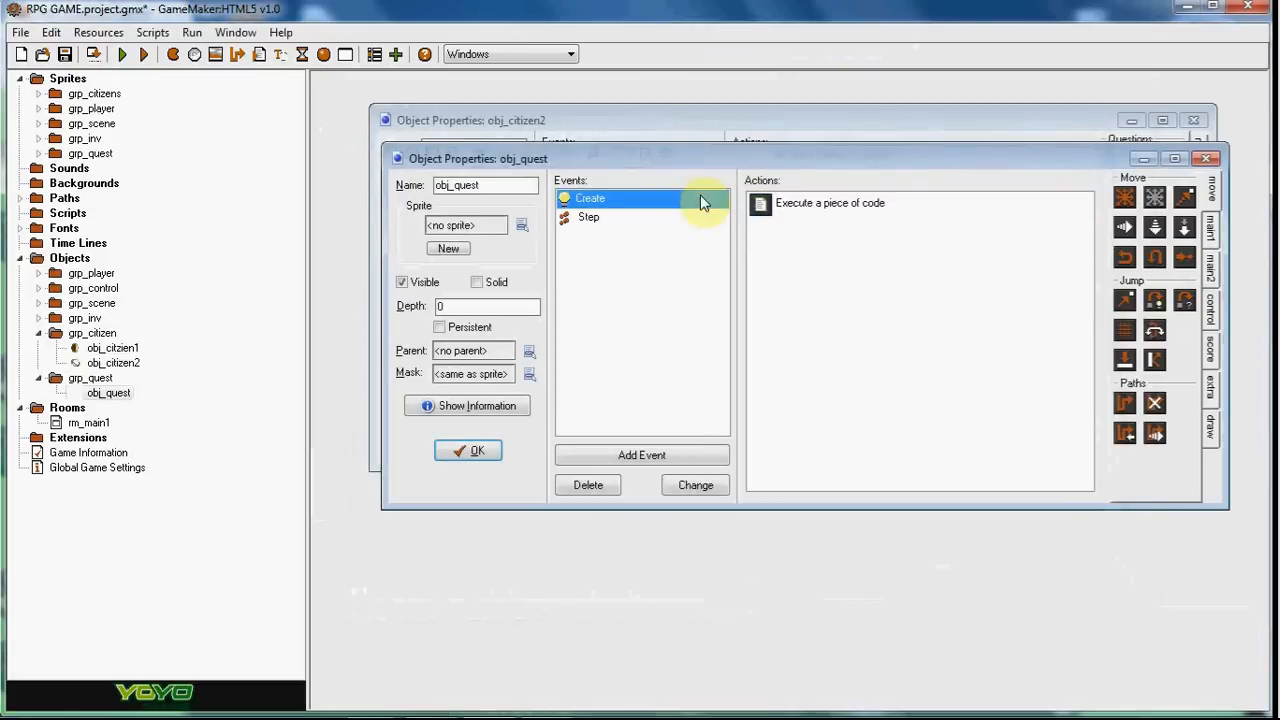
{"action": "left_click", "coordinate": [588, 217]}
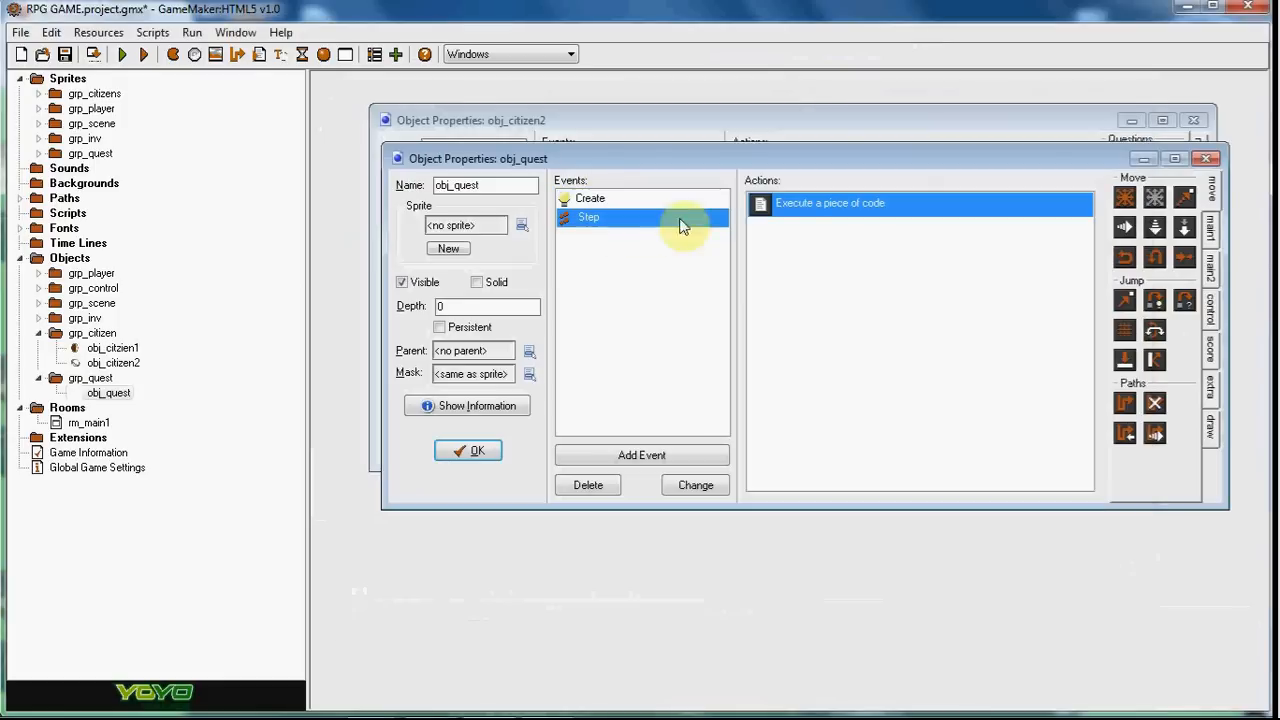
{"action": "double_click", "coordinate": [830, 203]}
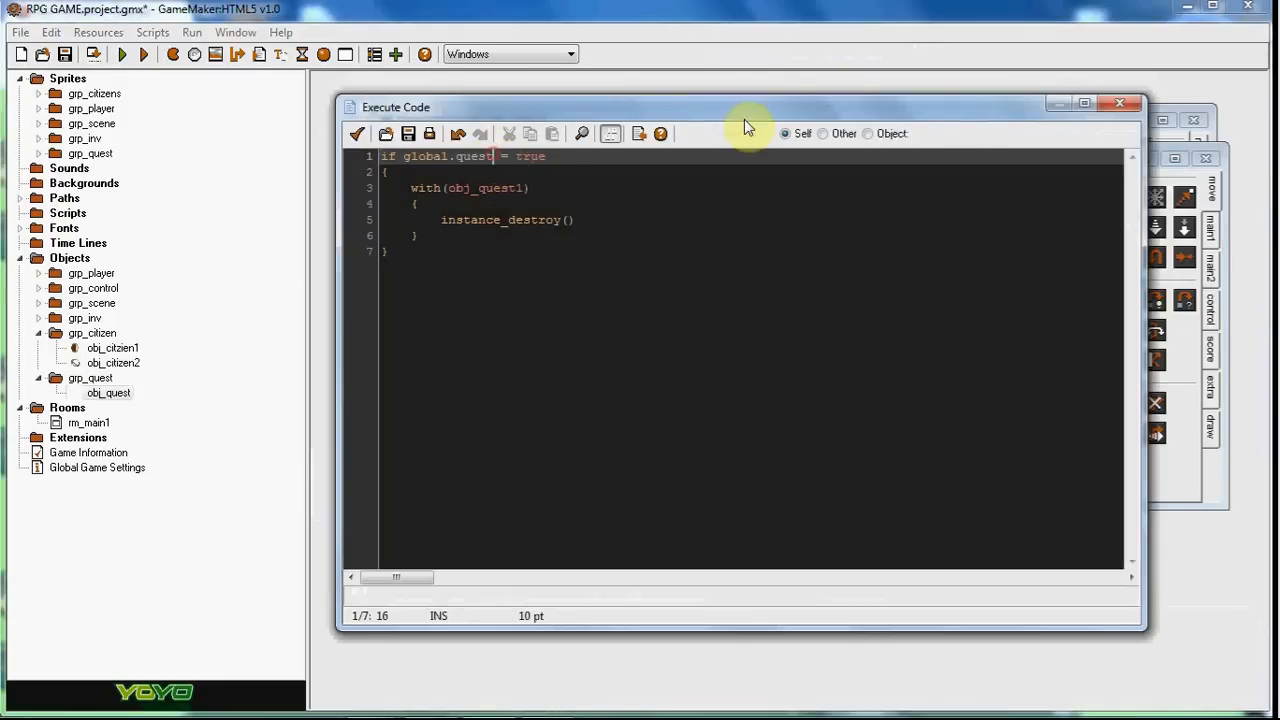
{"action": "type", "text": "1"}
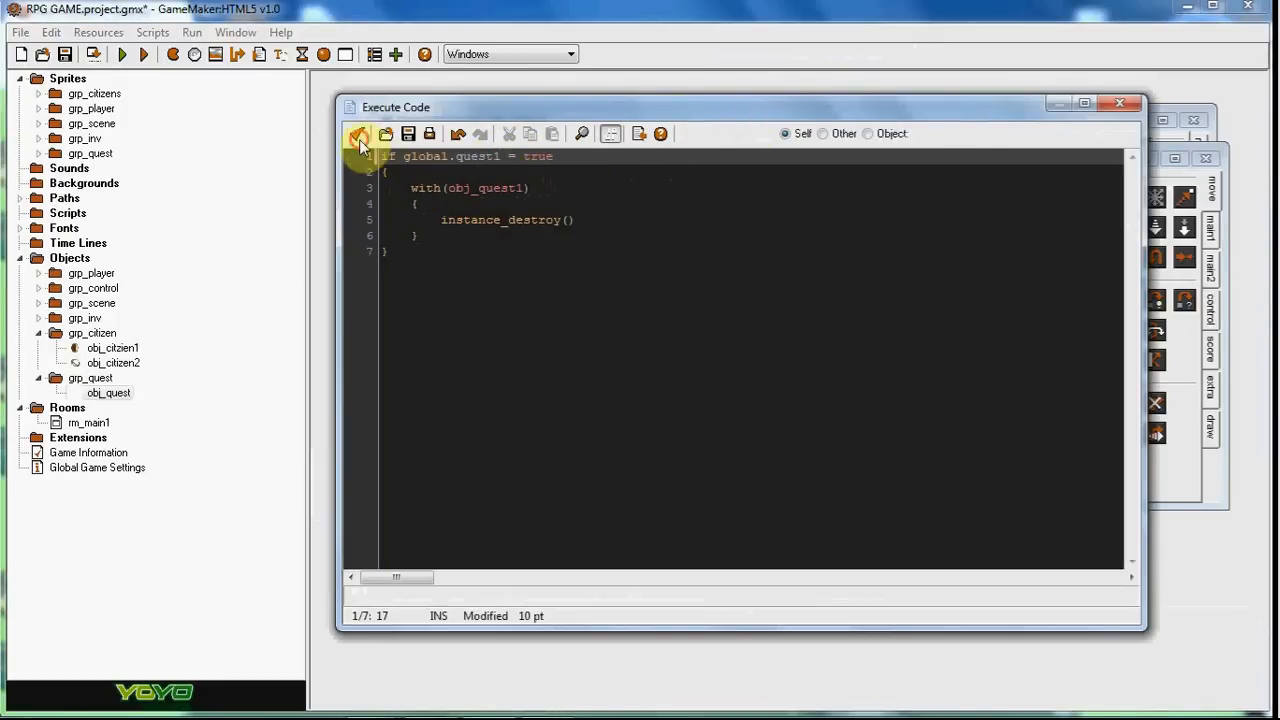
{"action": "left_click", "coordinate": [360, 133]}
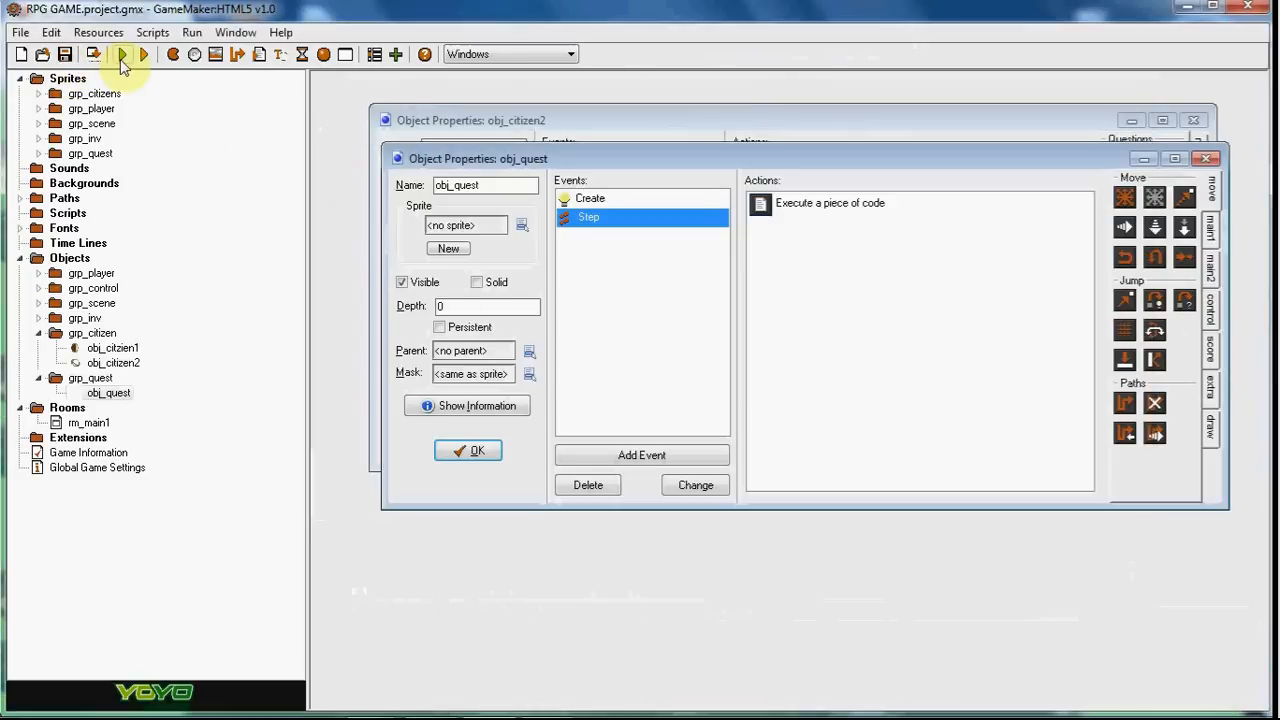
{"action": "left_click", "coordinate": [122, 55]}
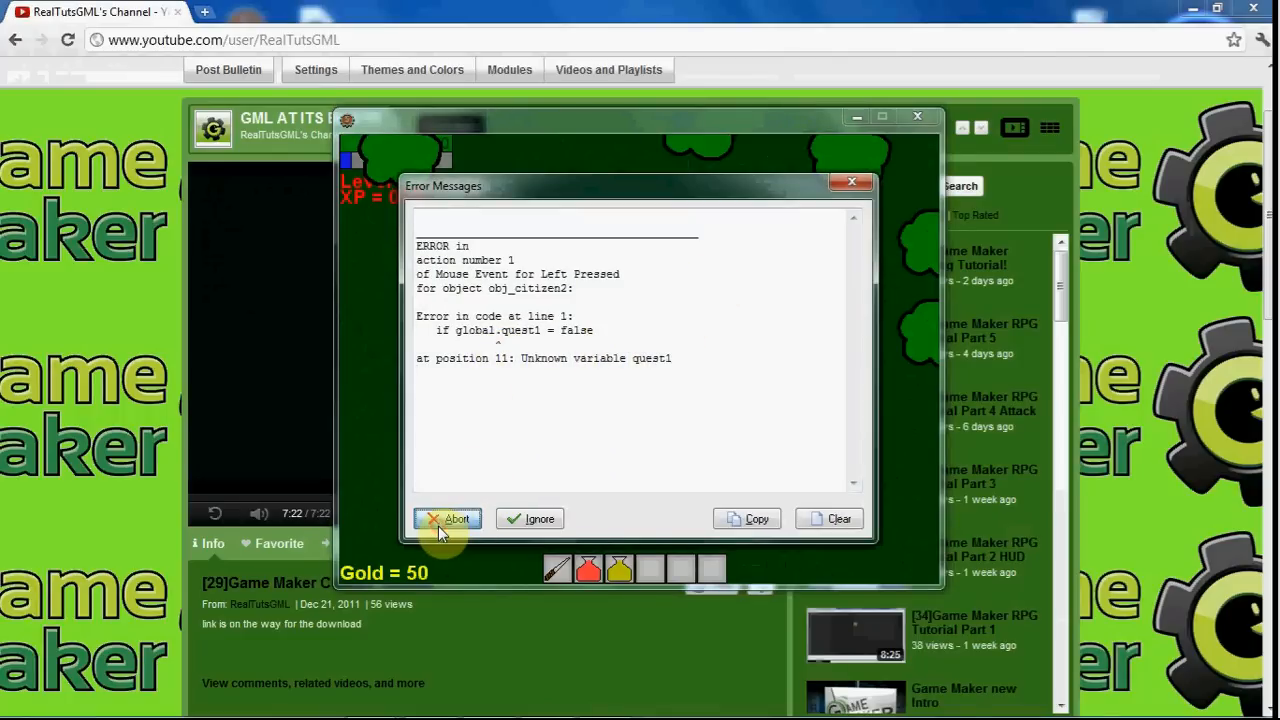
{"action": "left_click", "coordinate": [449, 519]}
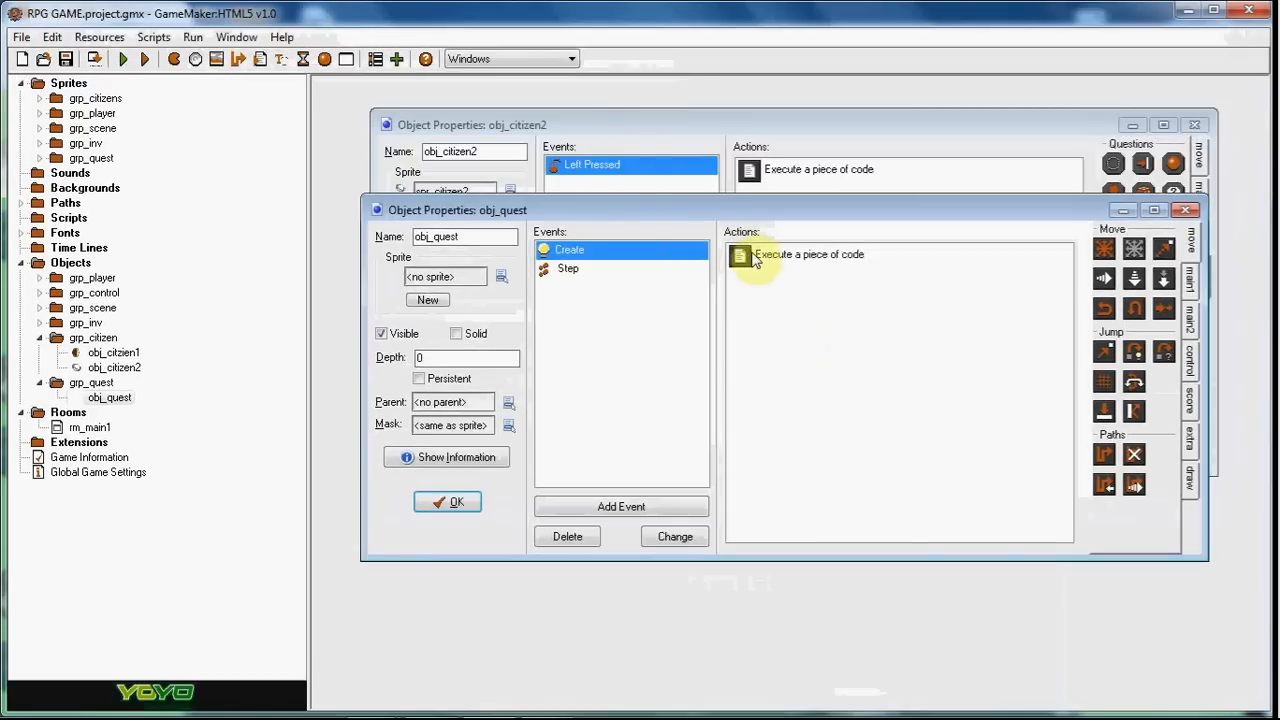
- Open obj_quest's Create event code action to check its contents
{"action": "double_click", "coordinate": [748, 254]}
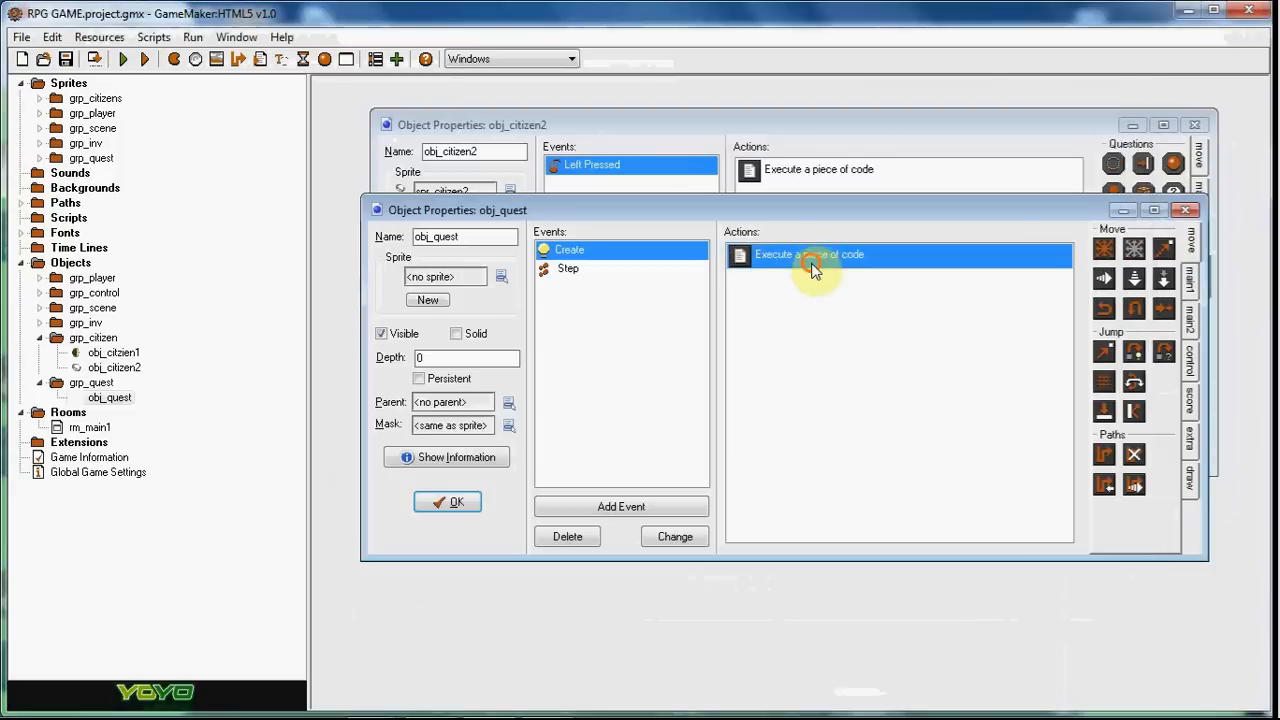
{"action": "double_click", "coordinate": [810, 263]}
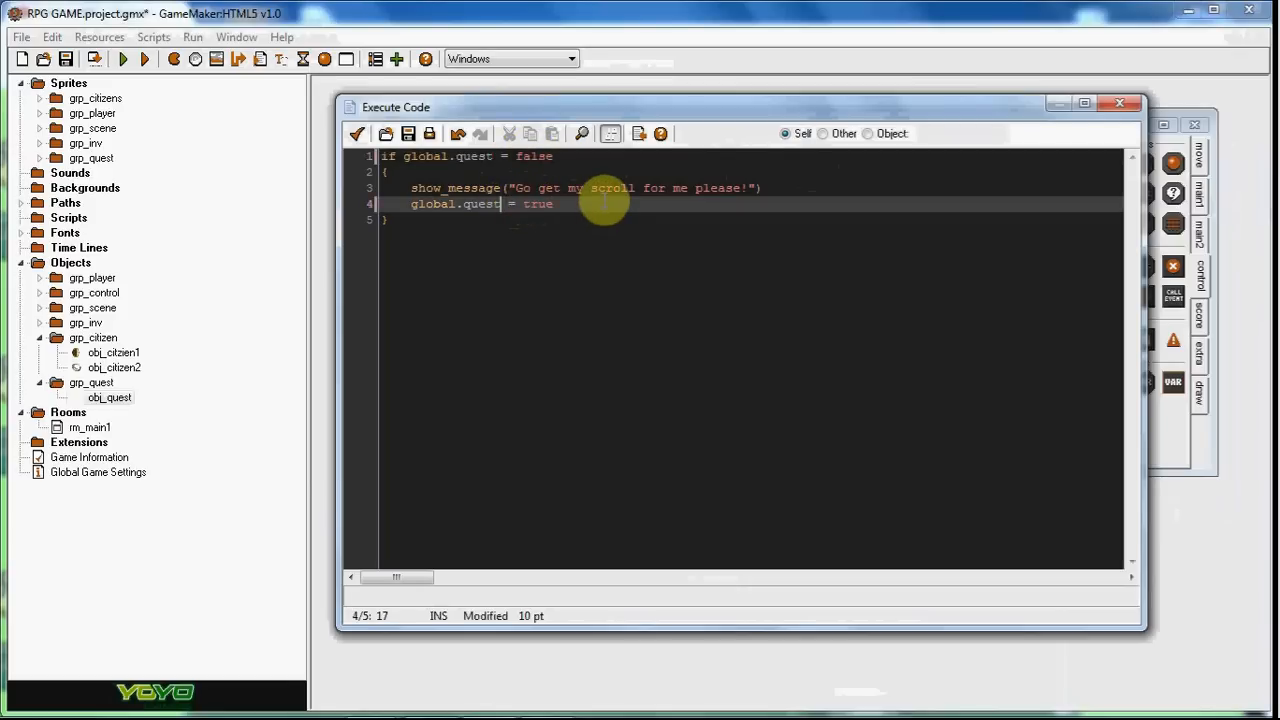
{"action": "mouse_move", "coordinate": [712, 218]}
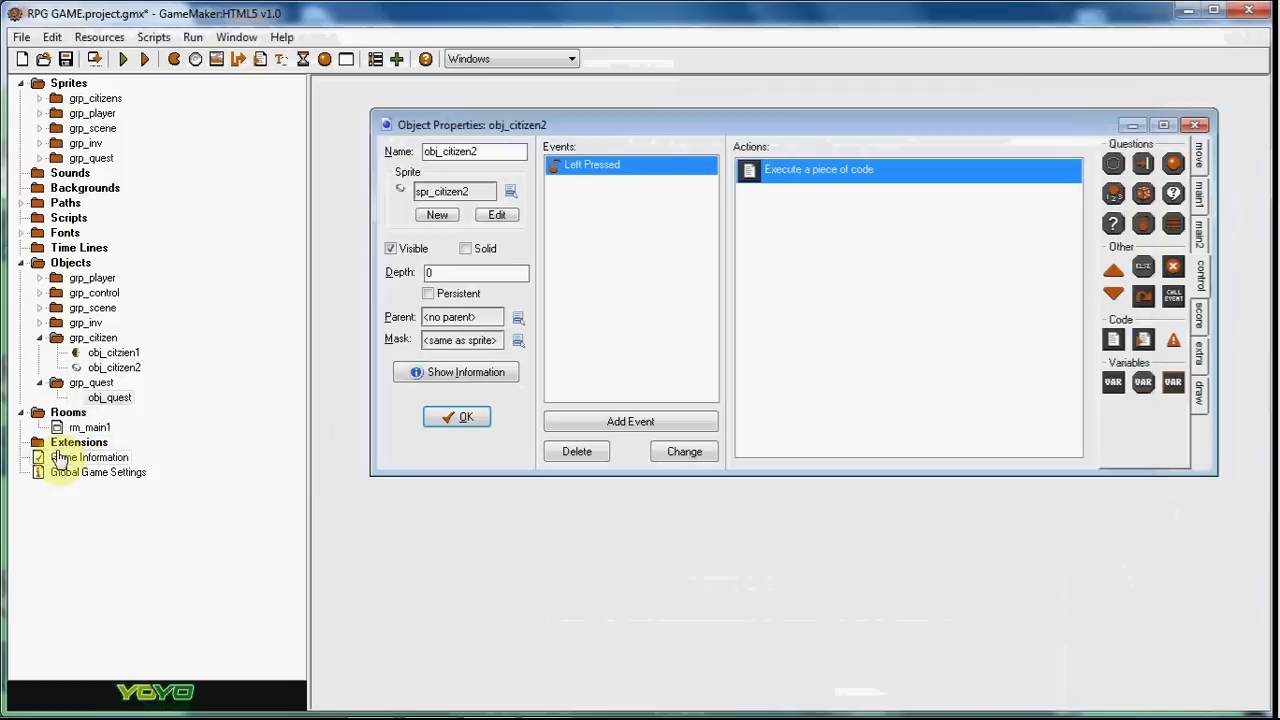
- Open rm_main1 and place obj_quest near the top of the room
{"action": "double_click", "coordinate": [88, 427]}
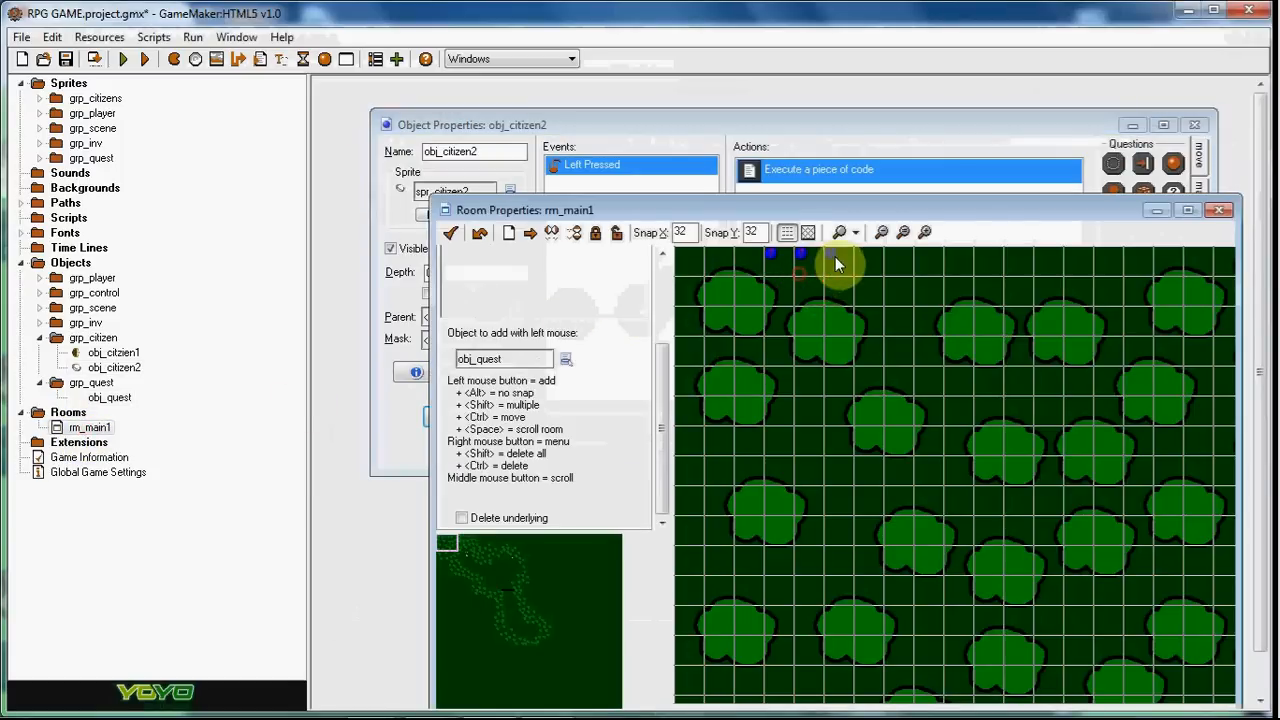
{"action": "left_click", "coordinate": [1192, 211]}
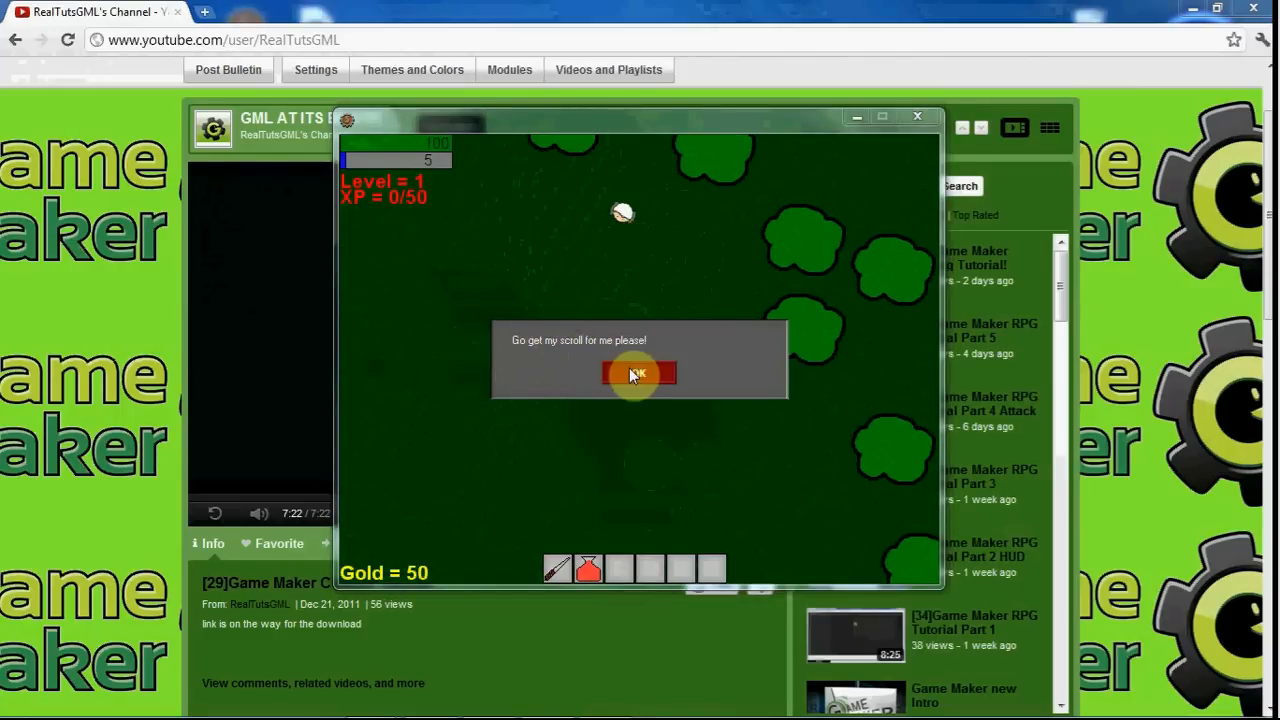
- Dismiss the citizen's 'Go get my scroll for me please!' message during the test run
{"action": "left_click", "coordinate": [639, 373]}
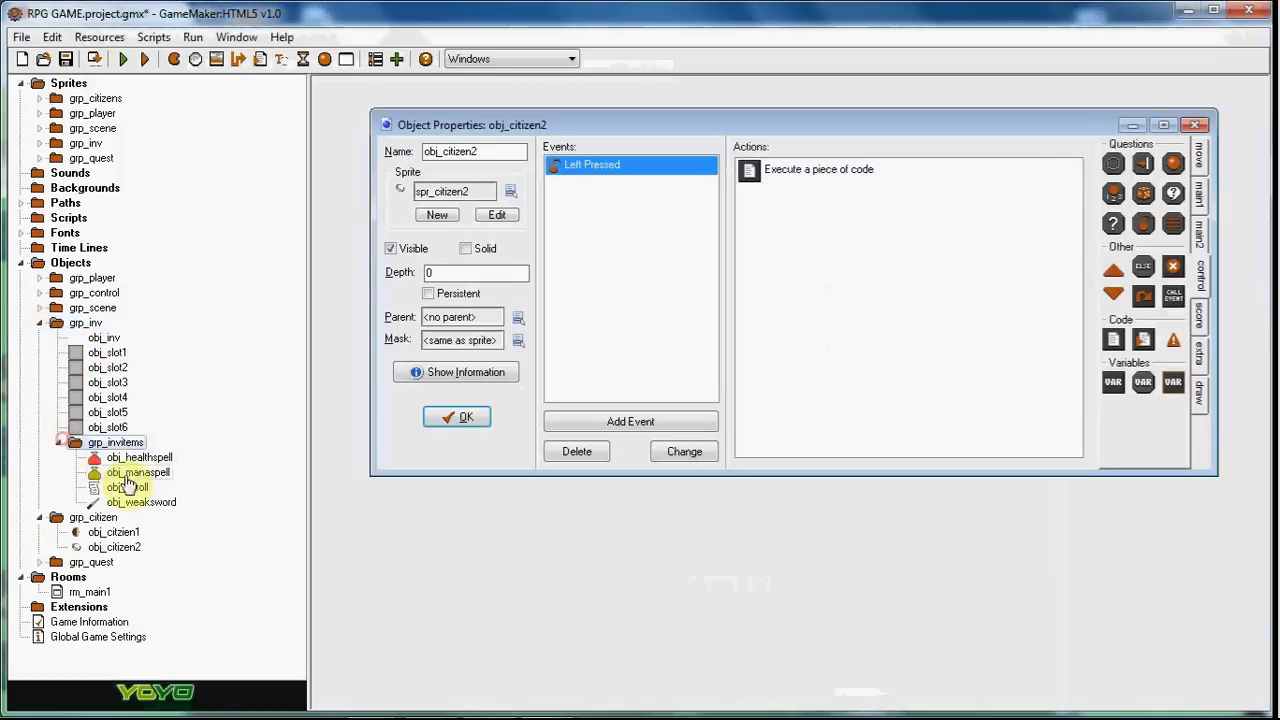
- Insert global.questscroll = true as the first line of the scroll pickup code
{"action": "double_click", "coordinate": [813, 169]}
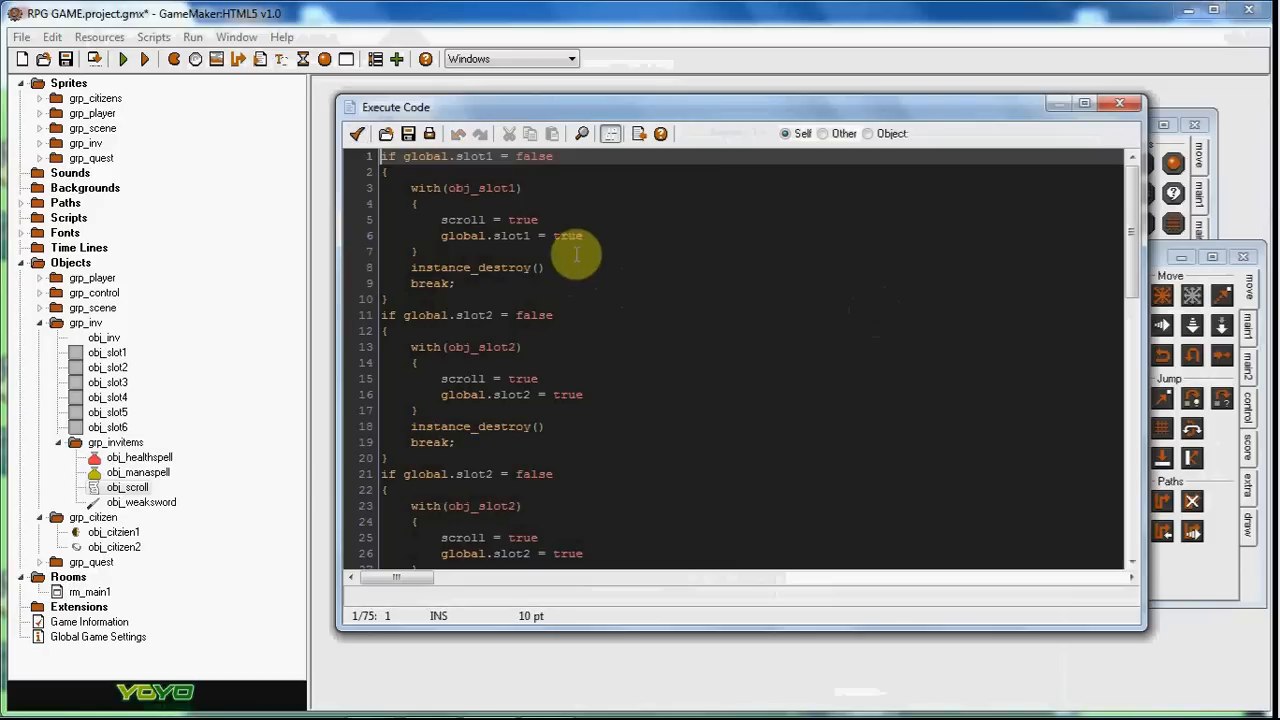
{"action": "scroll", "scroll_direction": "down", "scroll_amount": 3}
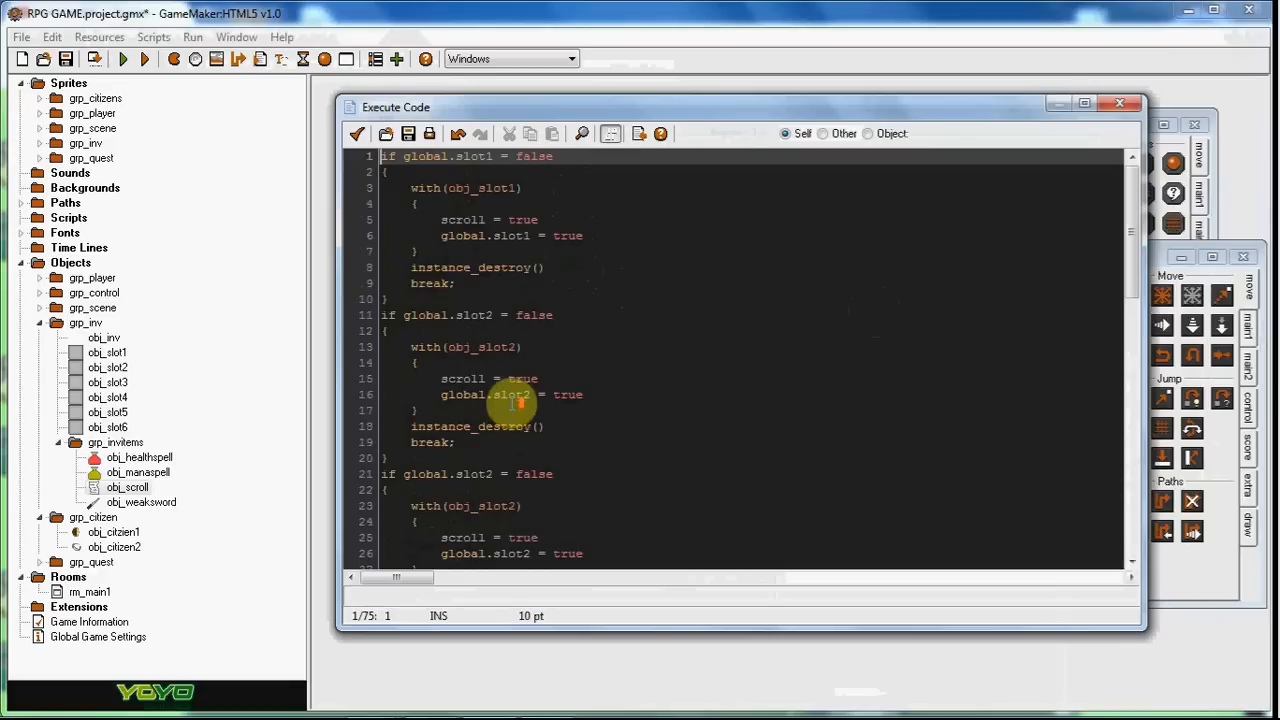
{"action": "key", "text": "Enter"}
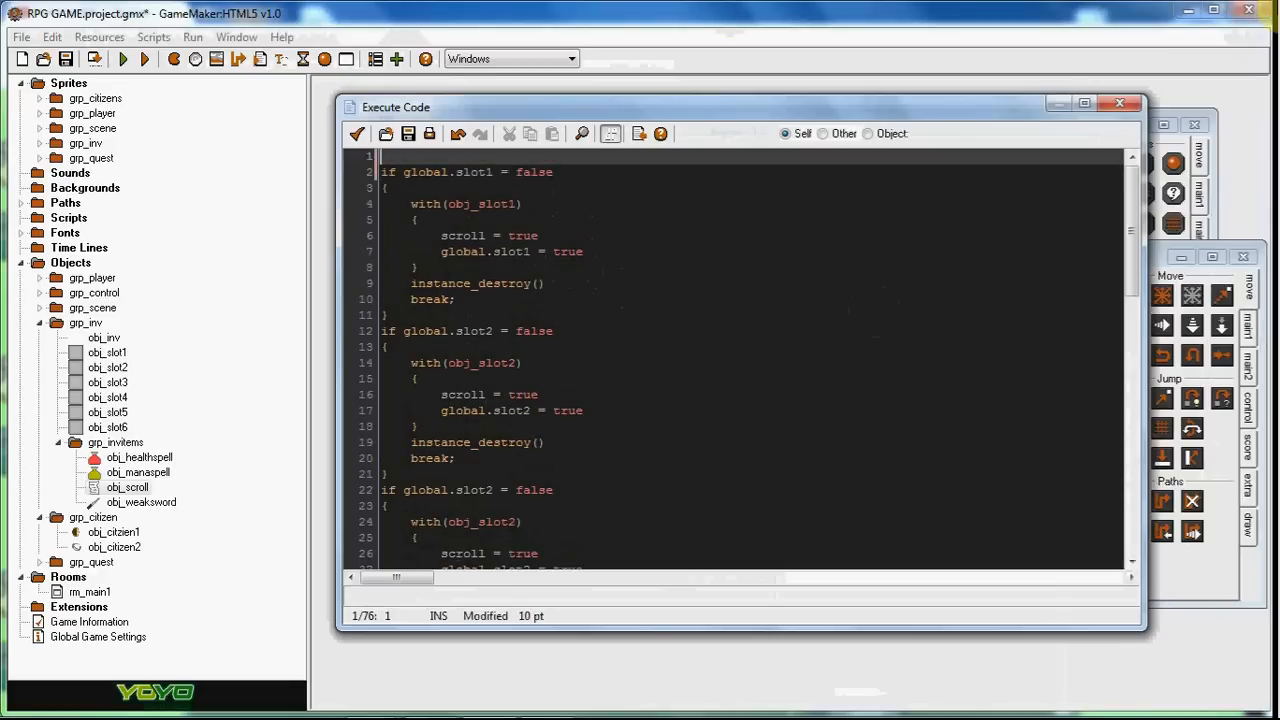
{"action": "type", "text": "global.scrol"}
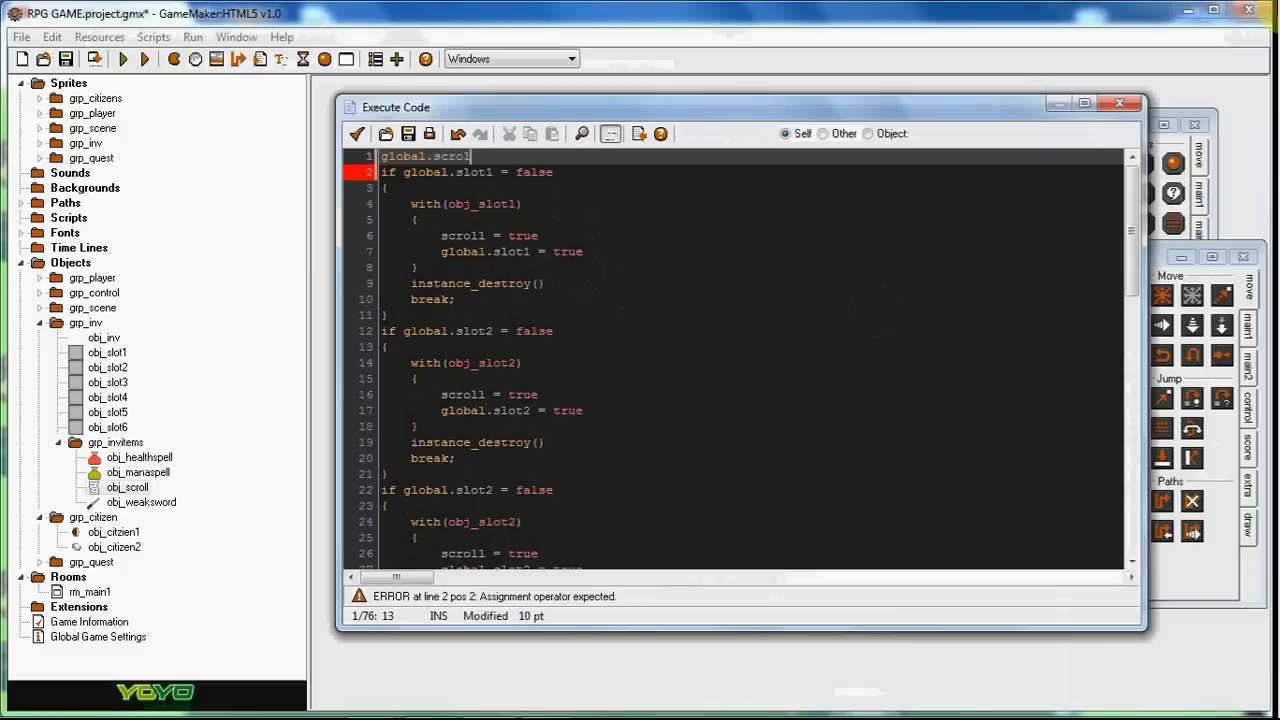
{"action": "key", "text": "Backspace"}
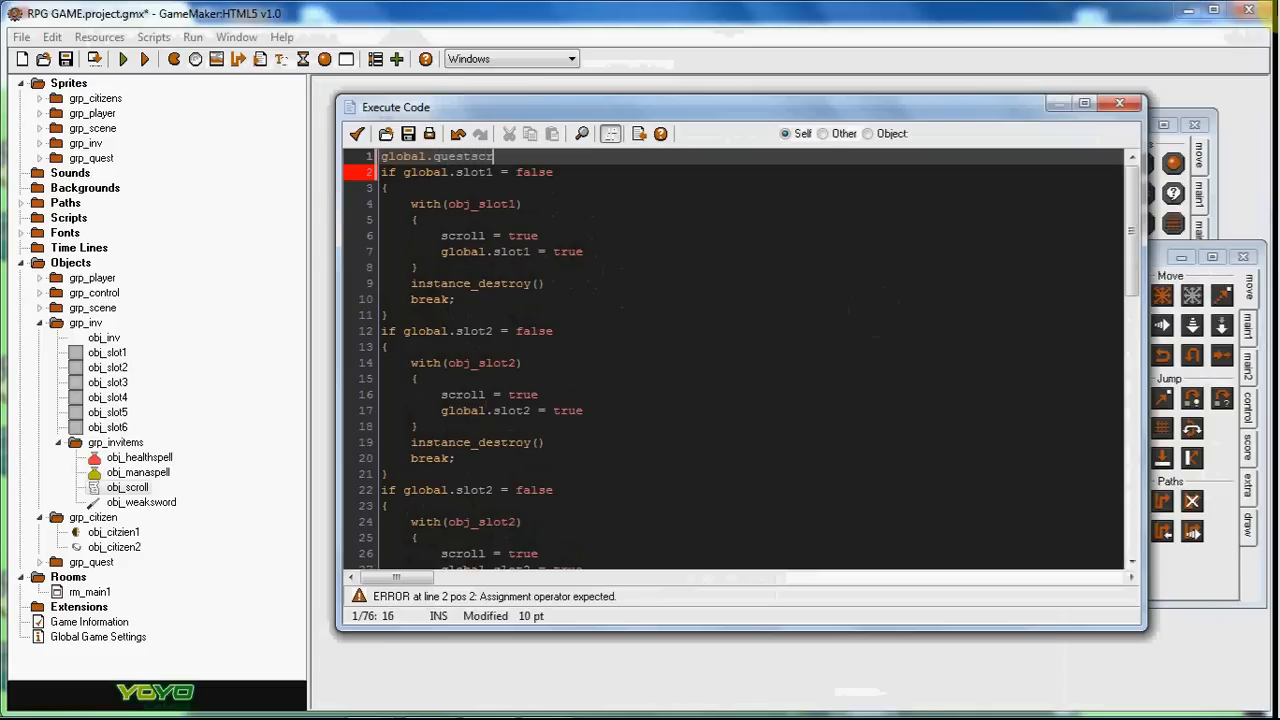
{"action": "type", "text": "roll ="}
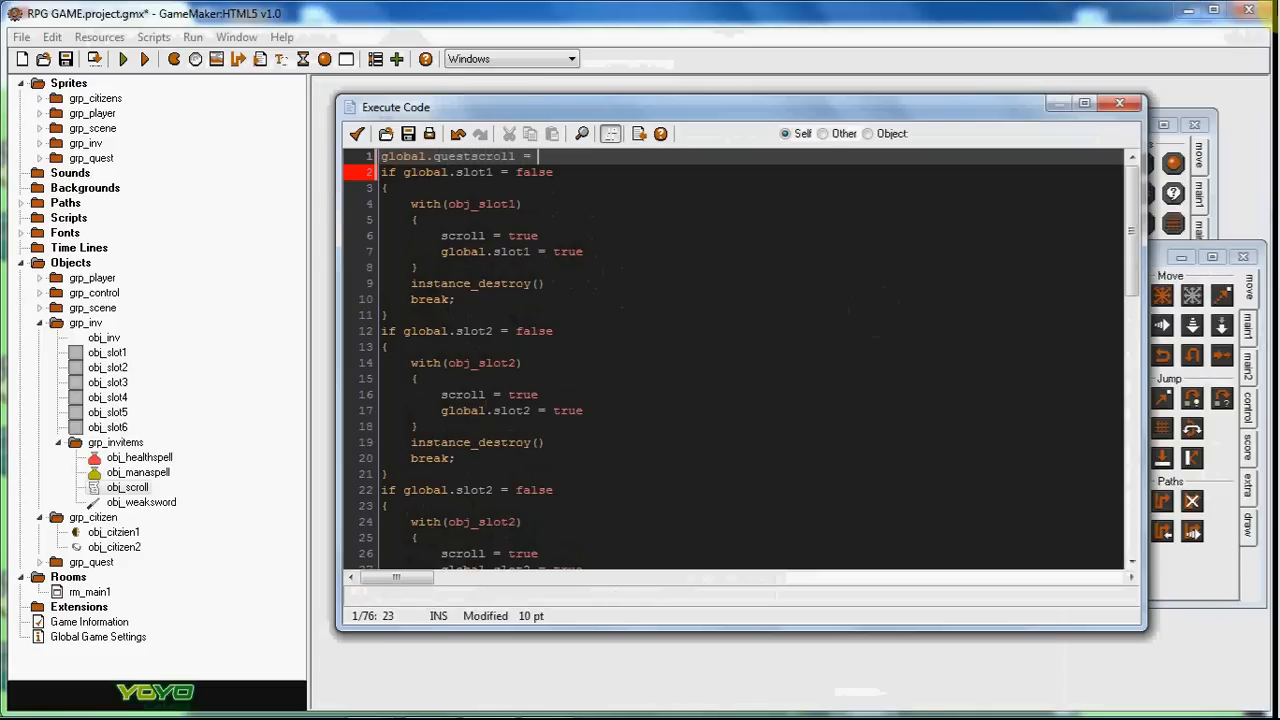
{"action": "type", "text": "true"}
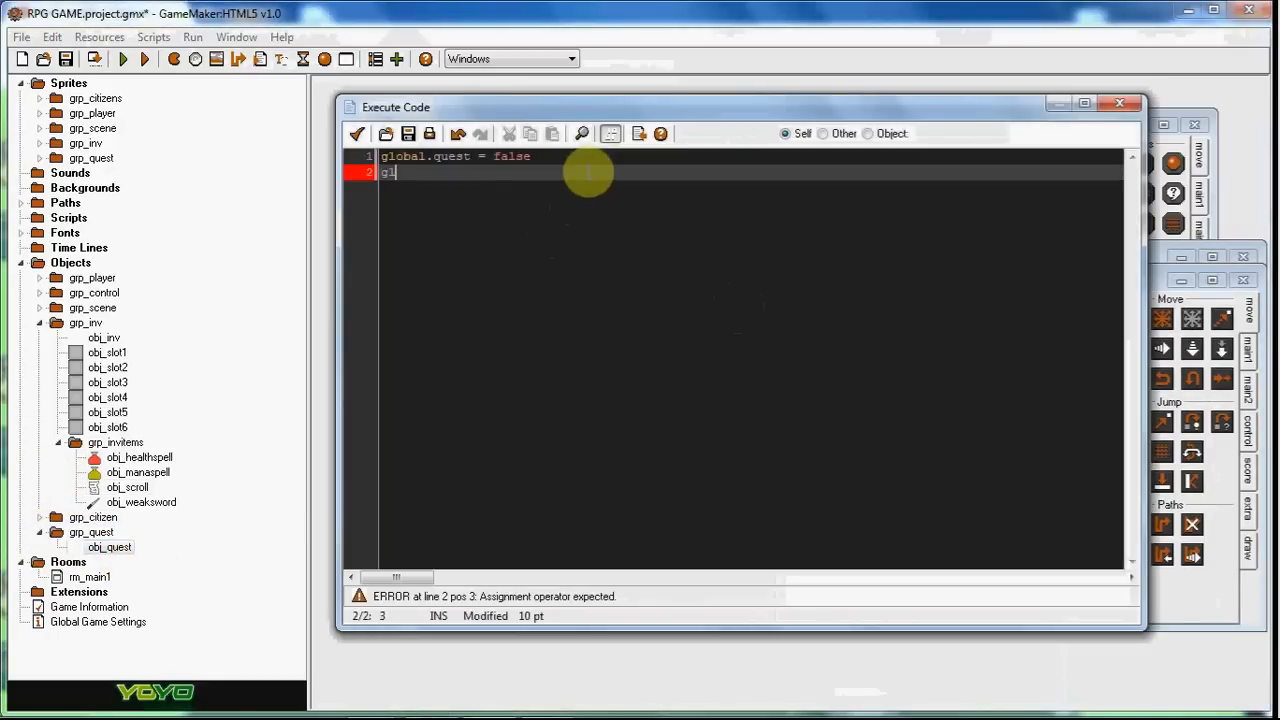
- Type the next global.quest line into obj_quest's Create code
{"action": "type", "text": "lobal.q"}
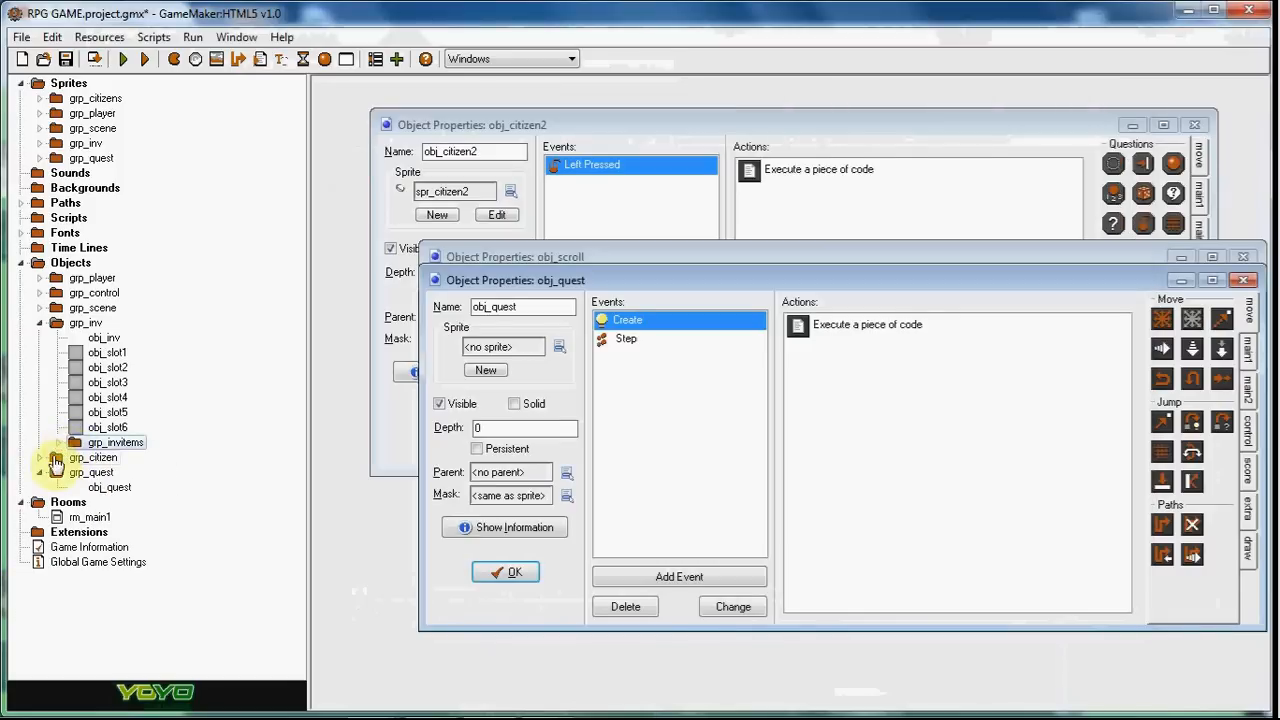
- In obj_citizen2's click code, show 'What are you doing go get my scroll' if quest is active without the scroll
{"action": "left_click", "coordinate": [819, 169]}
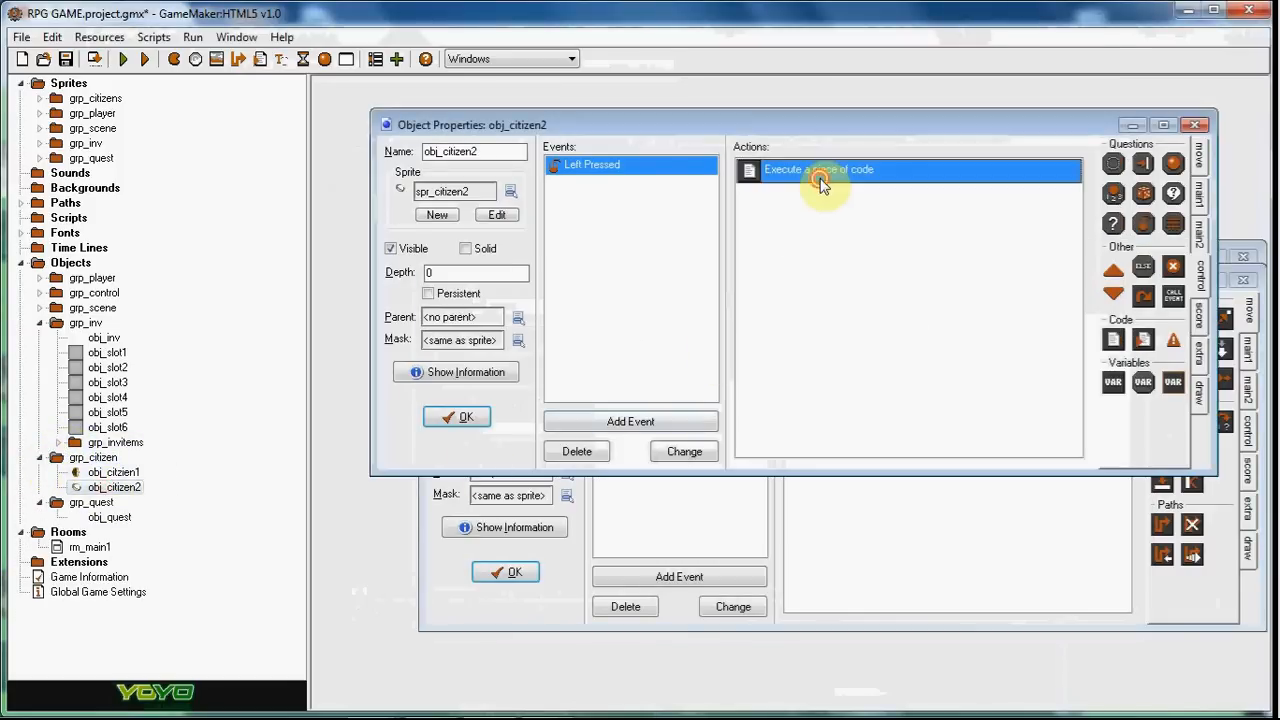
{"action": "double_click", "coordinate": [818, 170]}
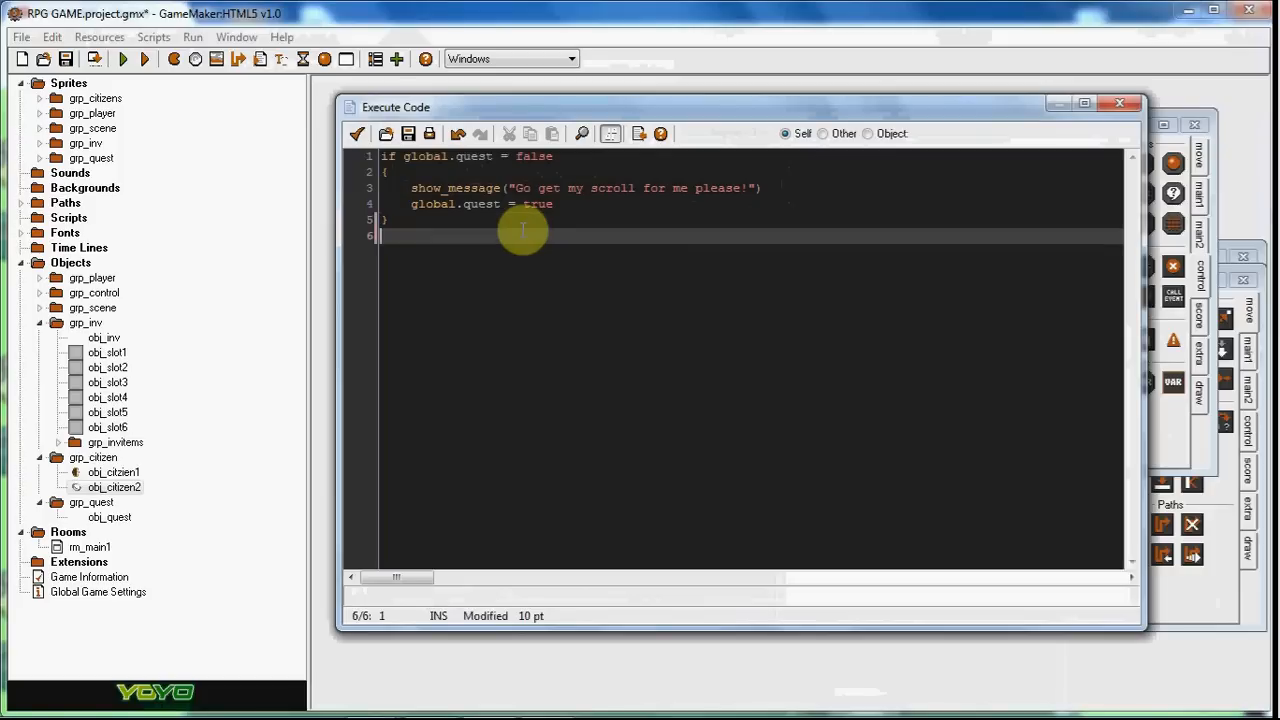
{"action": "type", "text": "if globla"}
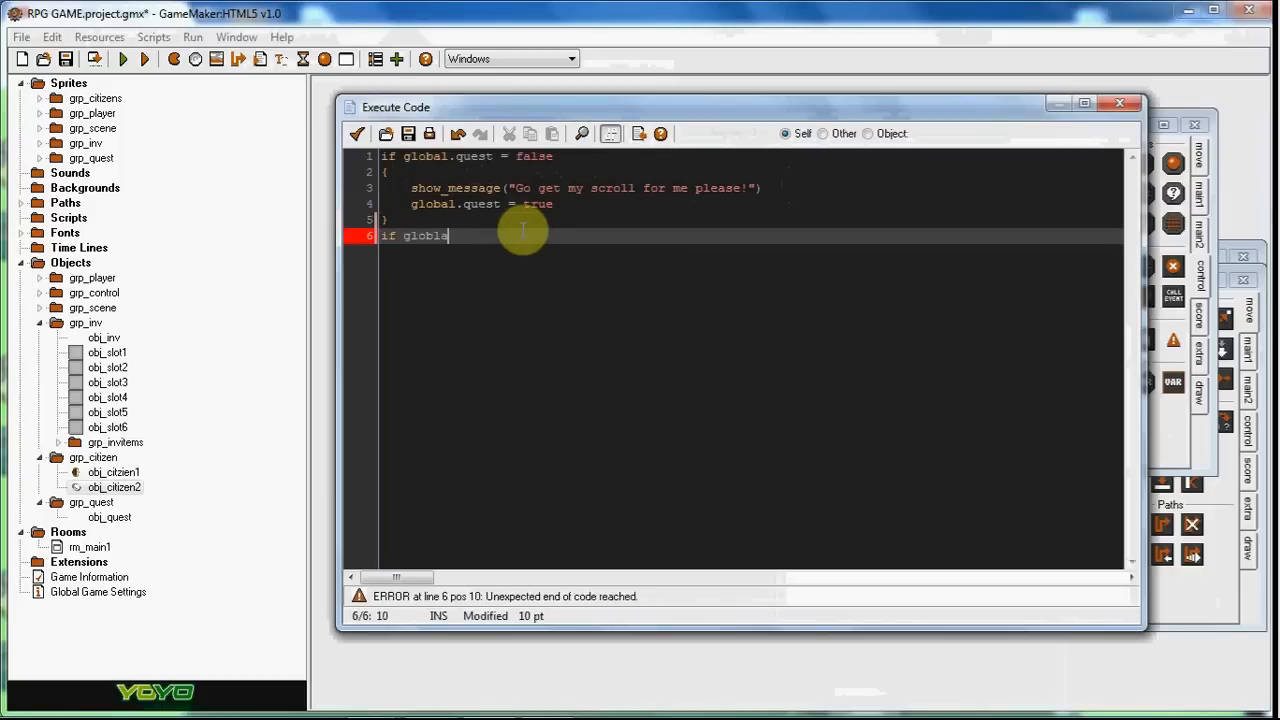
{"action": "type", "text": ".quest = true"}
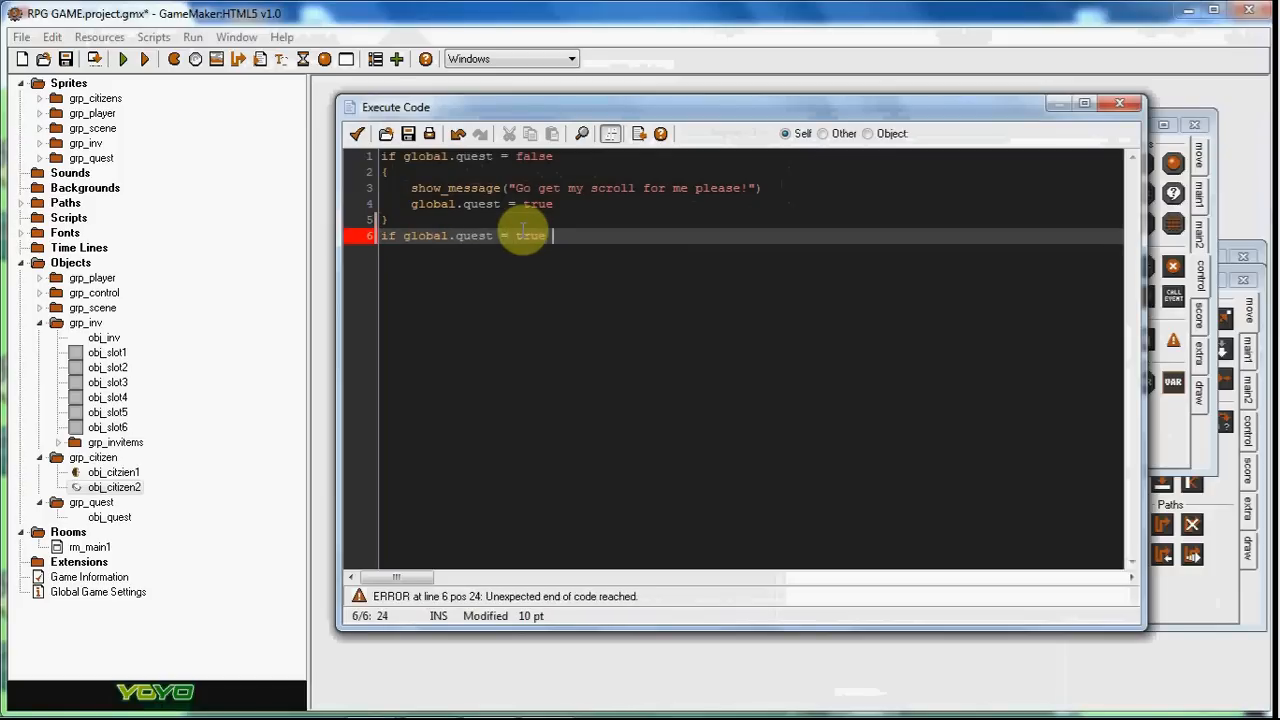
{"action": "type", "text": "&&"}
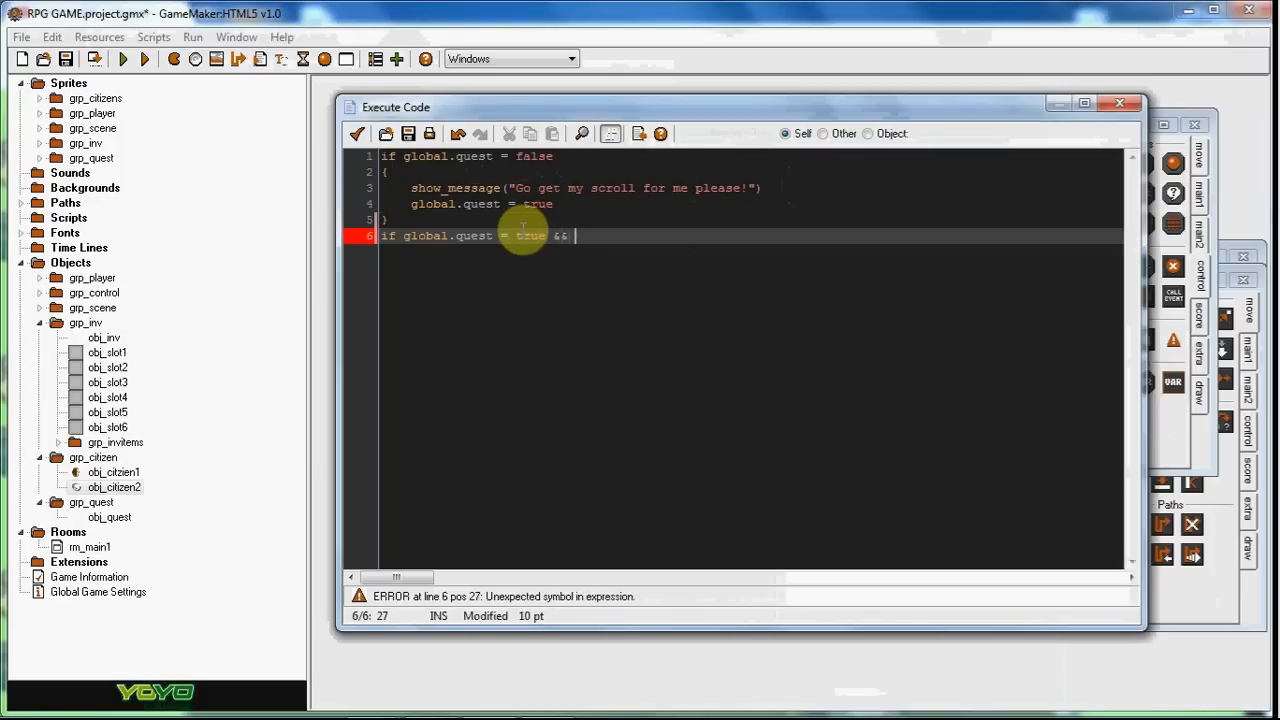
{"action": "type", "text": "global.que"}
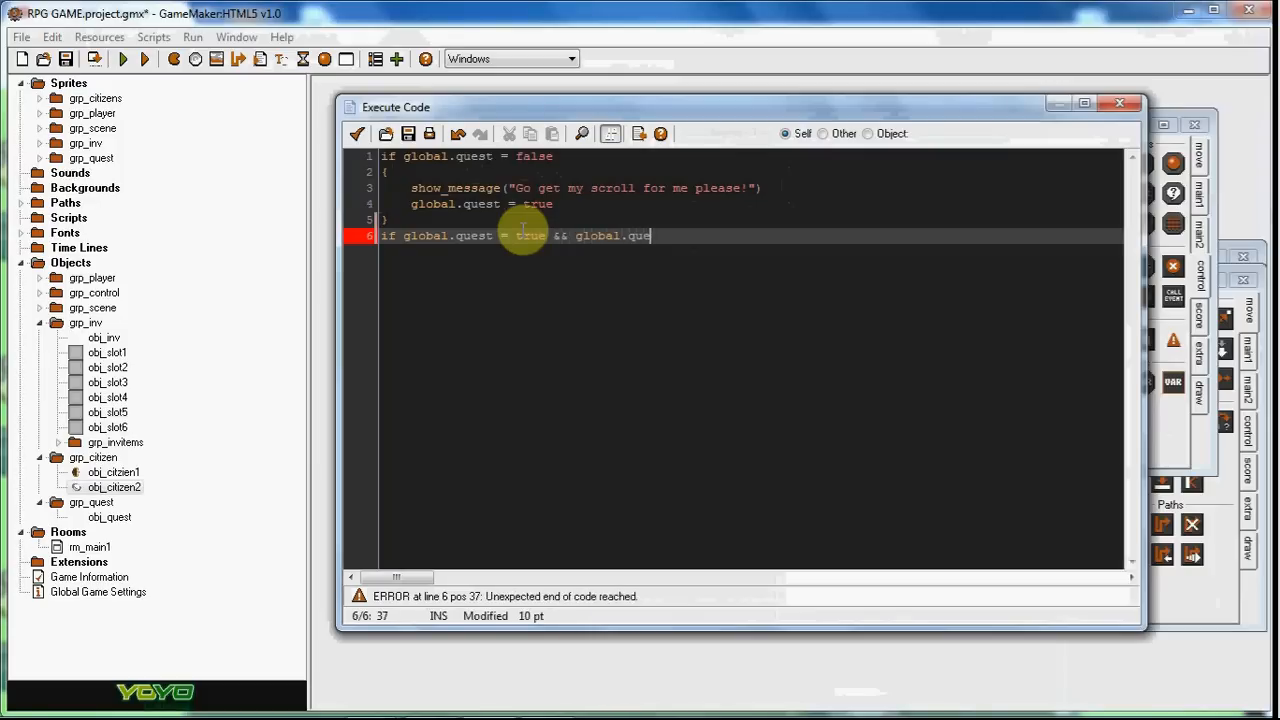
{"action": "type", "text": "scroll = false"}
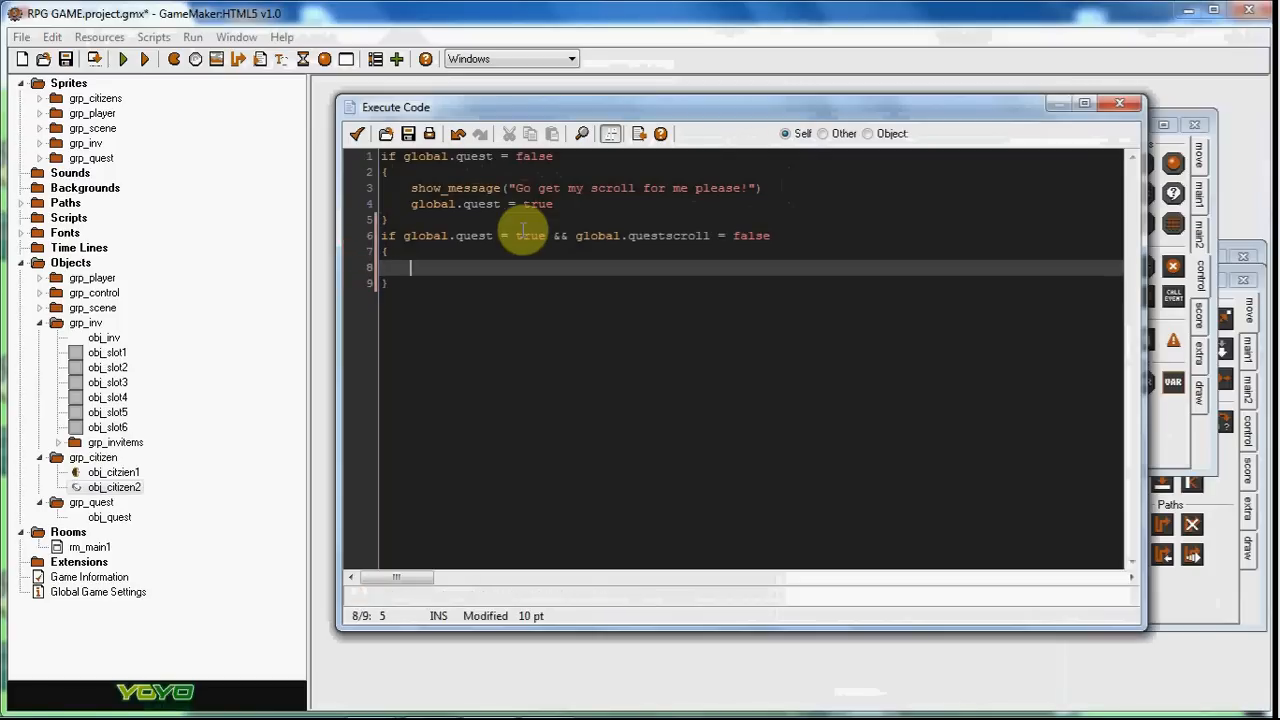
{"action": "type", "text": "show_message(\""}
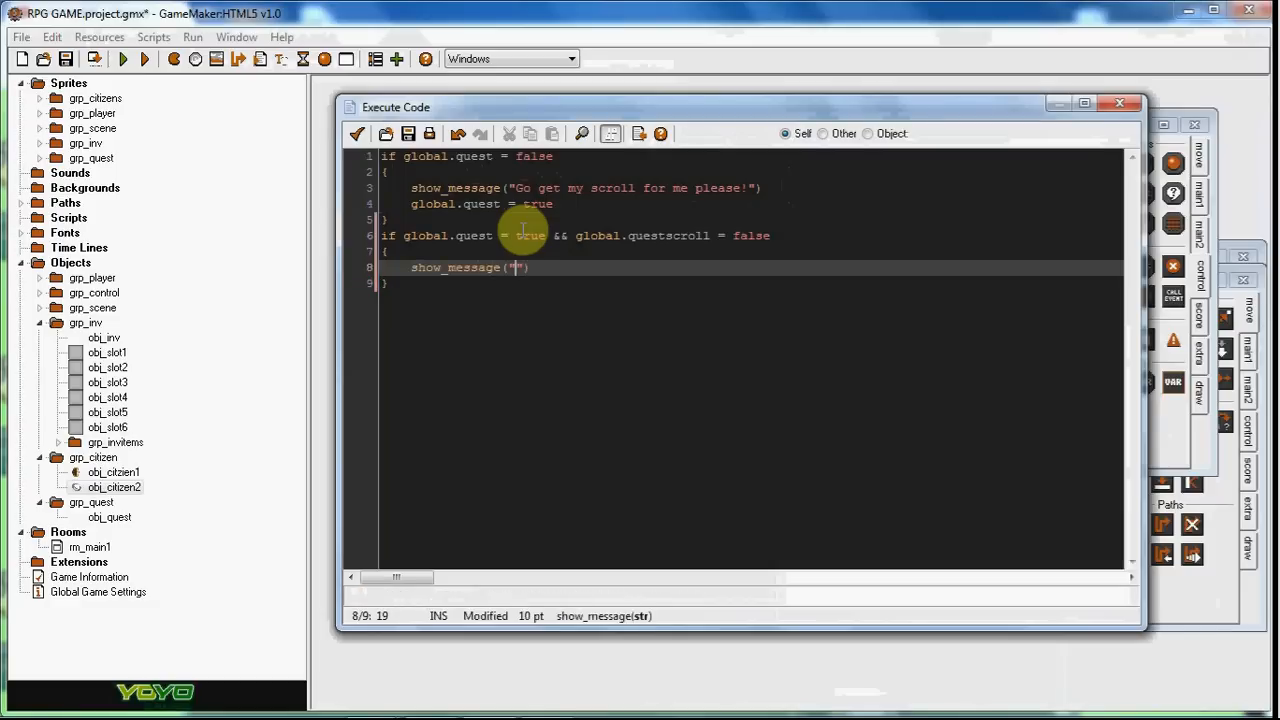
{"action": "type", "text": "What are you doin"}
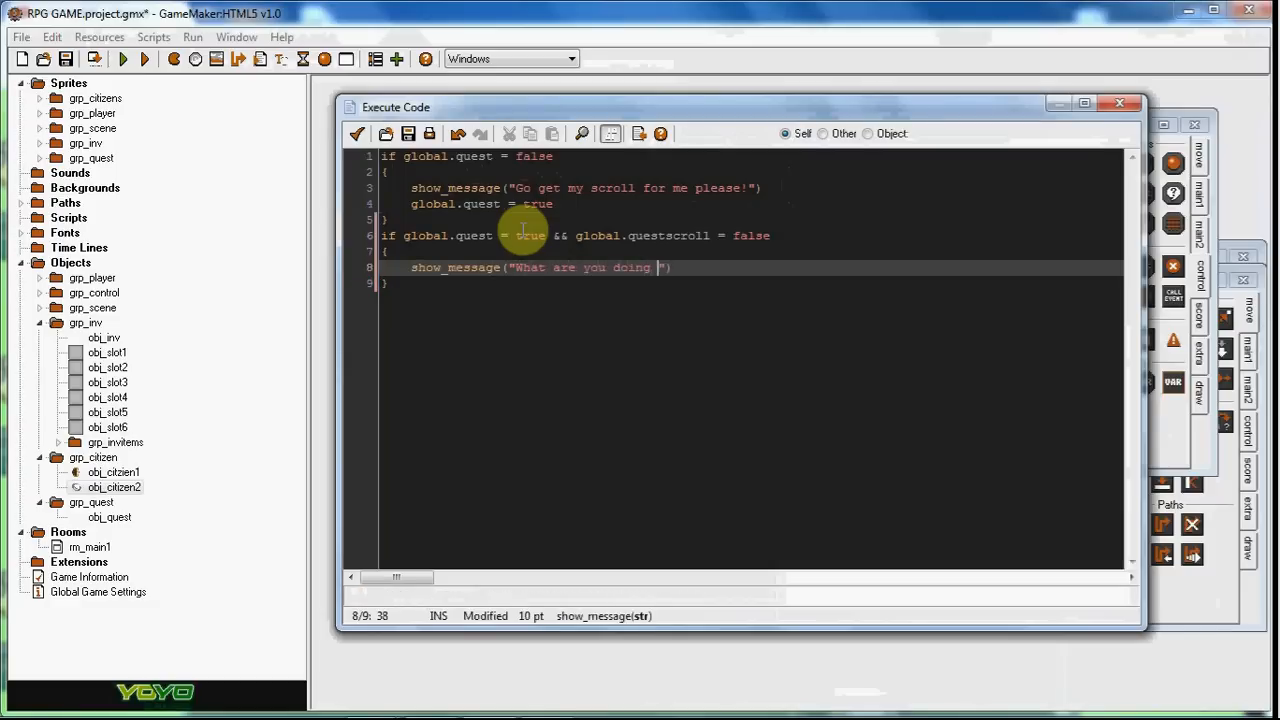
{"action": "type", "text": "go get my scroll"}
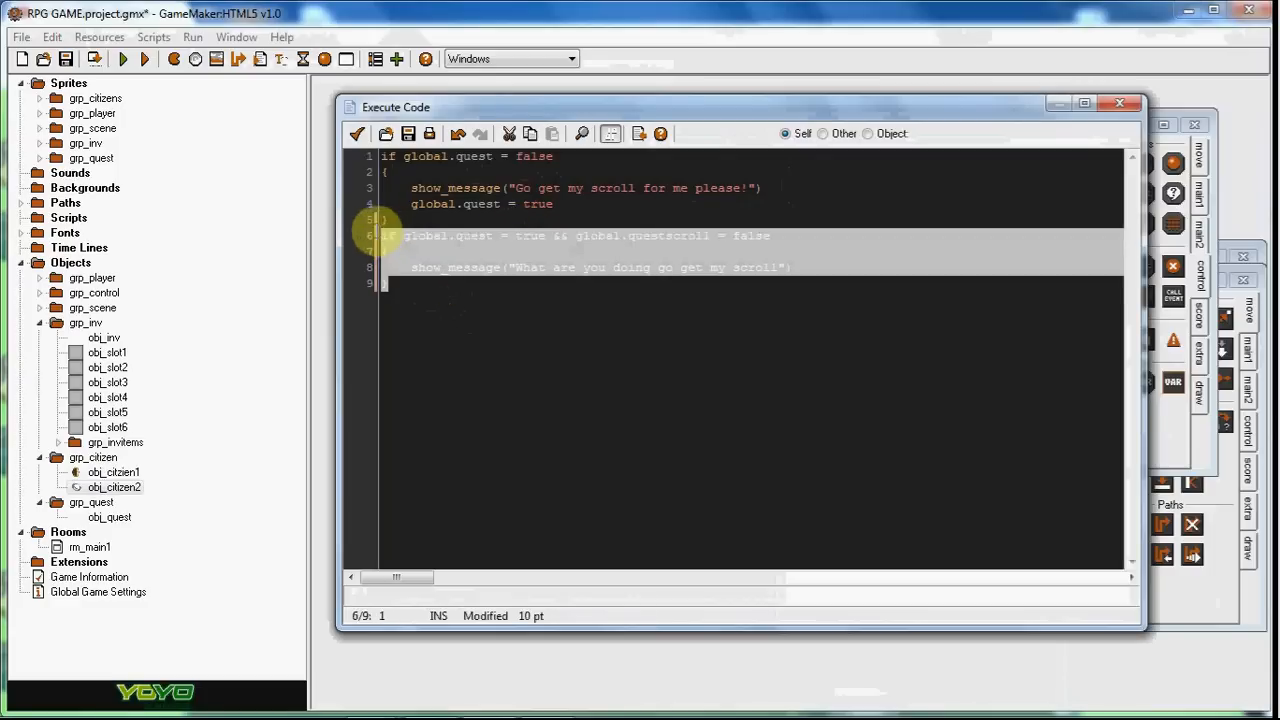
- Paste a copy of the block with questscroll true, 'Thank you very much!' and global.quest = false
{"action": "key", "text": "Ctrl+v"}
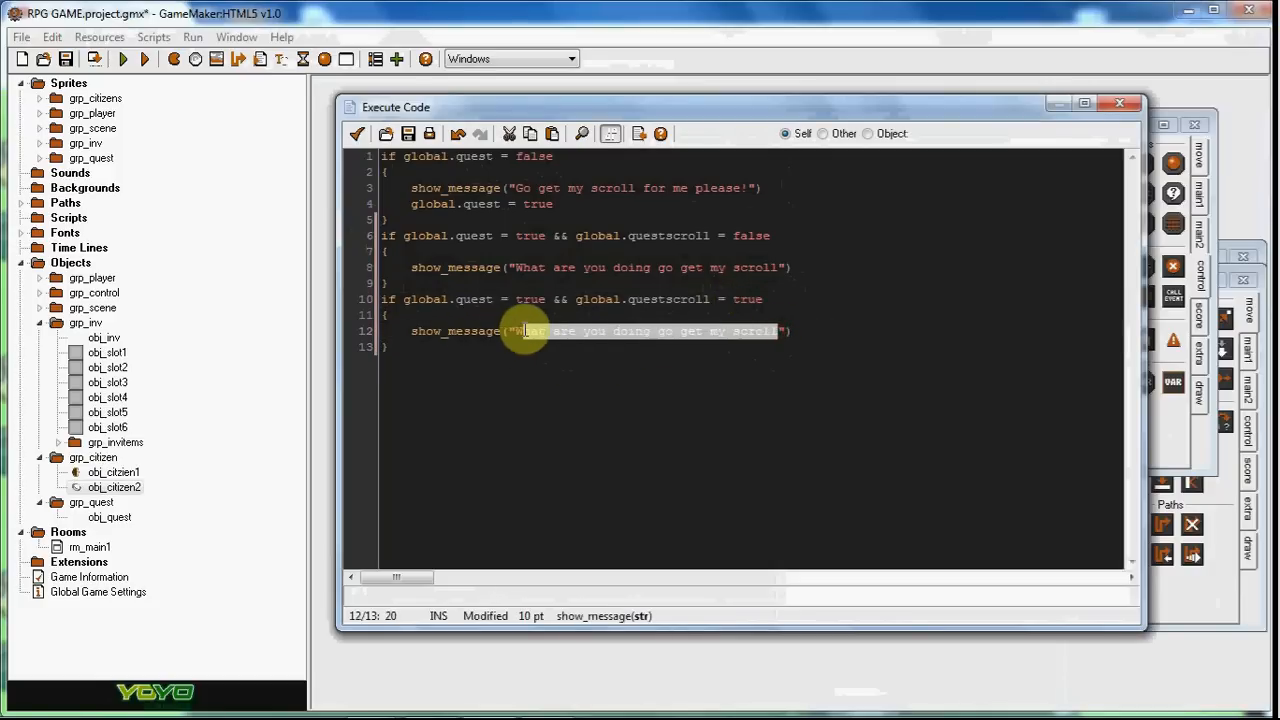
{"action": "type", "text": "Te"}
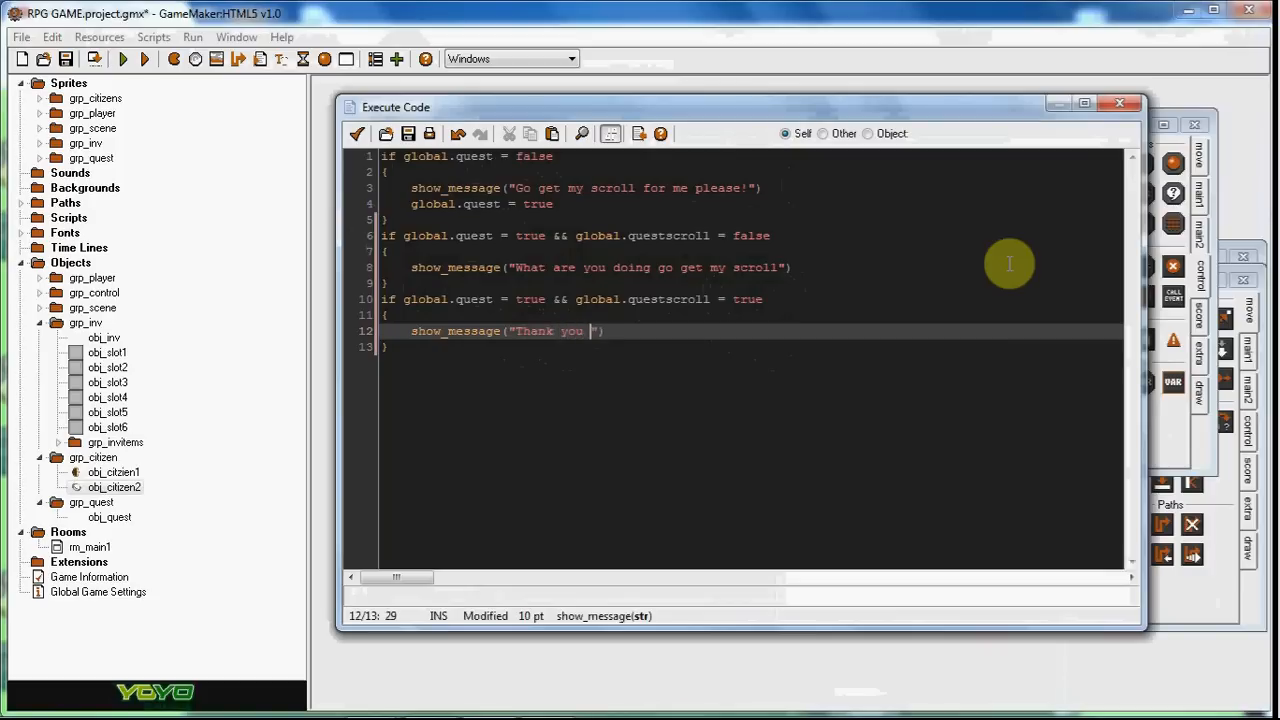
{"action": "type", "text": "very much!"}
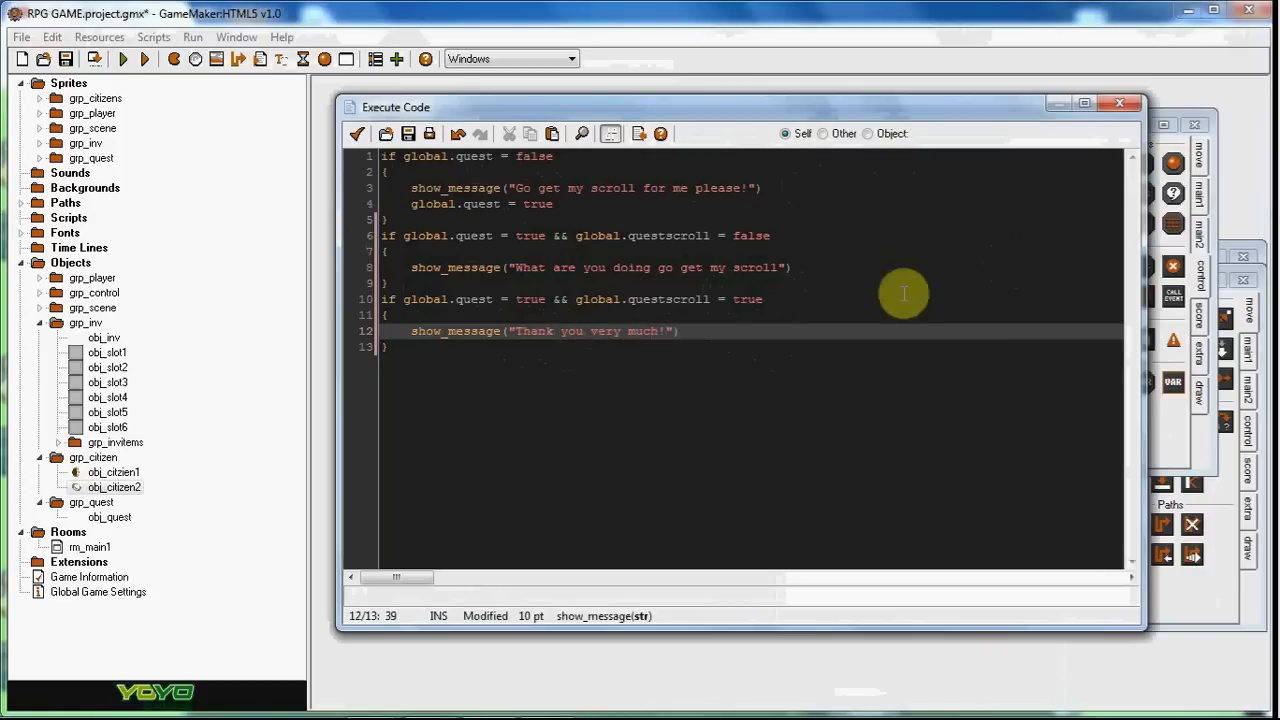
{"action": "type", "text": "gl"}
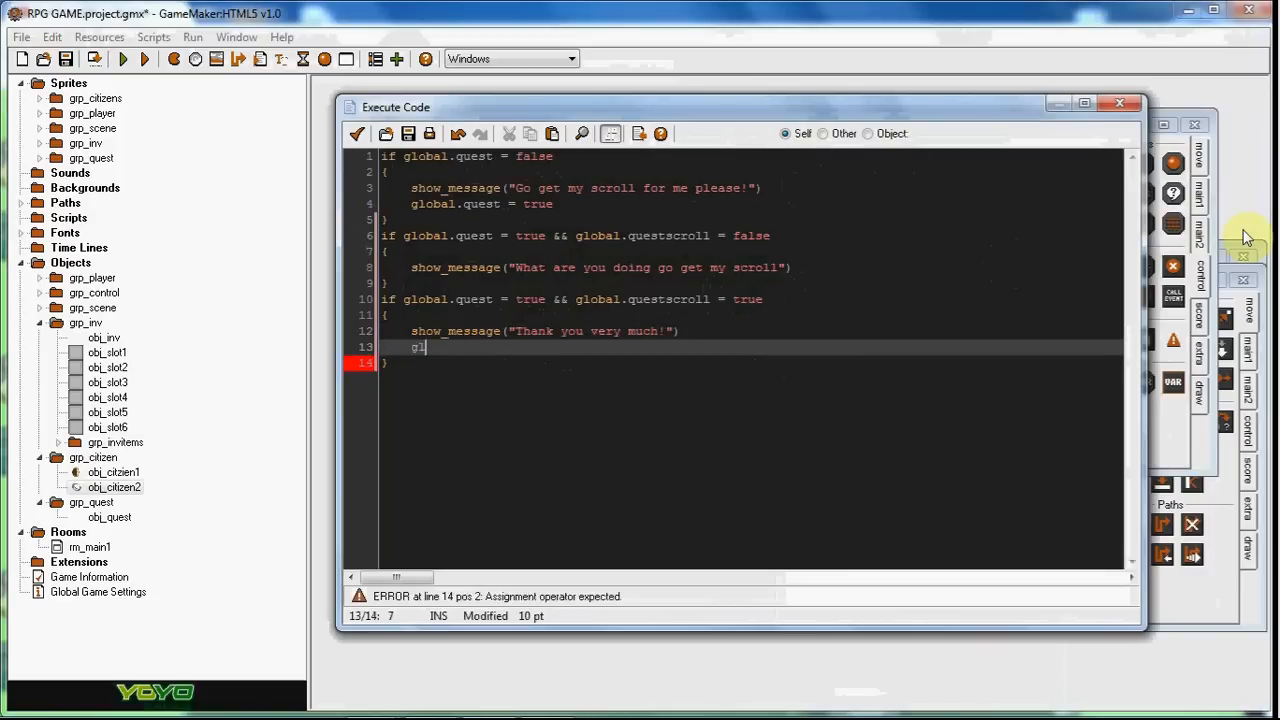
{"action": "type", "text": "lobal.quest ="}
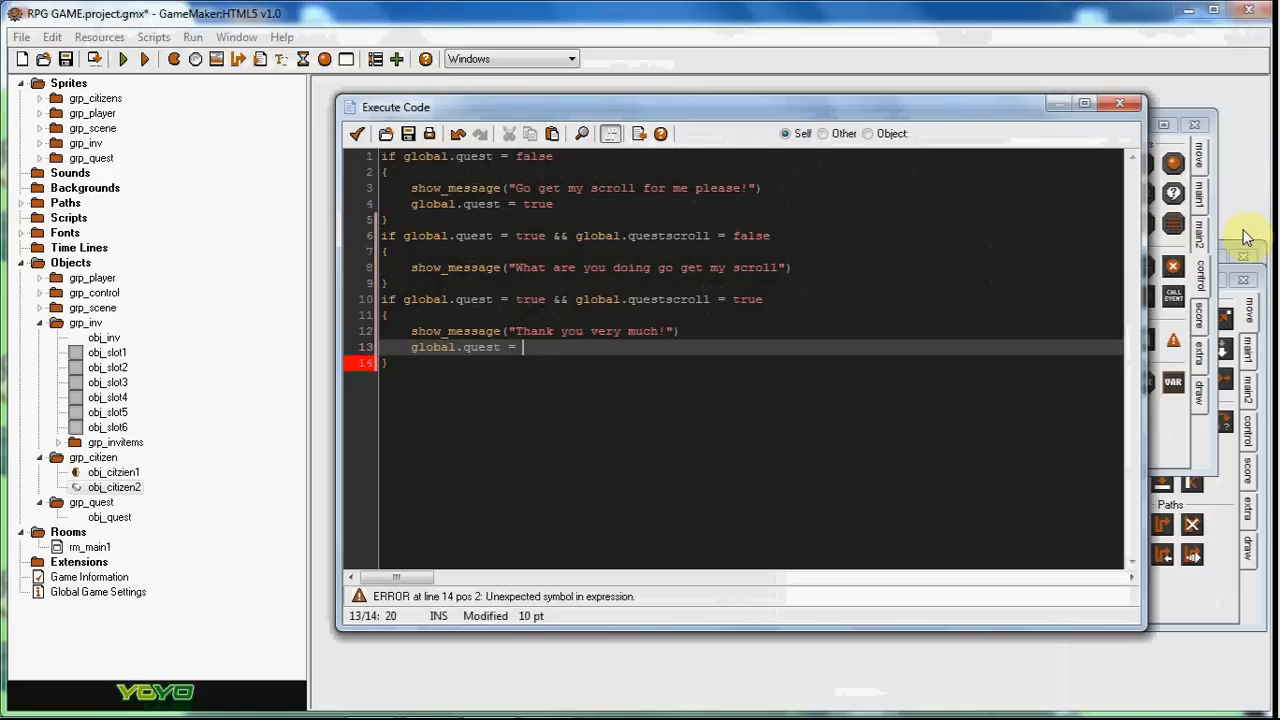
{"action": "type", "text": "false"}
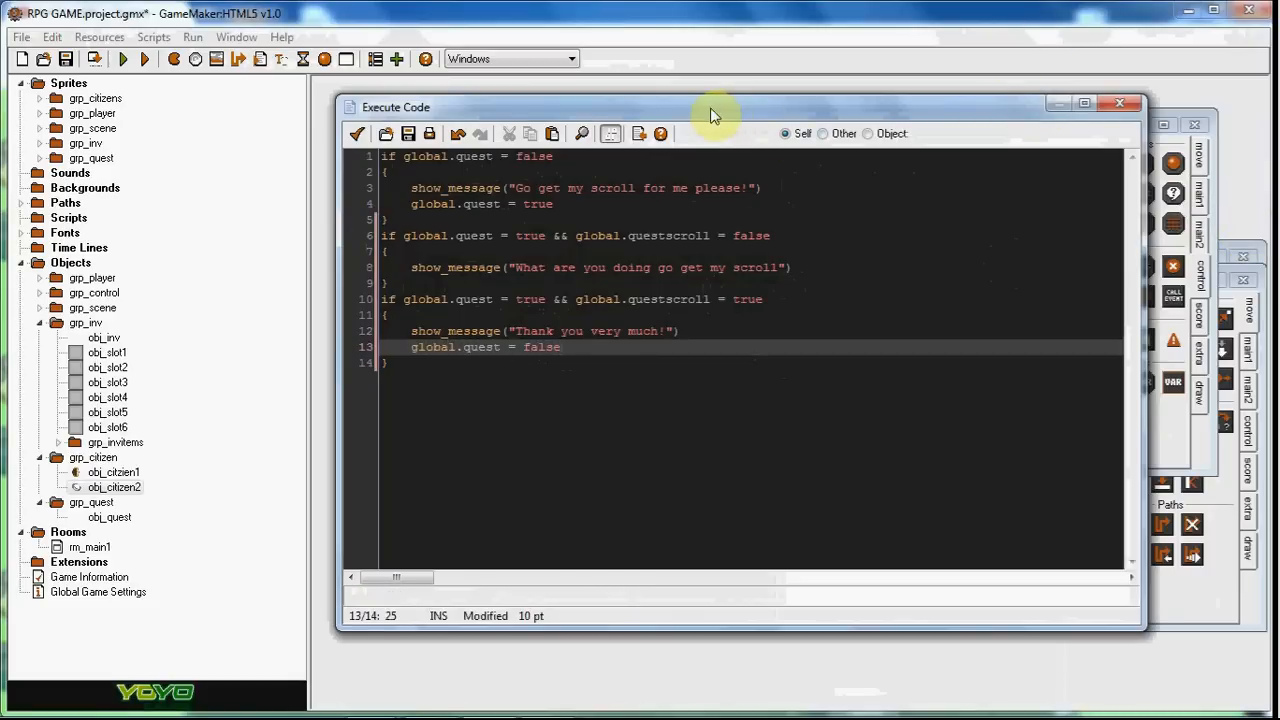
- Play-test the citizen: reminder, then 'Thank you very much!' after the scroll, then the request again
{"action": "left_click_drag", "start_coordinate": [715, 107], "coordinate": [740, 92]}
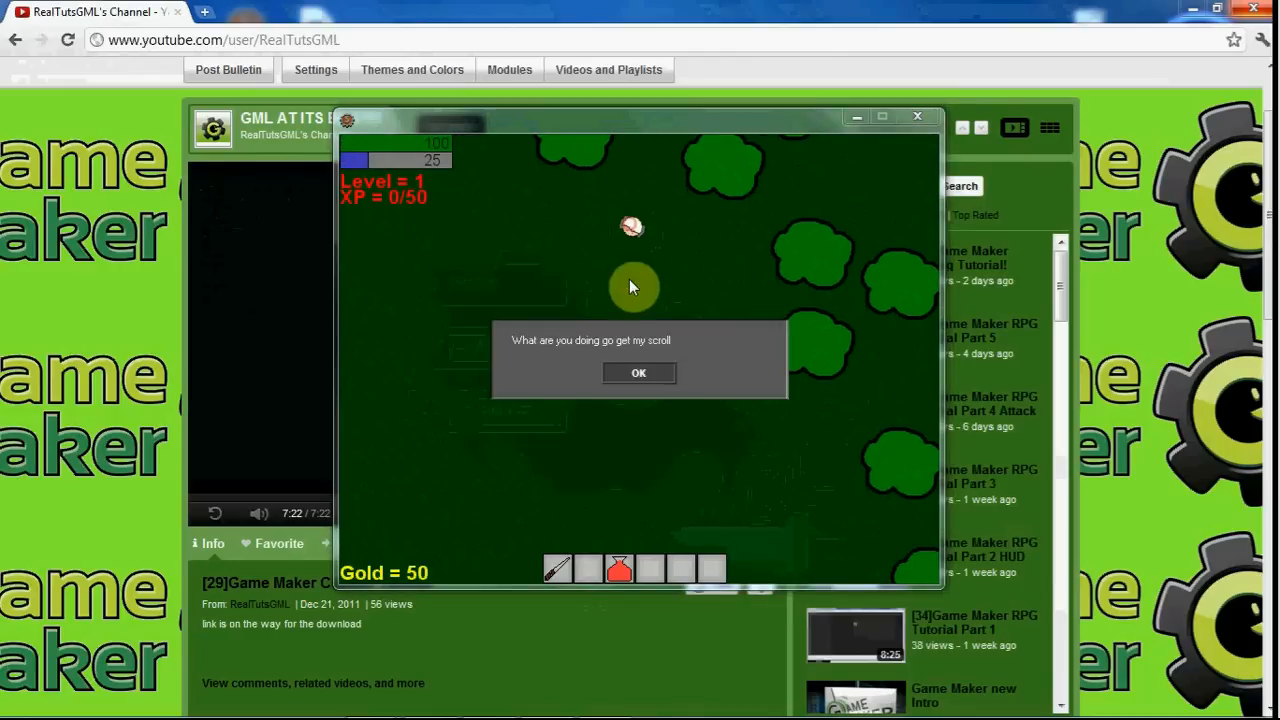
{"action": "left_click", "coordinate": [638, 373]}
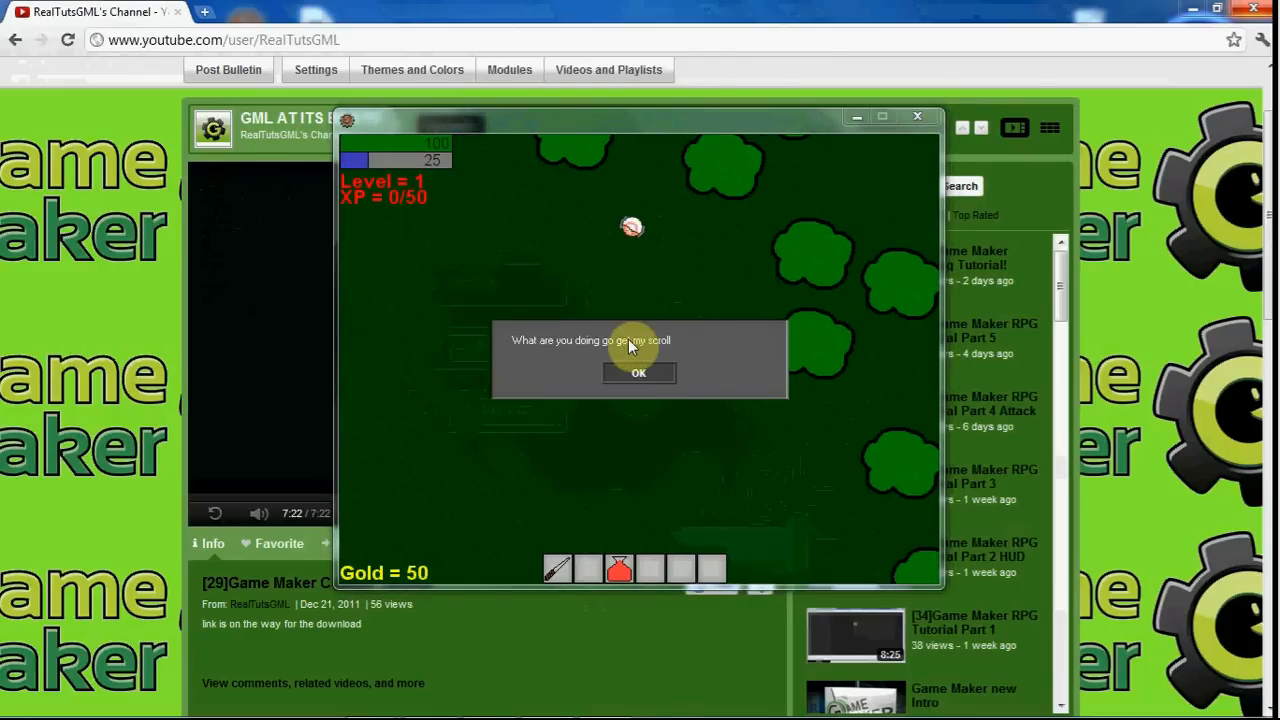
{"action": "left_click", "coordinate": [638, 372]}
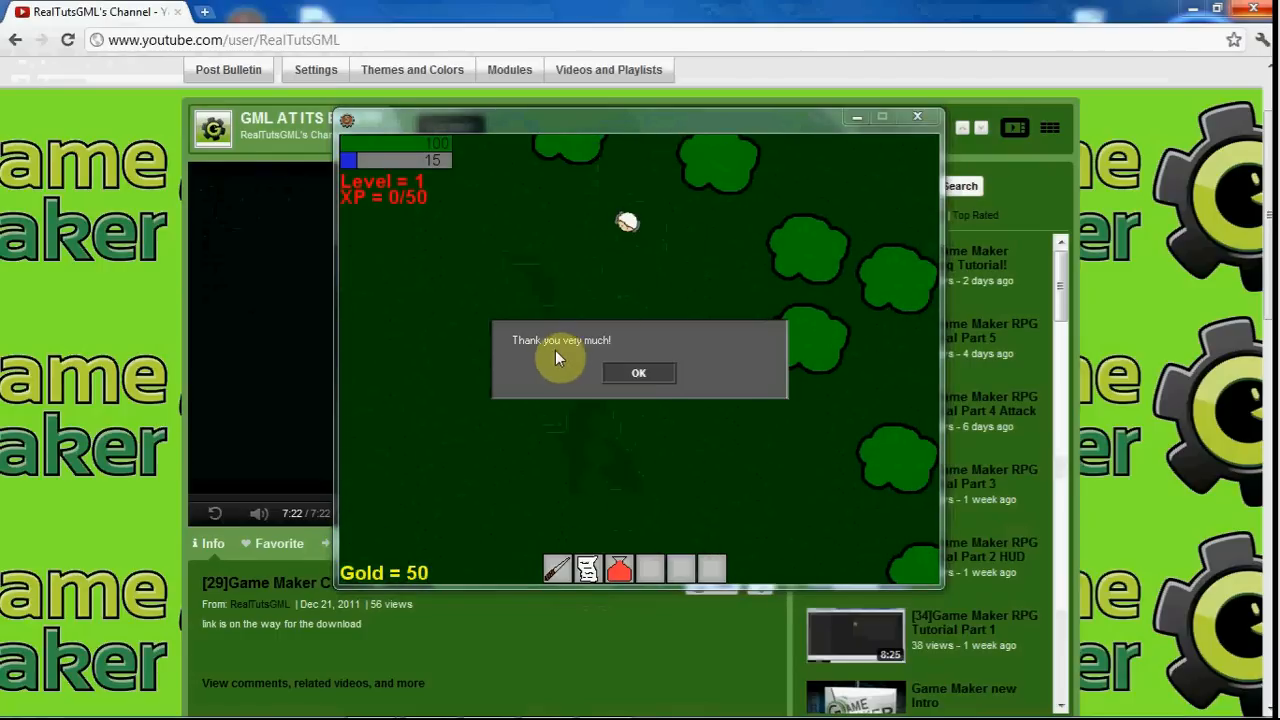
{"action": "left_click", "coordinate": [639, 373]}
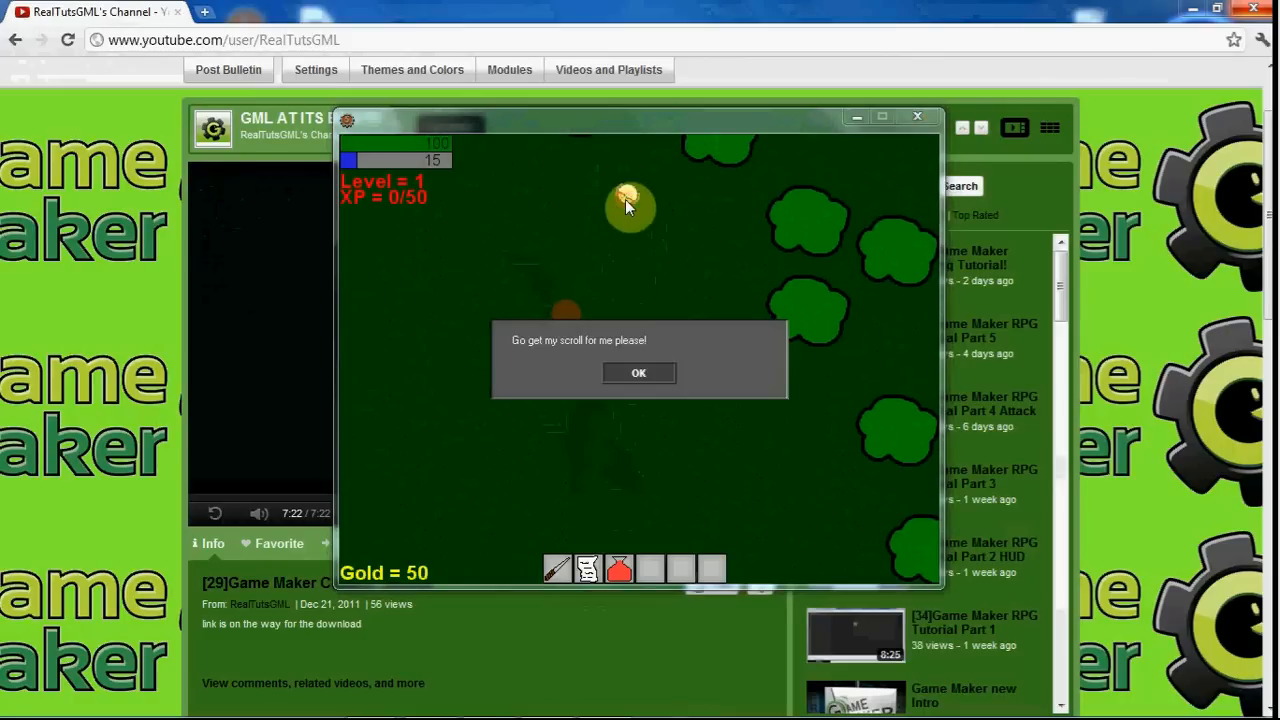
{"action": "left_click", "coordinate": [638, 373]}
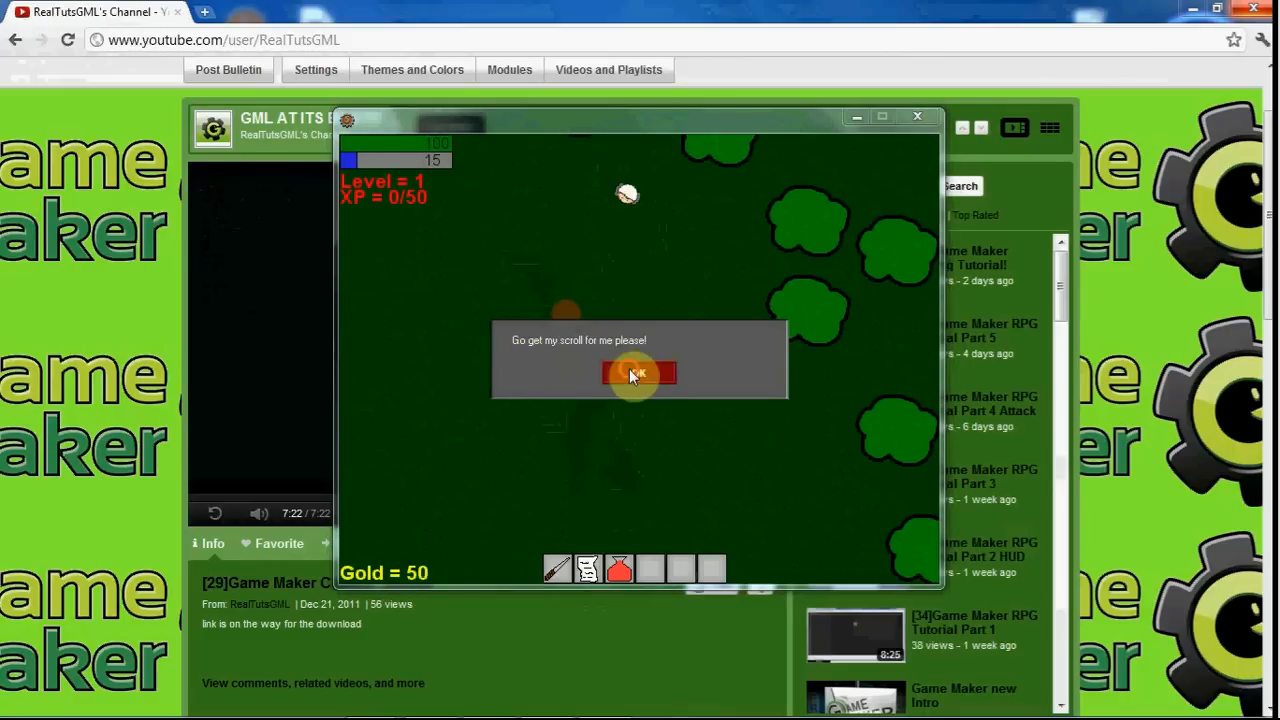
{"action": "left_click", "coordinate": [638, 373]}
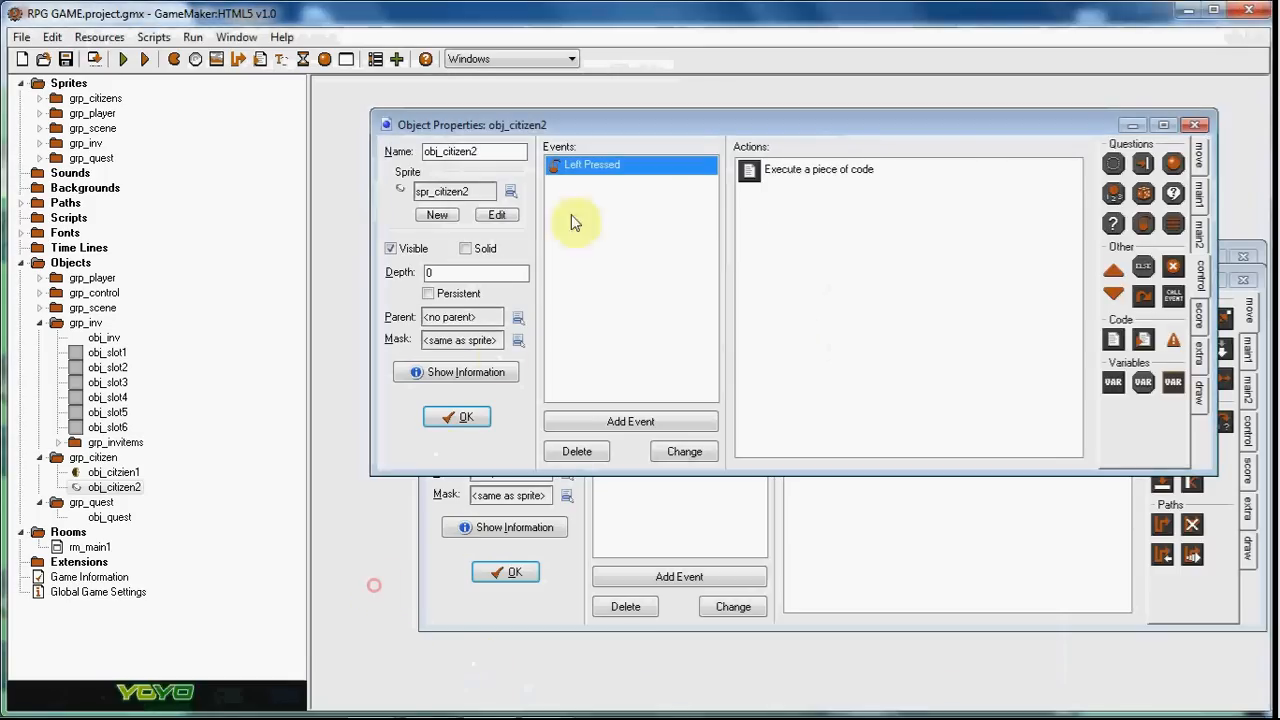
- Begin a global.xp + line in the thank-you block, then inspect obj_slot1's scroll variable
{"action": "double_click", "coordinate": [817, 169]}
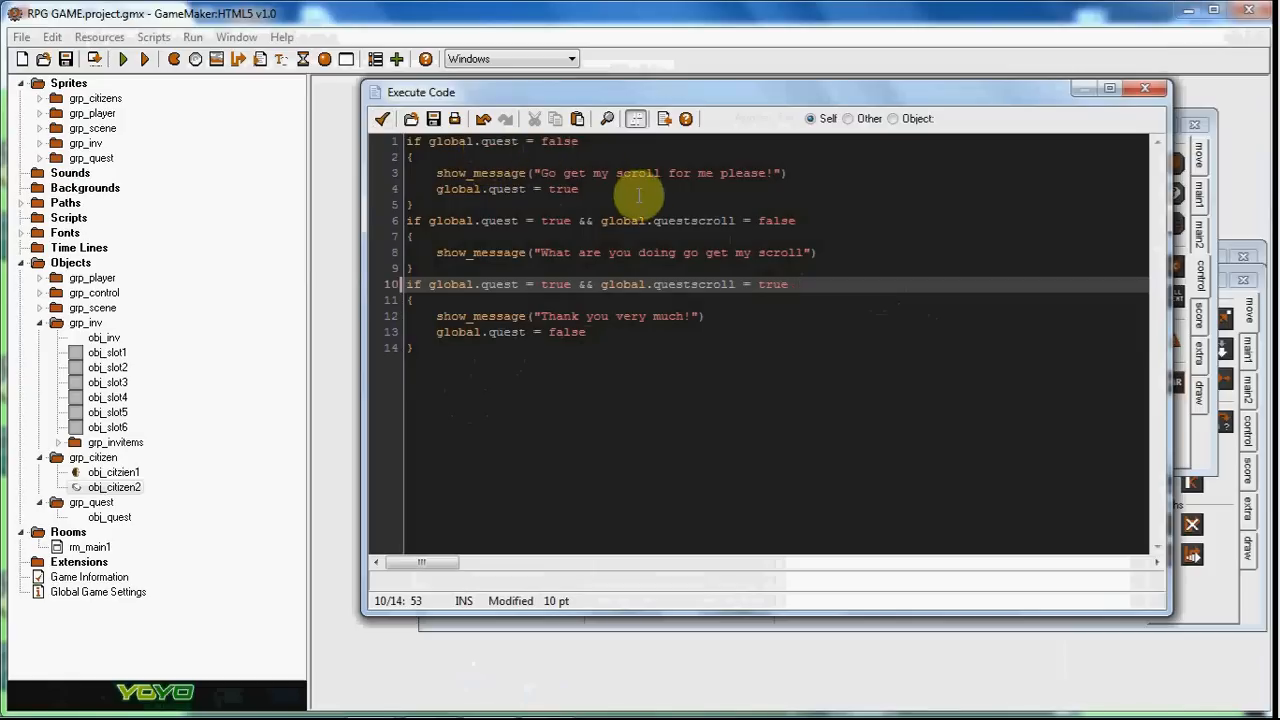
{"action": "mouse_move", "coordinate": [802, 280]}
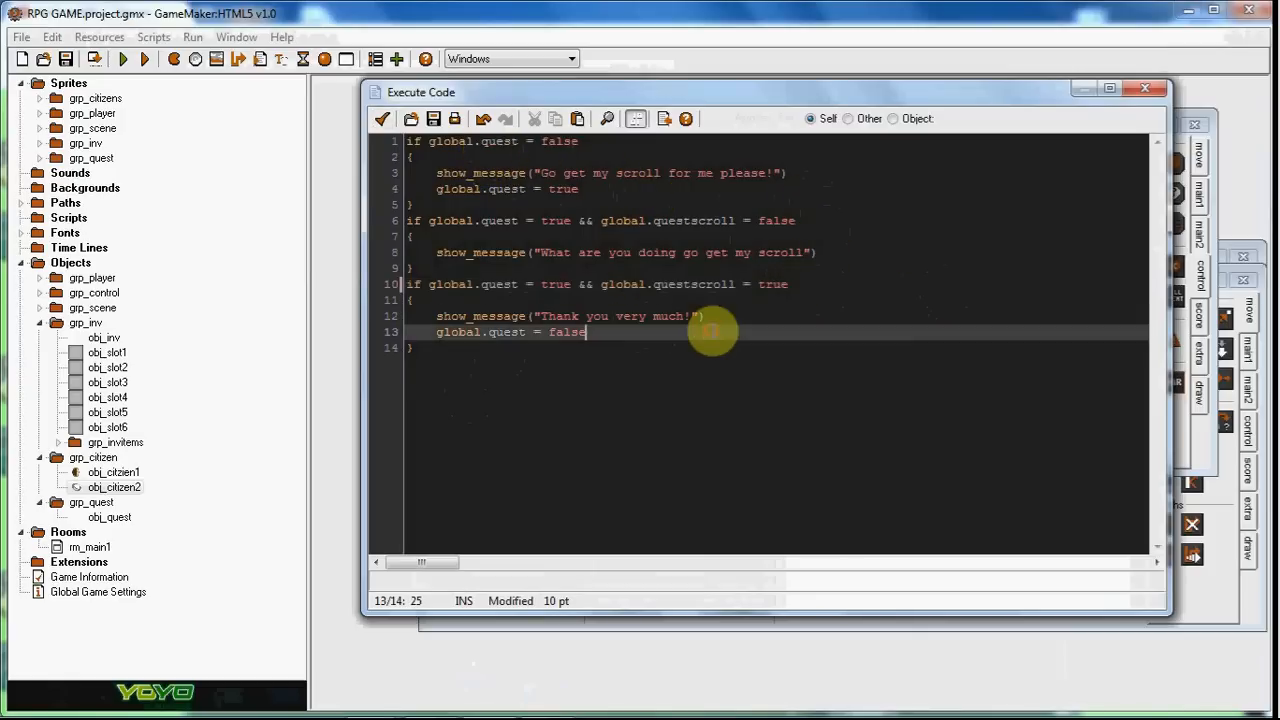
{"action": "type", "text": "global."}
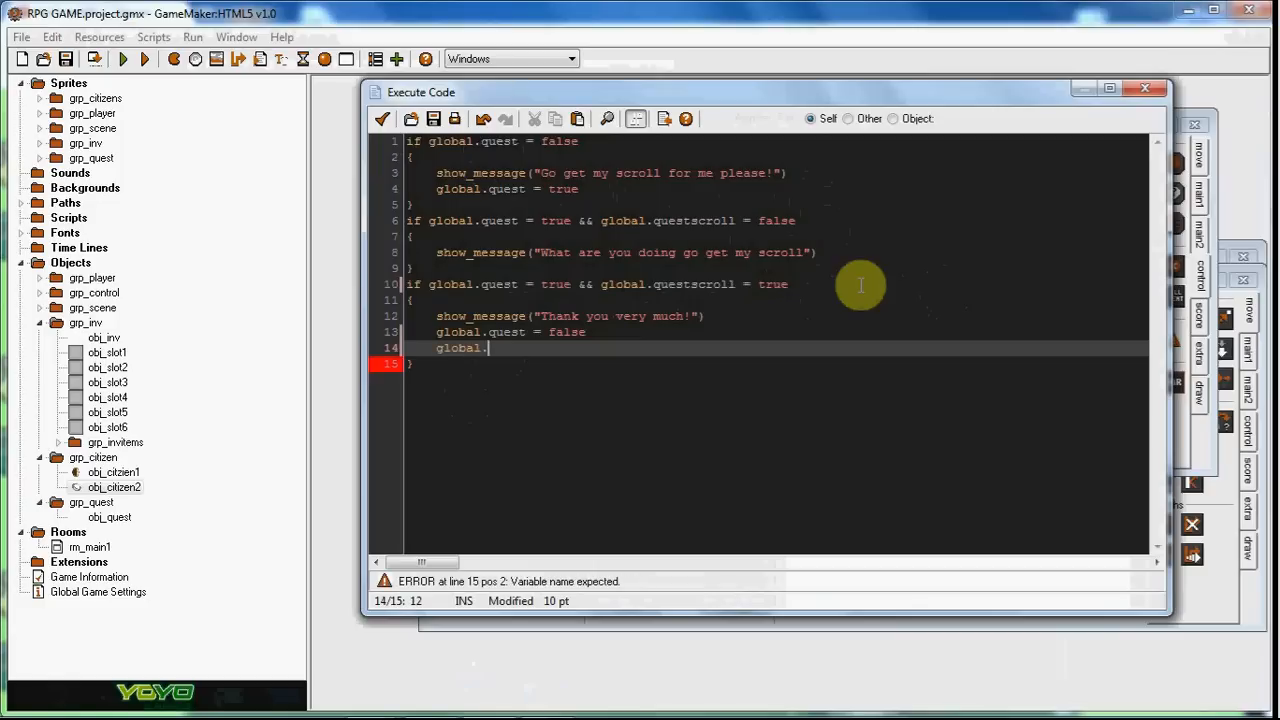
{"action": "type", "text": "xp +"}
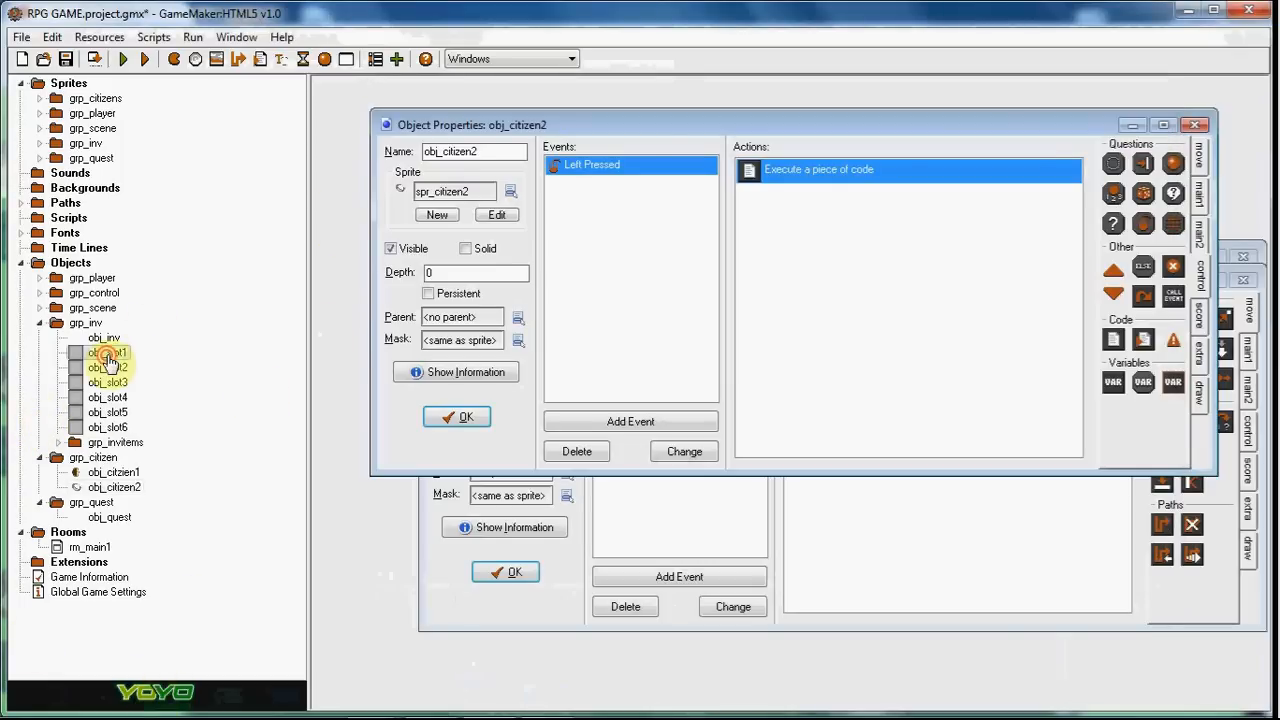
{"action": "double_click", "coordinate": [813, 170]}
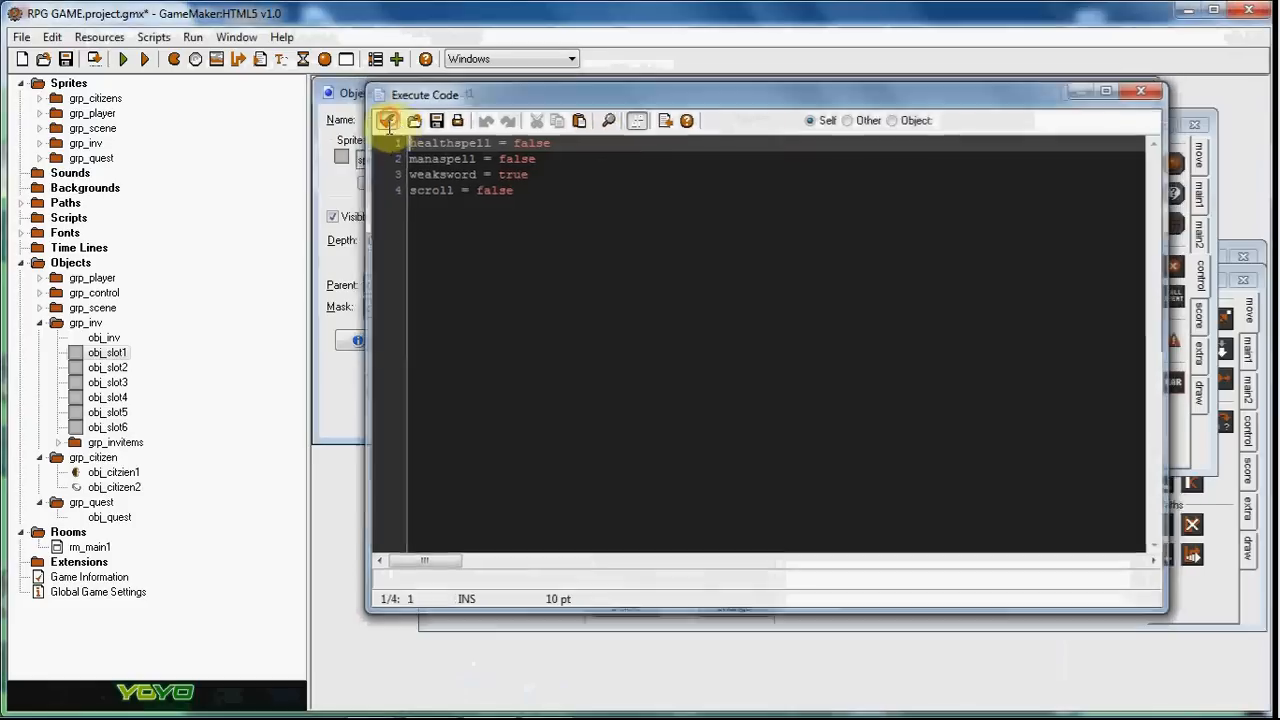
{"action": "left_click", "coordinate": [387, 120]}
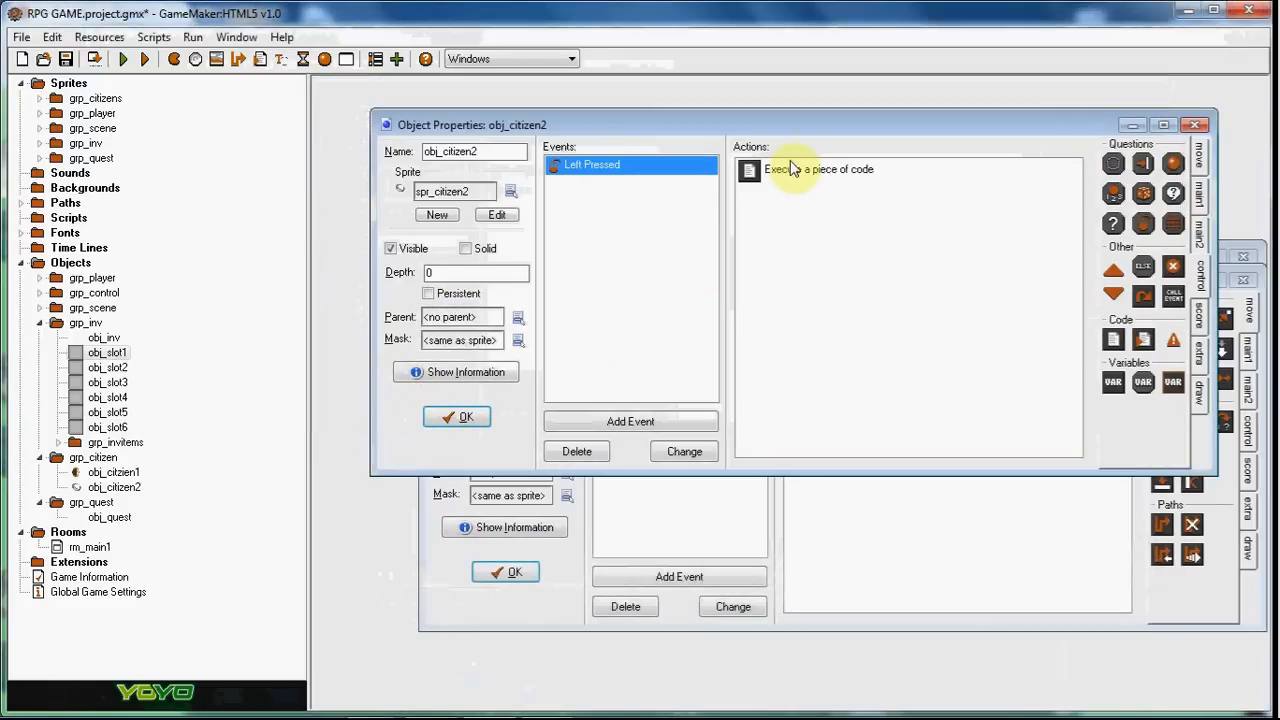
- Add with(obj_slot1) setting scroll and global.slot to false in the thank-you branch
{"action": "double_click", "coordinate": [802, 169]}
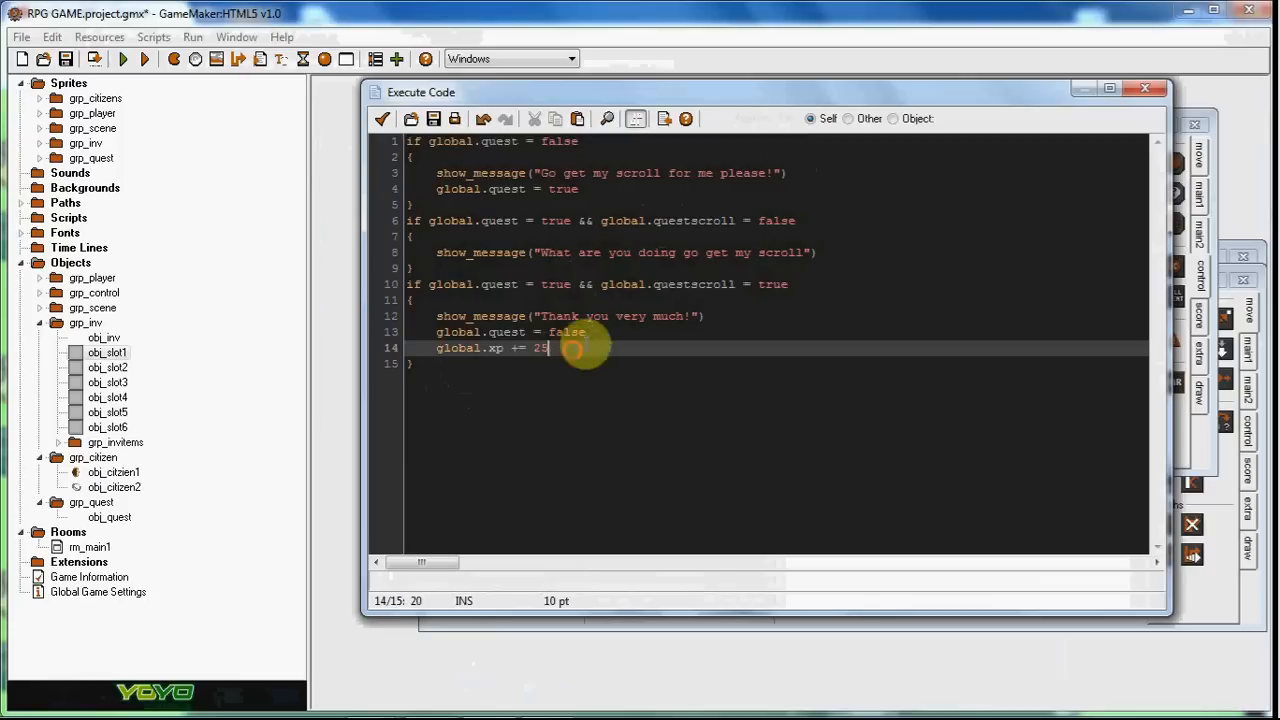
{"action": "type", "text": "wih"}
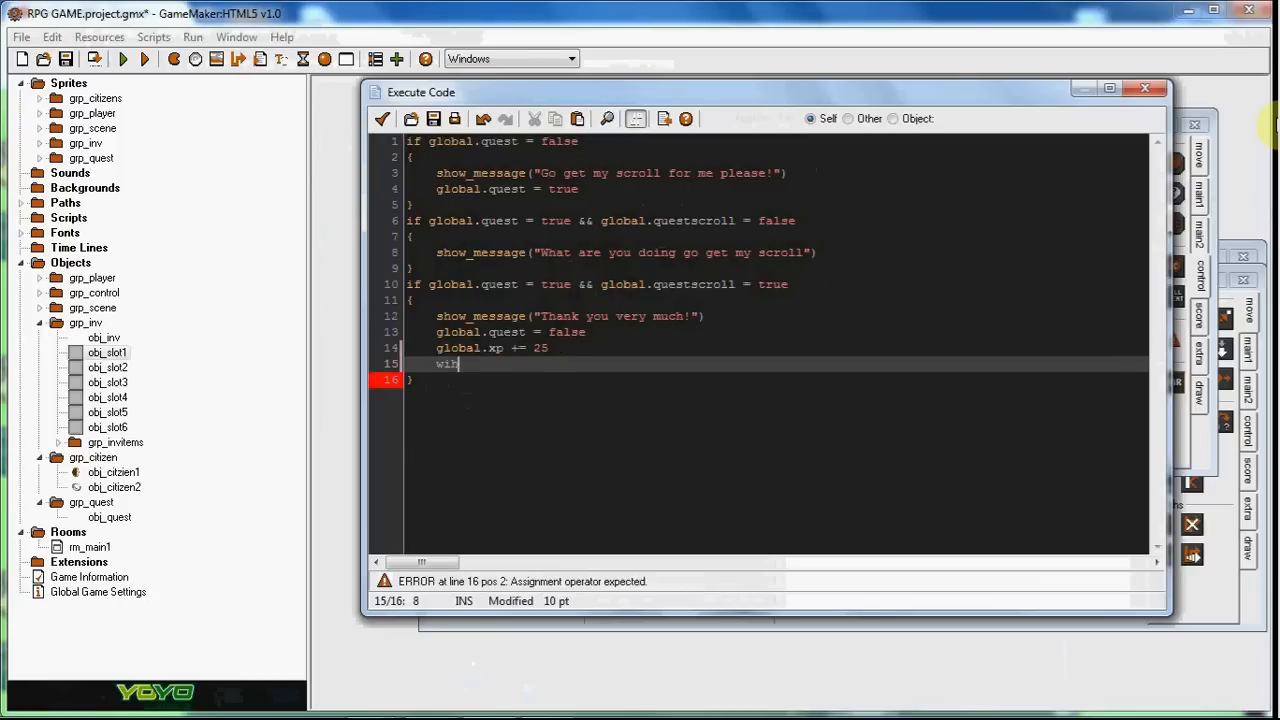
{"action": "type", "text": "h"}
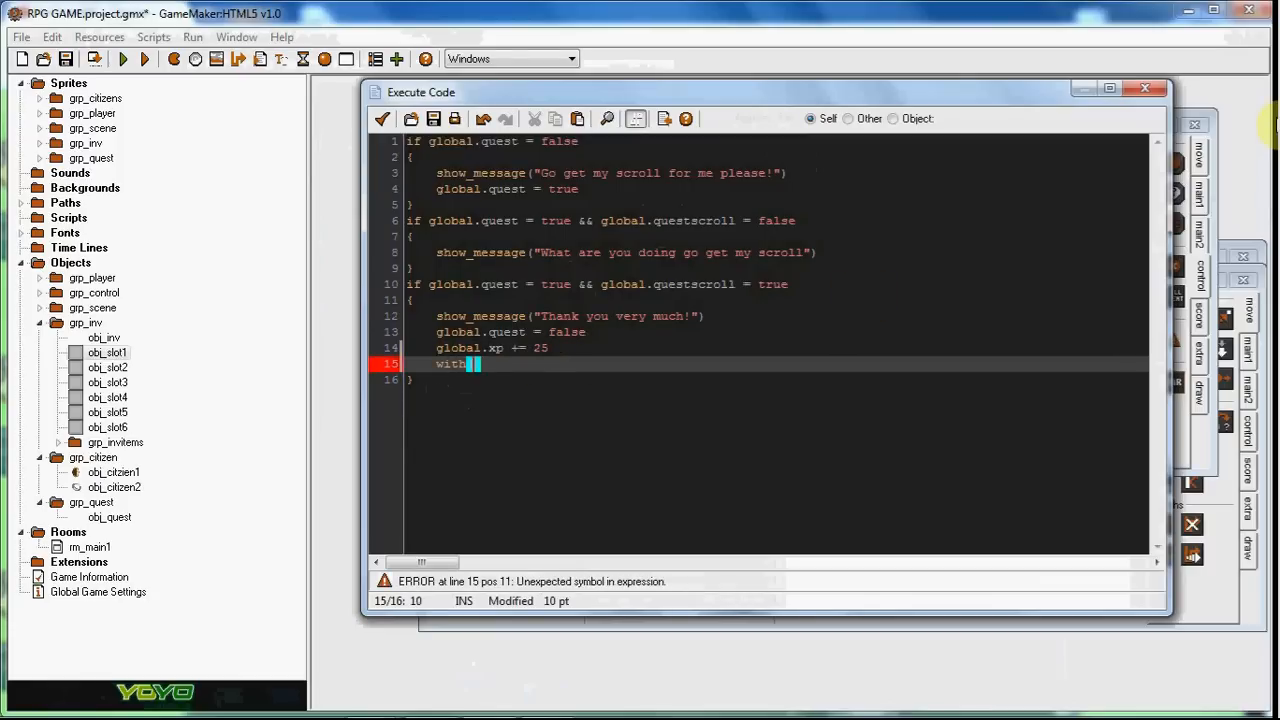
{"action": "type", "text": "(slot1)"}
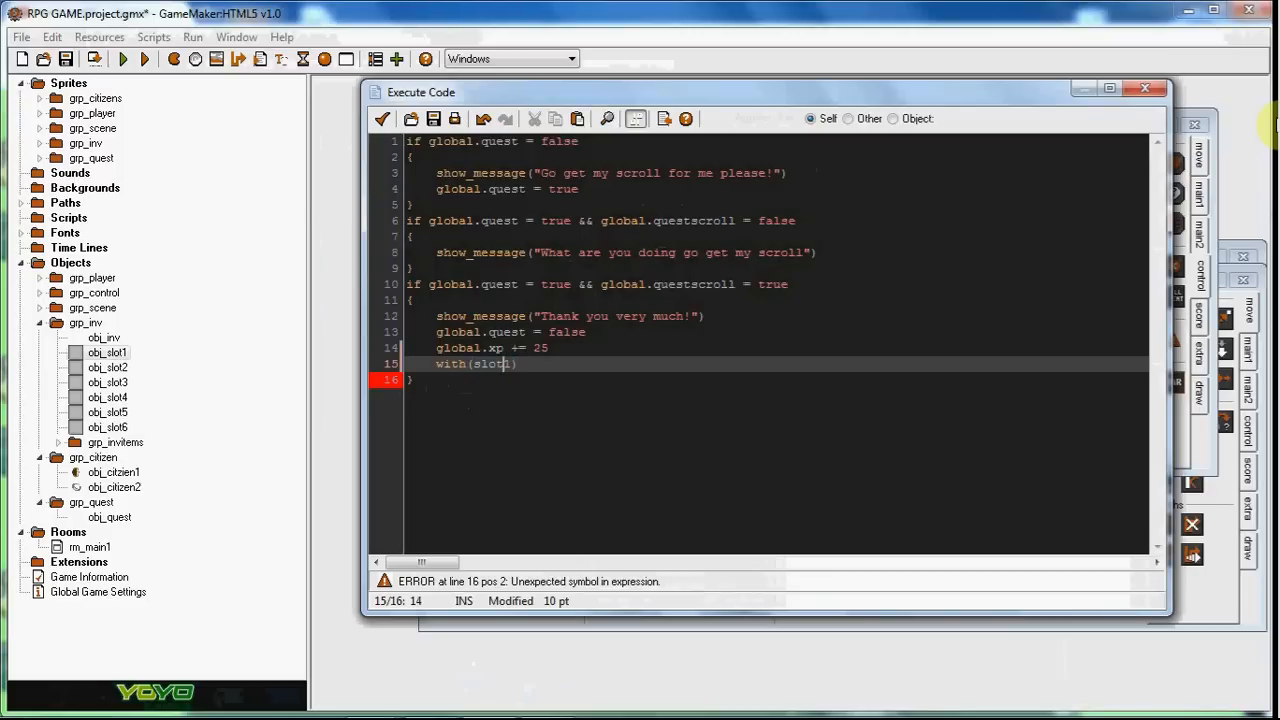
{"action": "type", "text": "obj_"}
{"action": "type", "text": "{"}
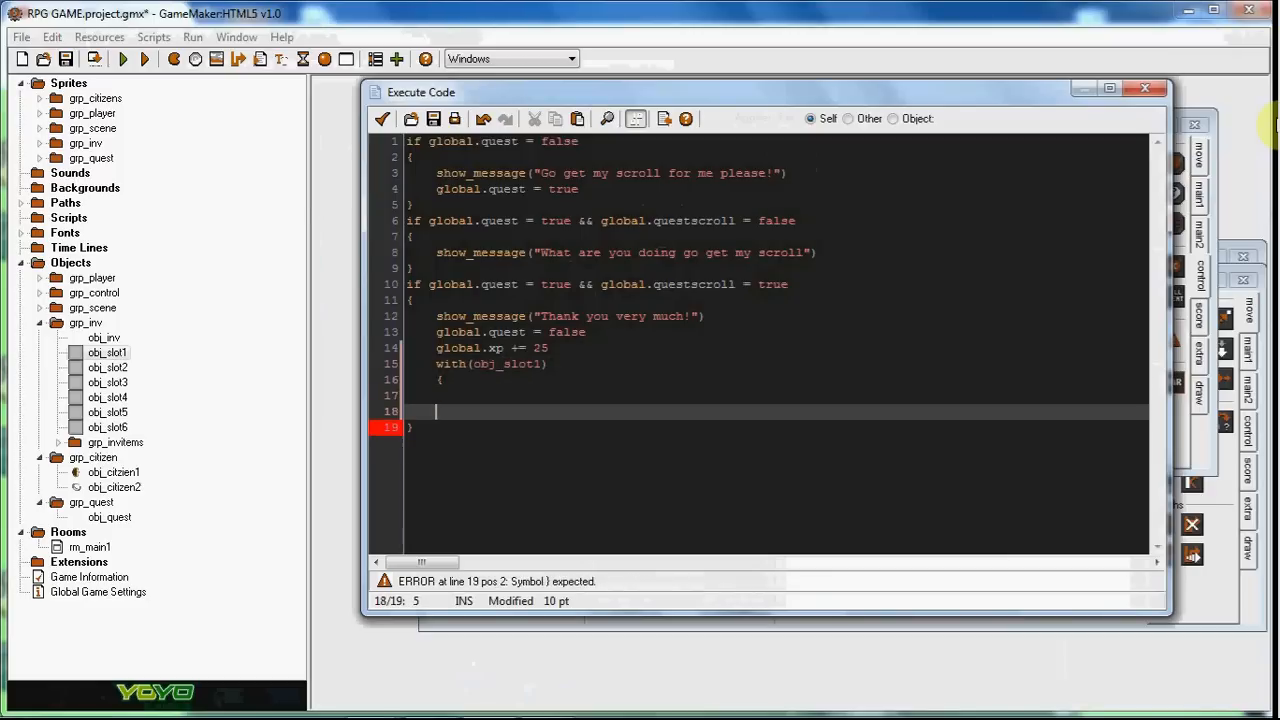
{"action": "type", "text": "scroll = false"}
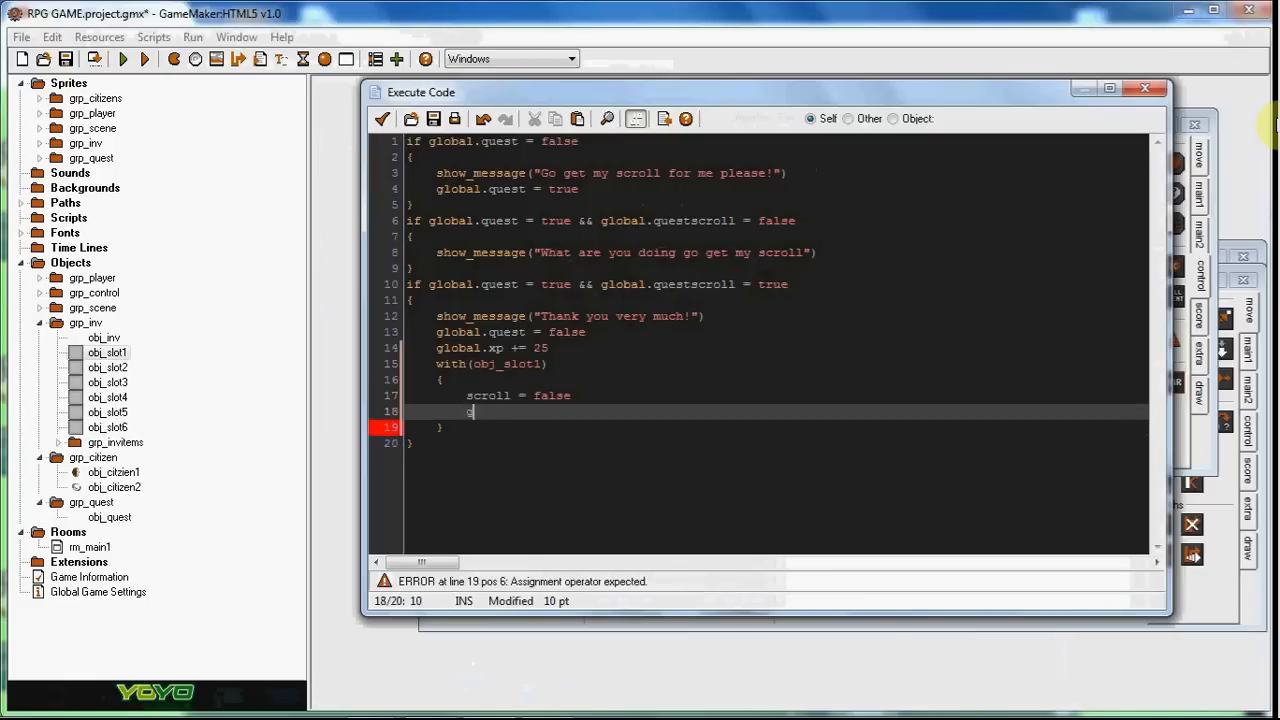
{"action": "type", "text": "global"}
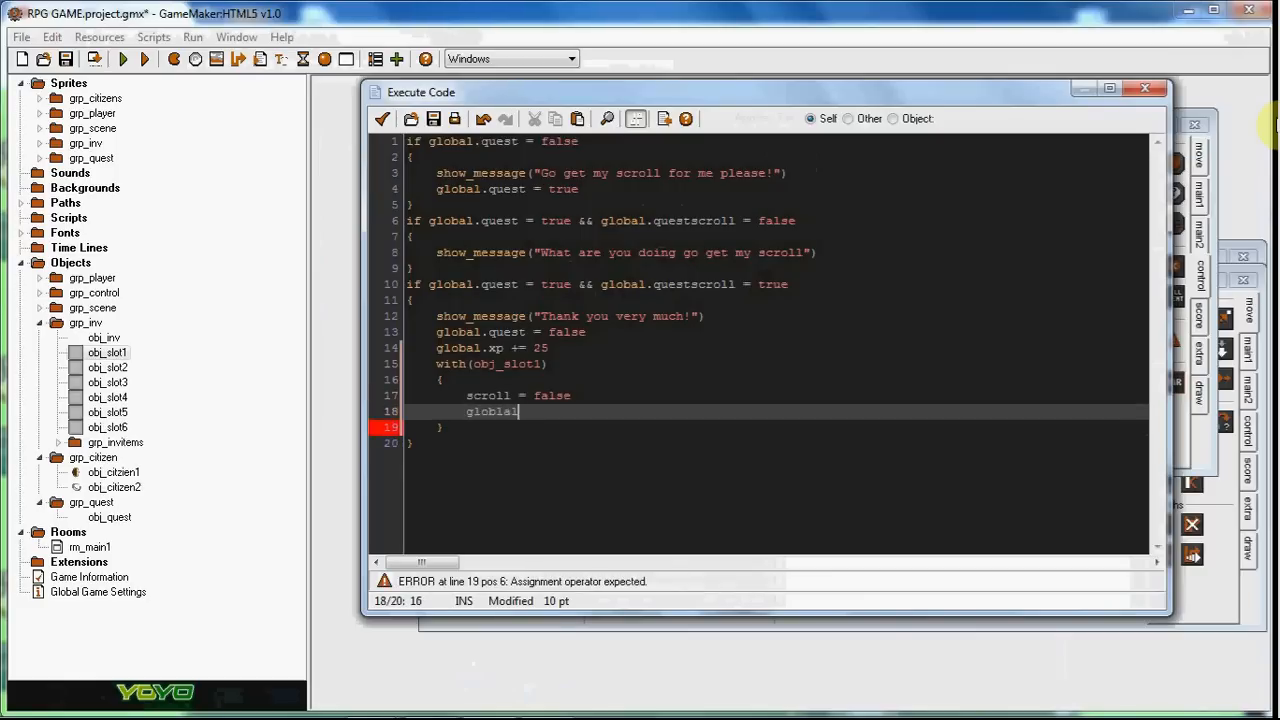
{"action": "key", "text": "BackSpace"}
{"action": "type", "text": "."}
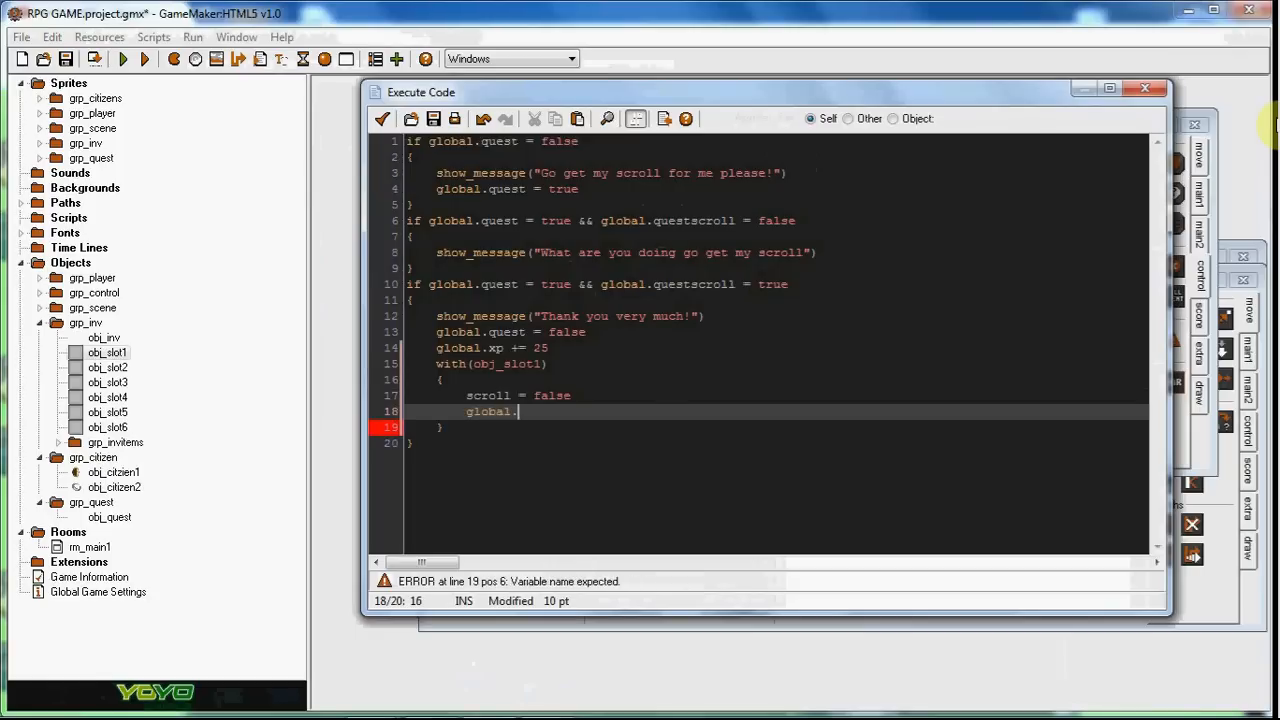
{"action": "type", "text": "slot ="}
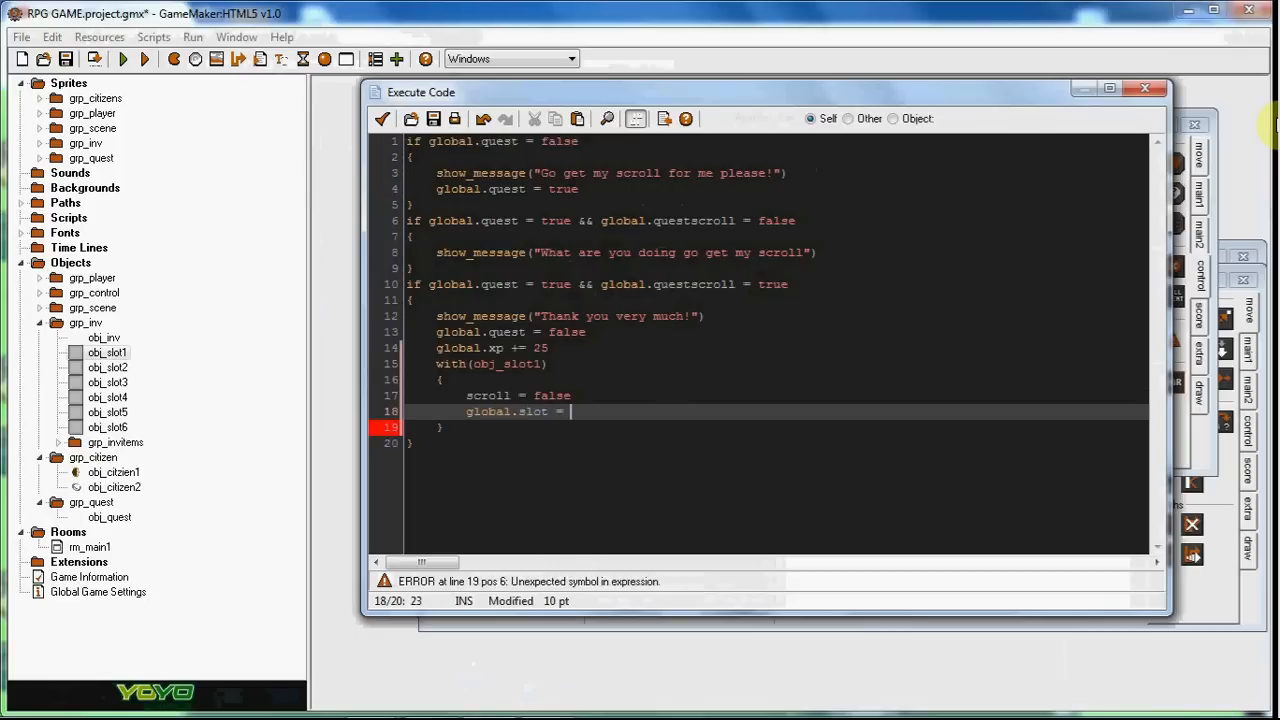
{"action": "type", "text": "false"}
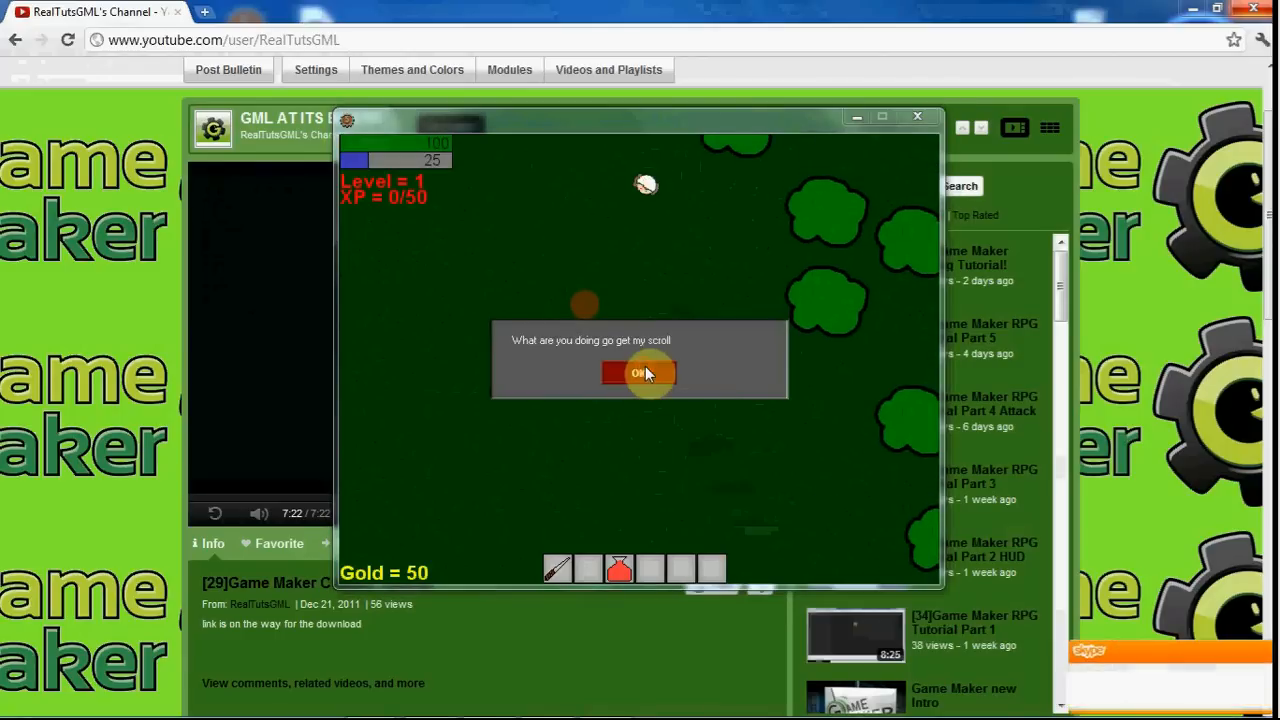
- Dismiss the citizen's reminder message in the running game, with XP still at 0/50
{"action": "left_click", "coordinate": [638, 372]}
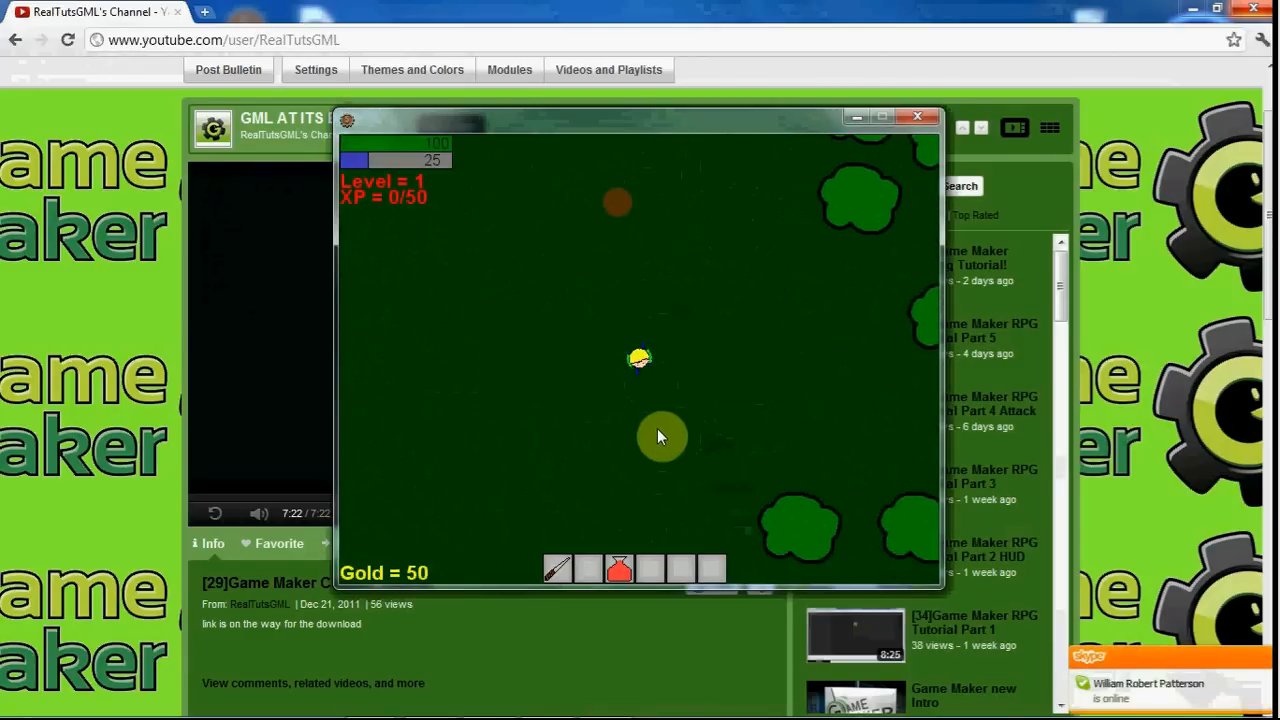